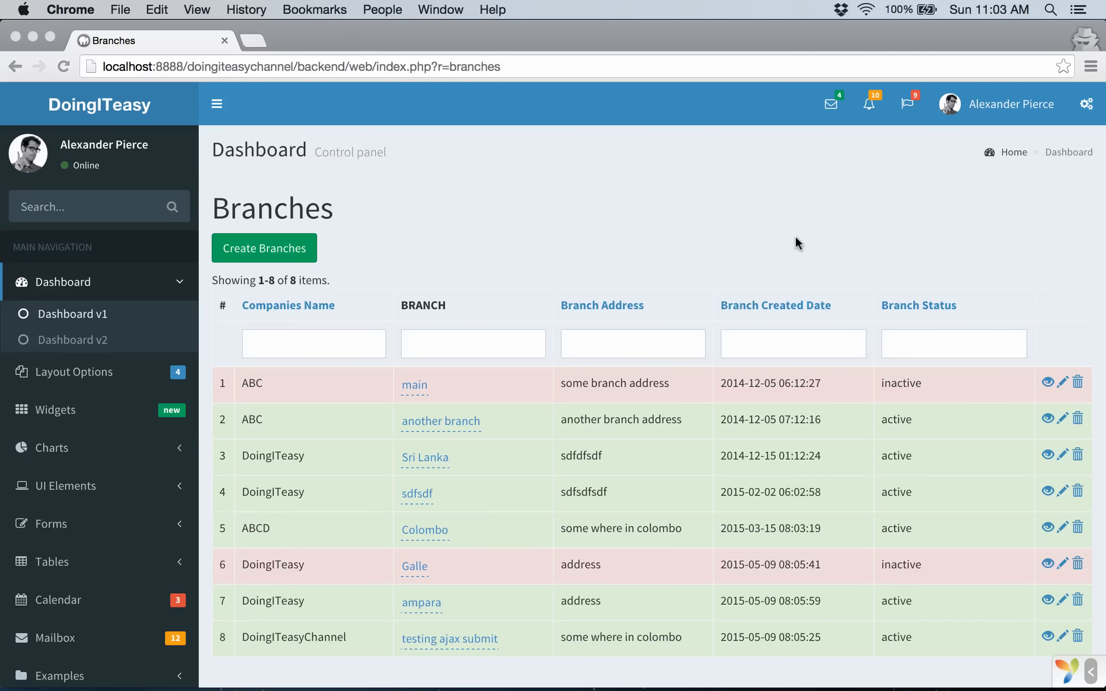
mouse_move(499, 295)
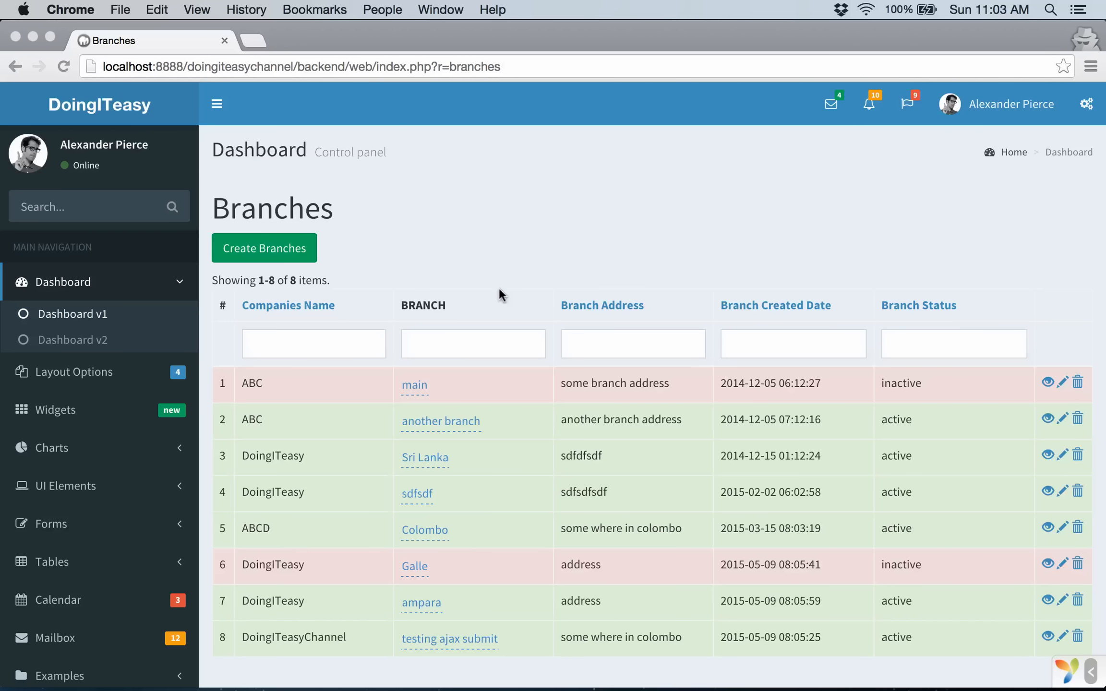
mouse_move(500, 292)
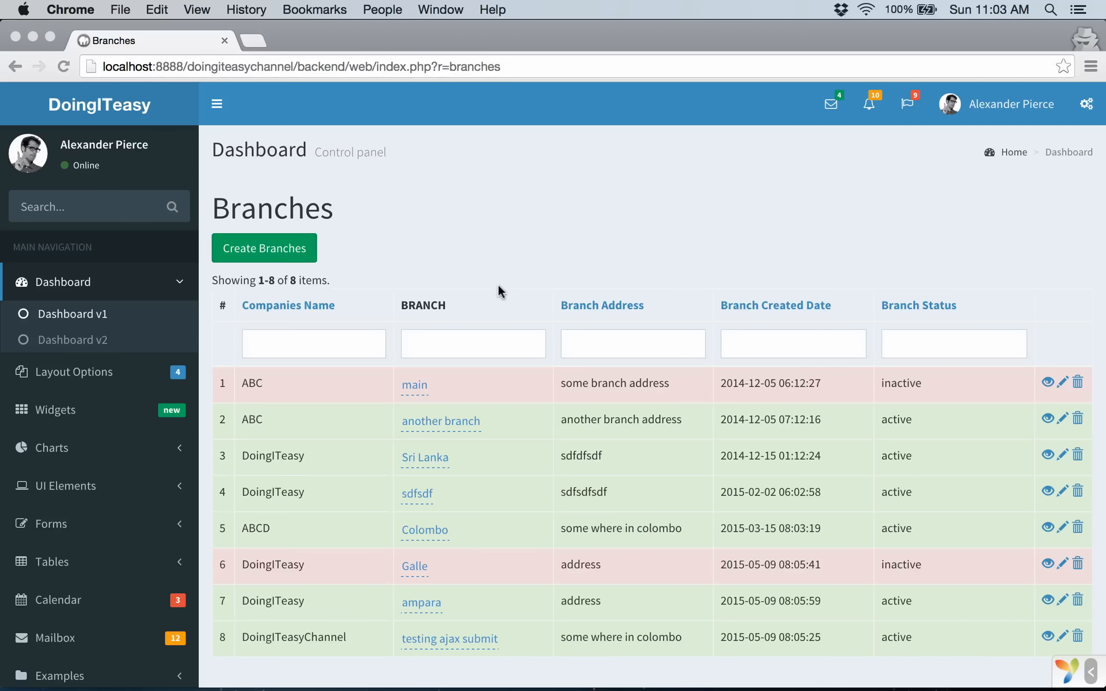
- Try the in-place editor on the 'main' branch name in the grid and dismiss it unchanged
key(Cmd+Tab)
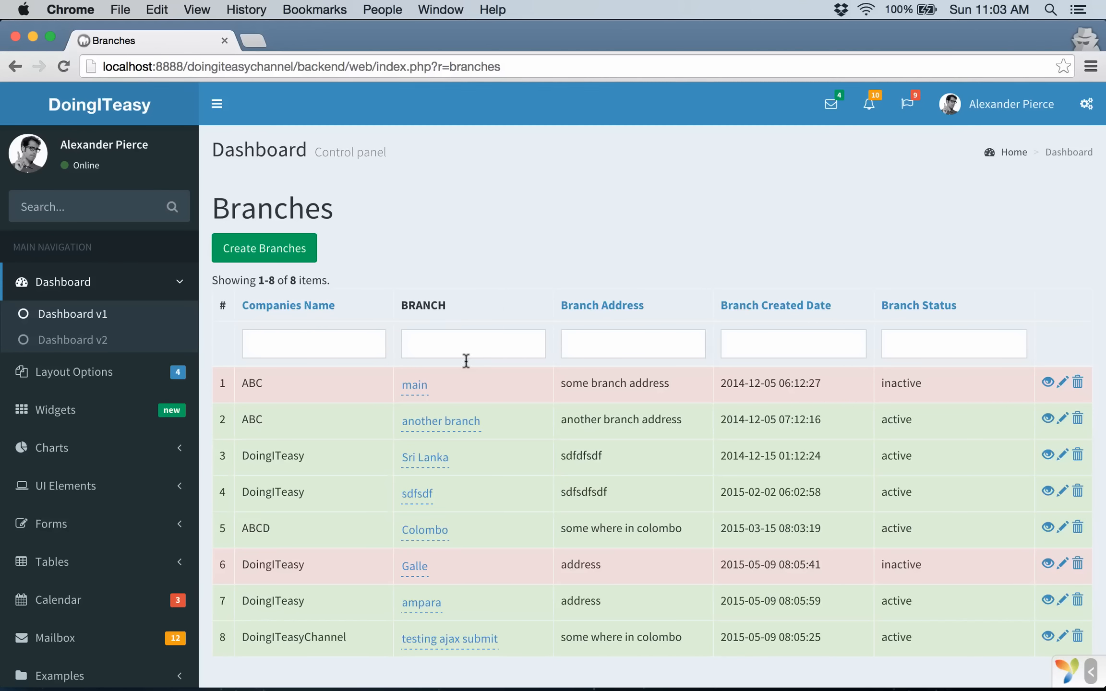
mouse_move(501, 347)
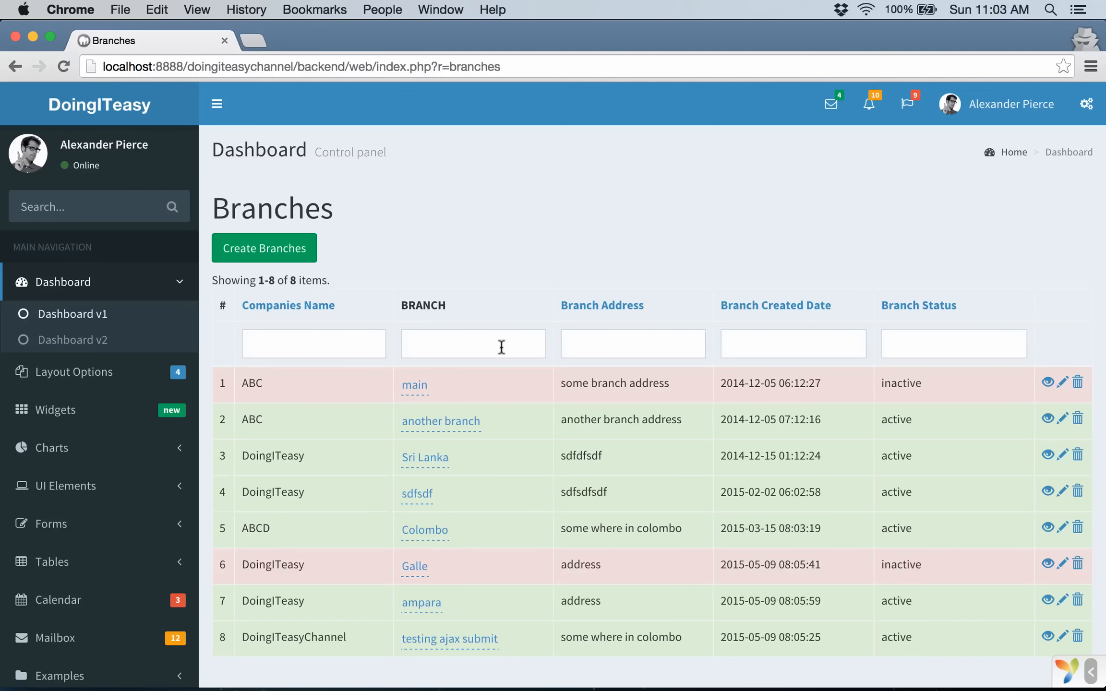
click(415, 385)
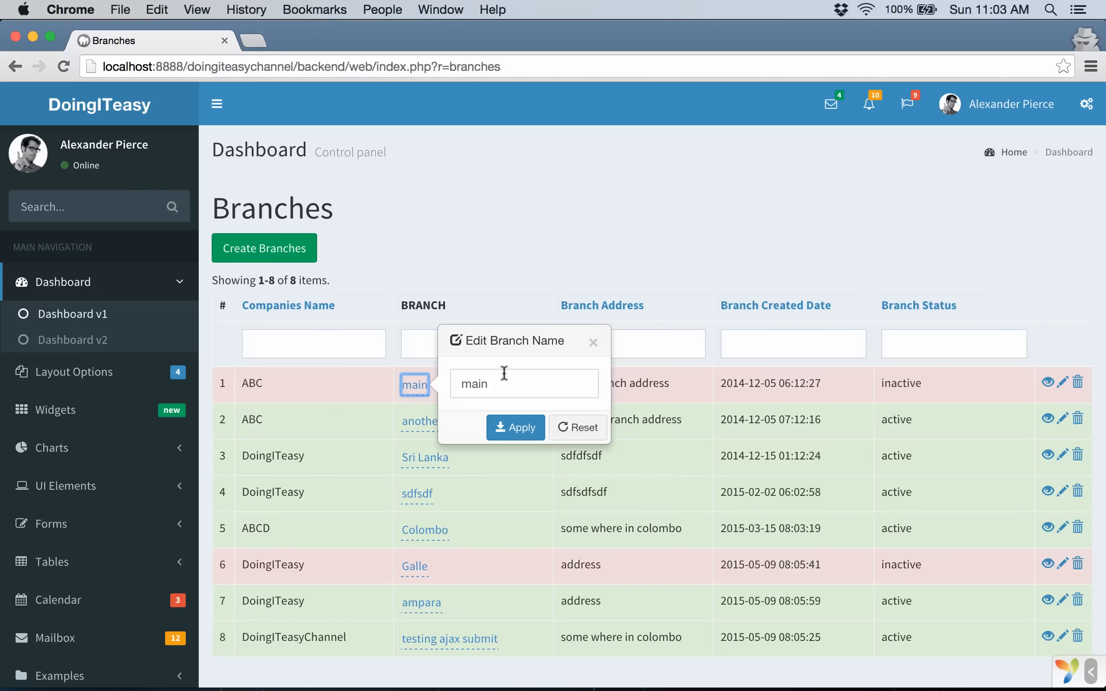
mouse_move(542, 384)
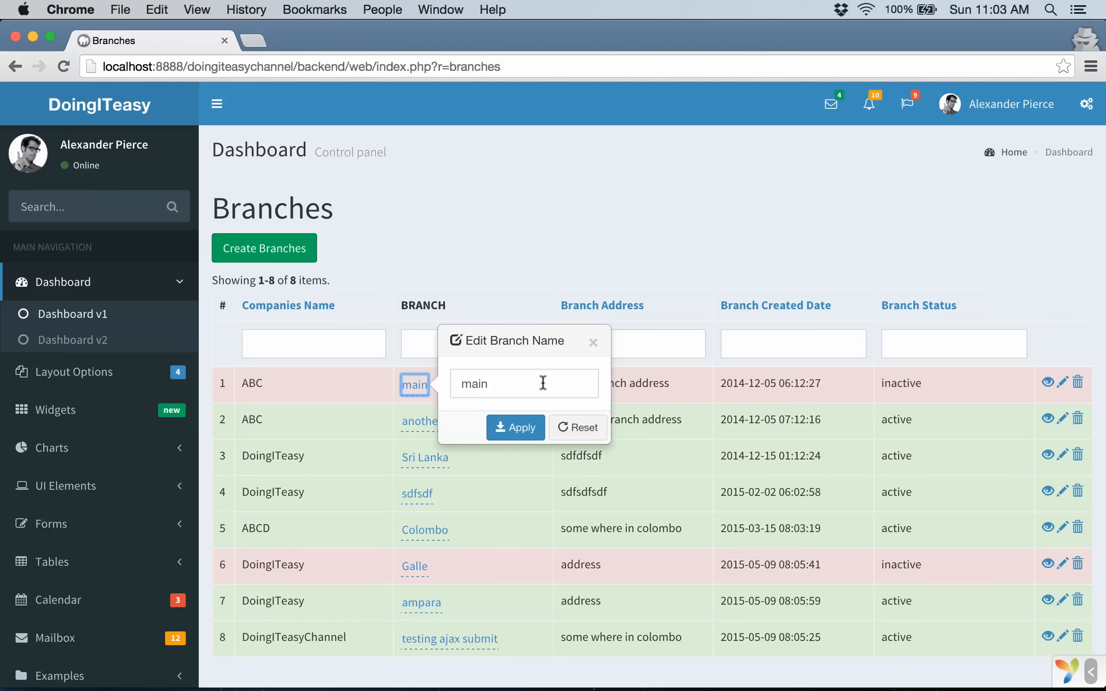
mouse_move(435, 315)
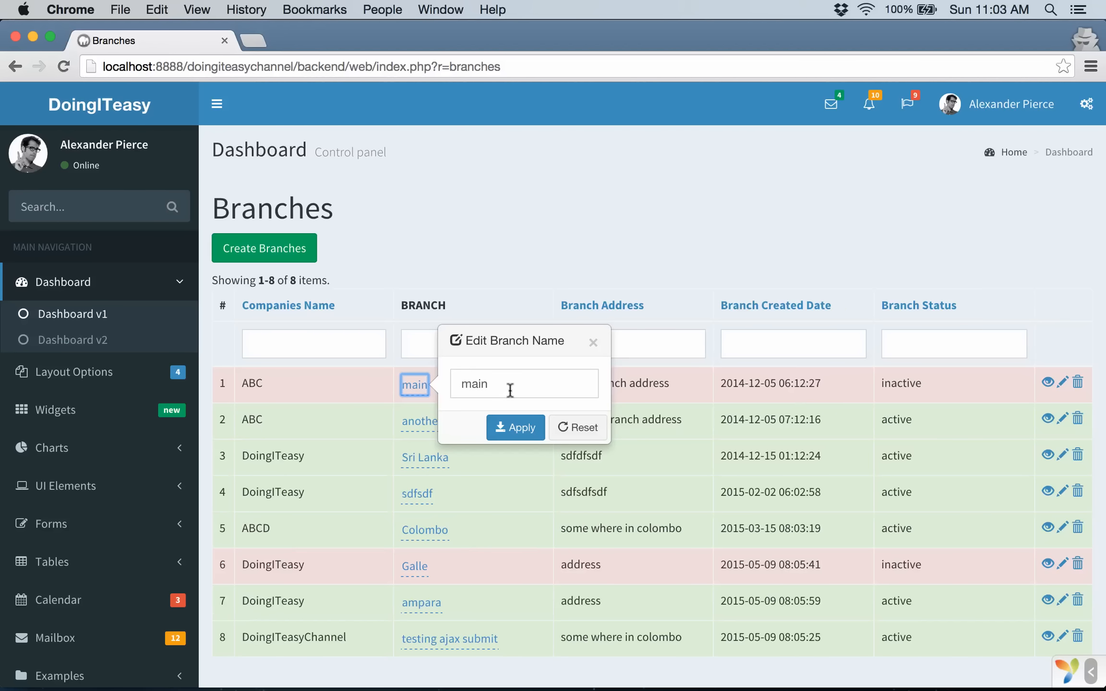
click(524, 384)
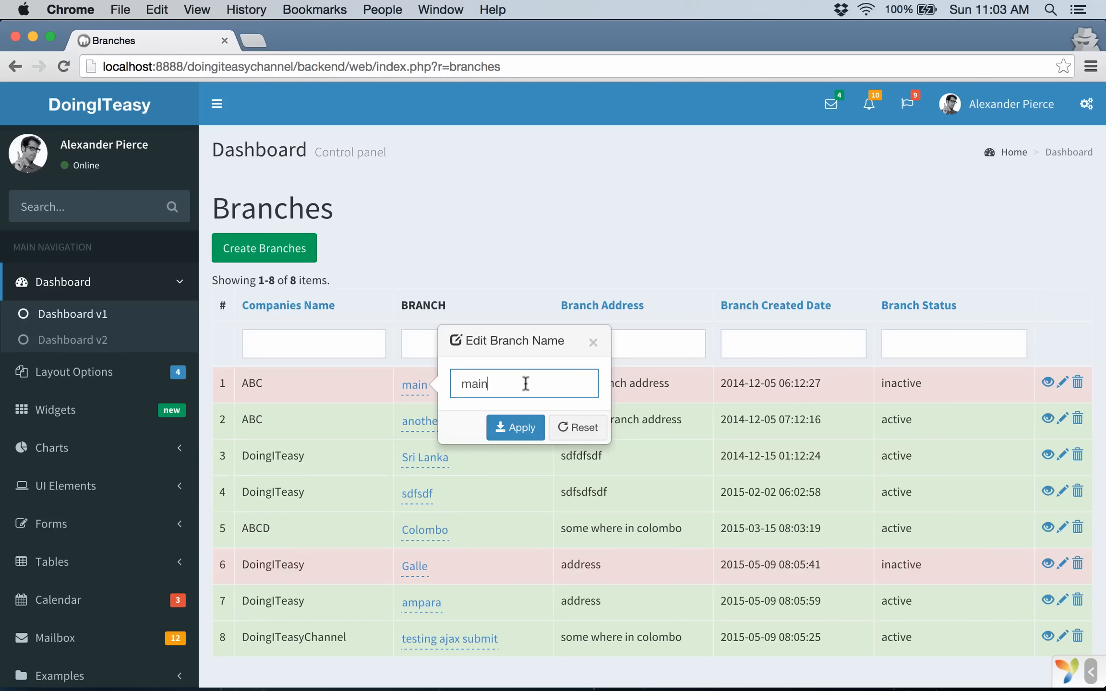
mouse_move(550, 390)
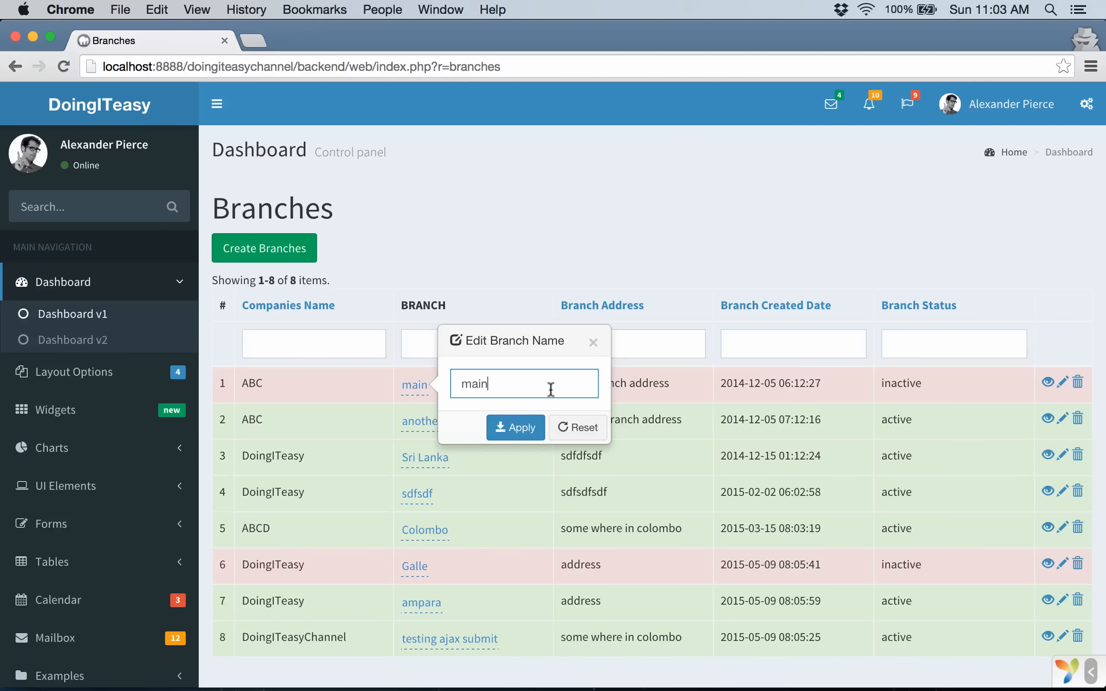
click(515, 428)
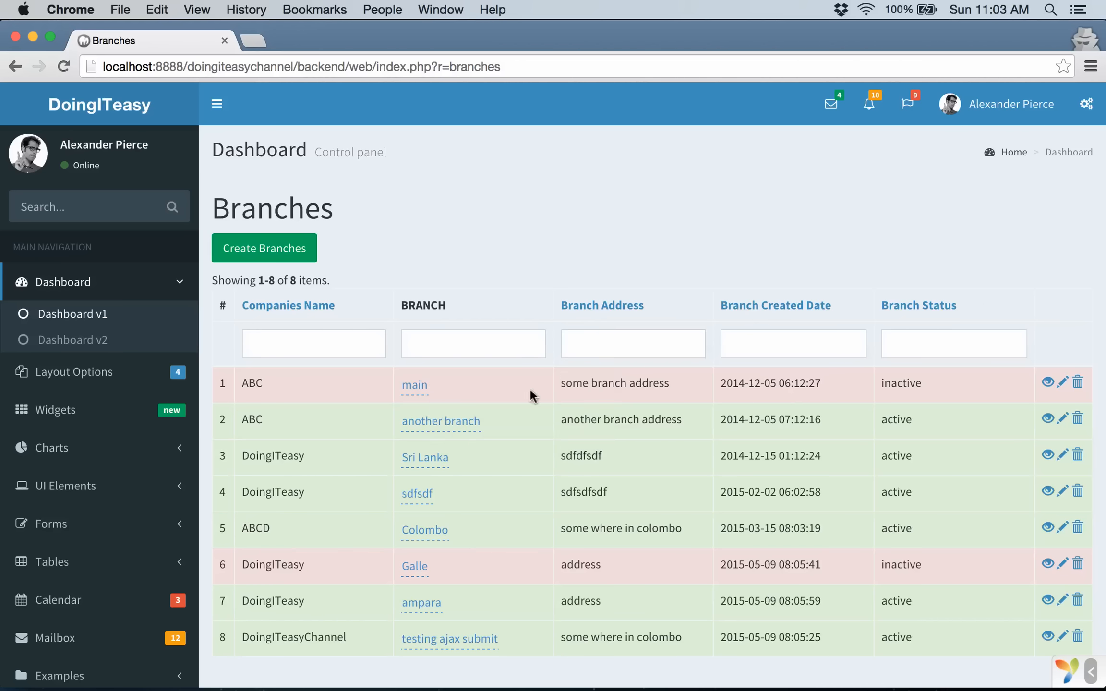
mouse_move(445, 386)
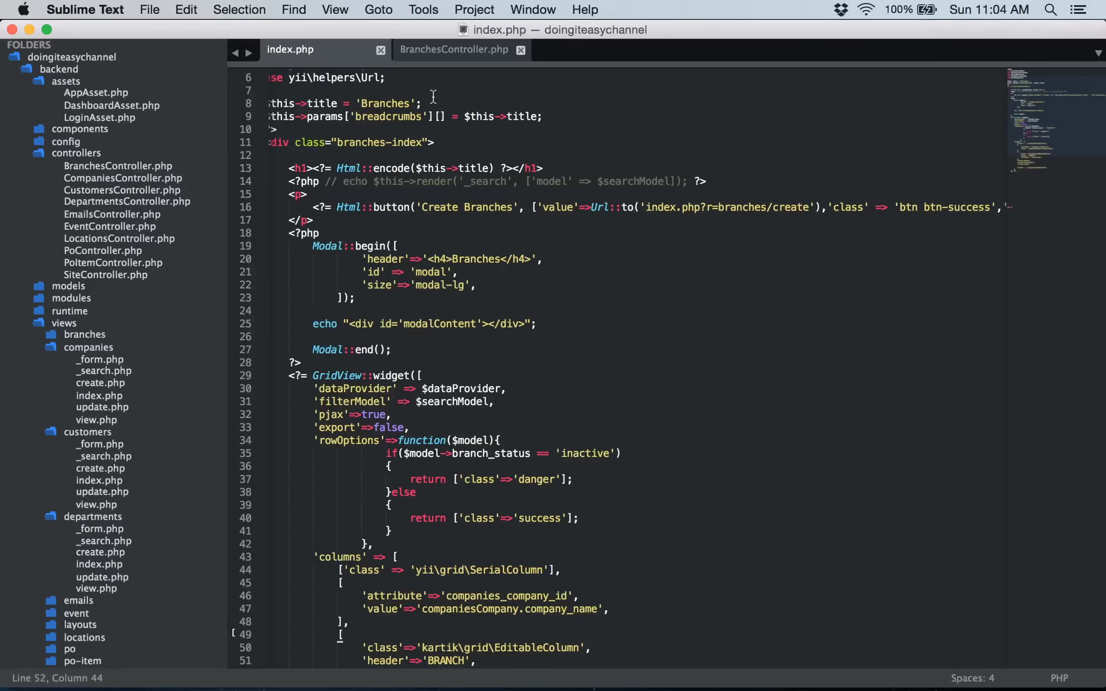
- In actionIndex add an if block checking Yii::$app->request->post('hasEditable')
click(453, 50)
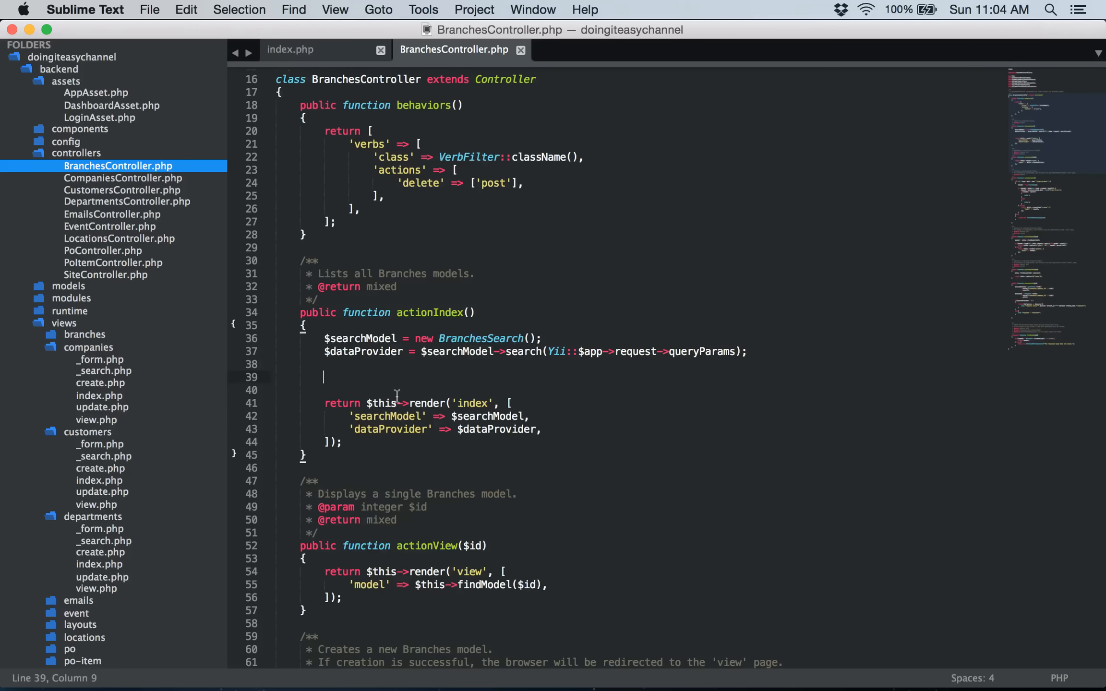
text(if(){})
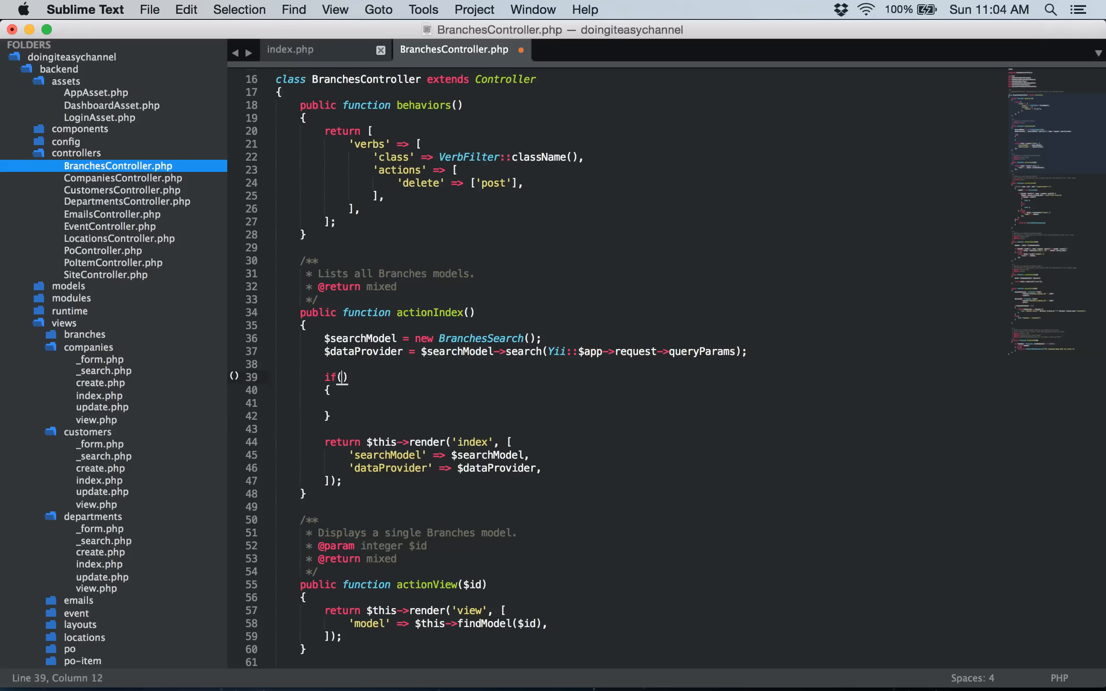
text(Yii::)
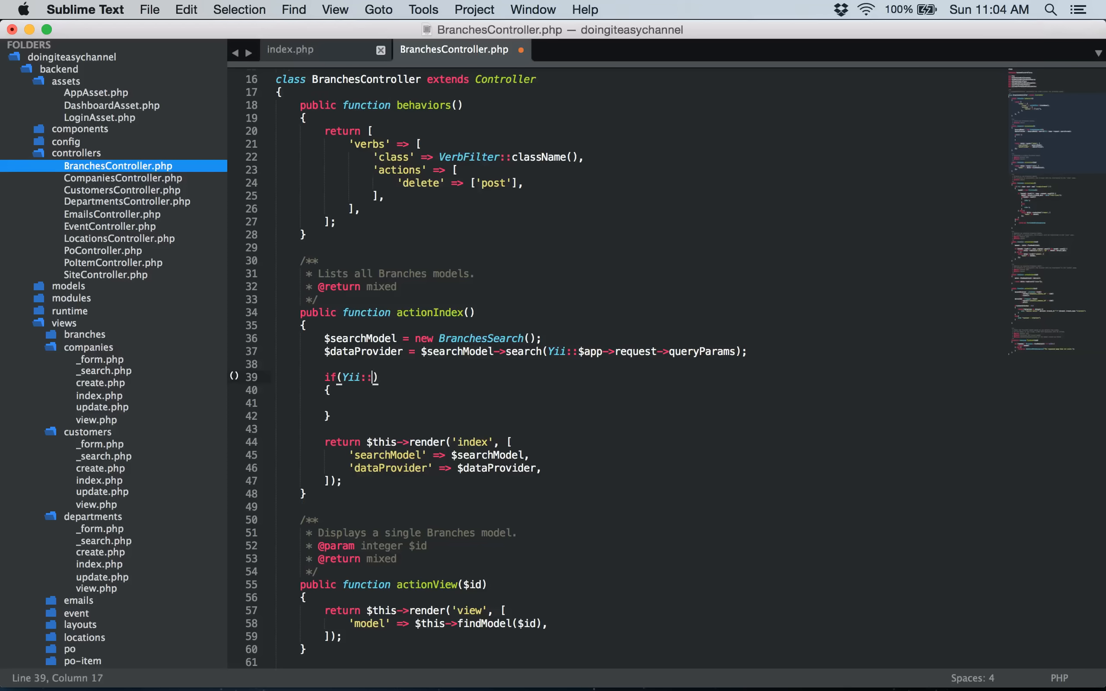
text($app->re)
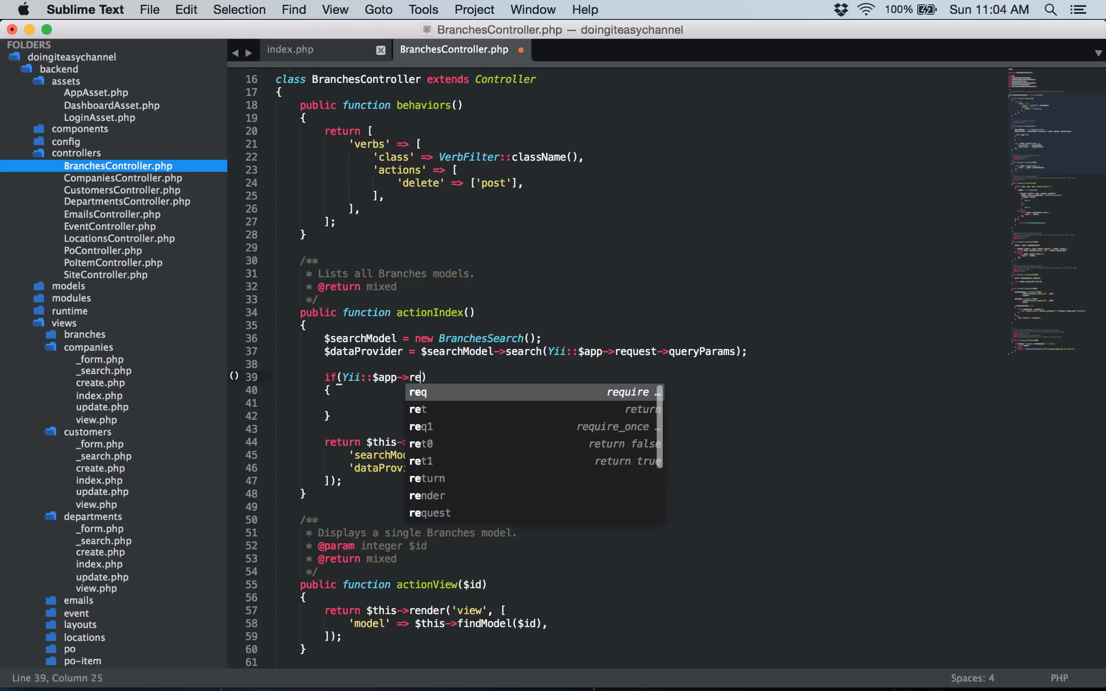
text(request->p)
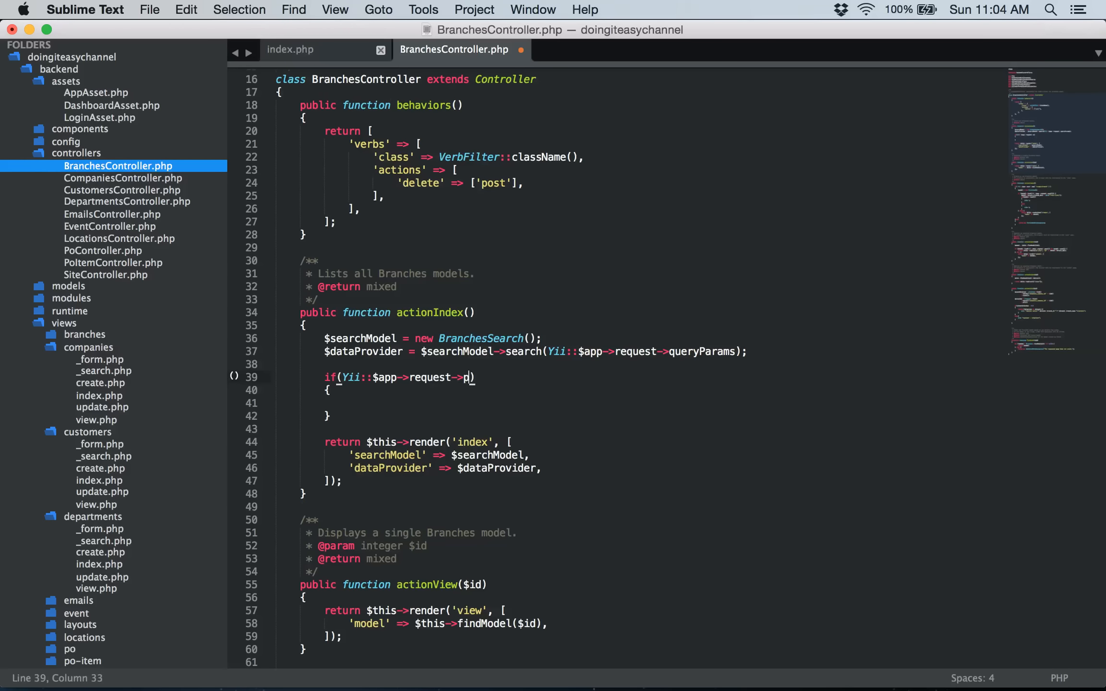
text(ost())
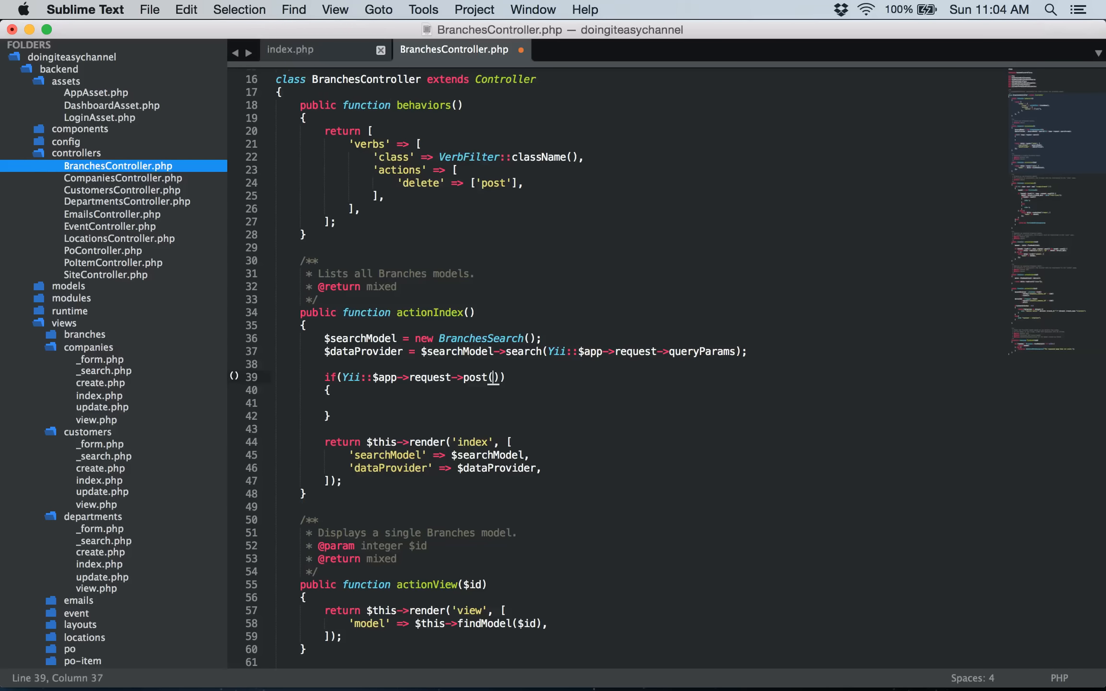
text('has')
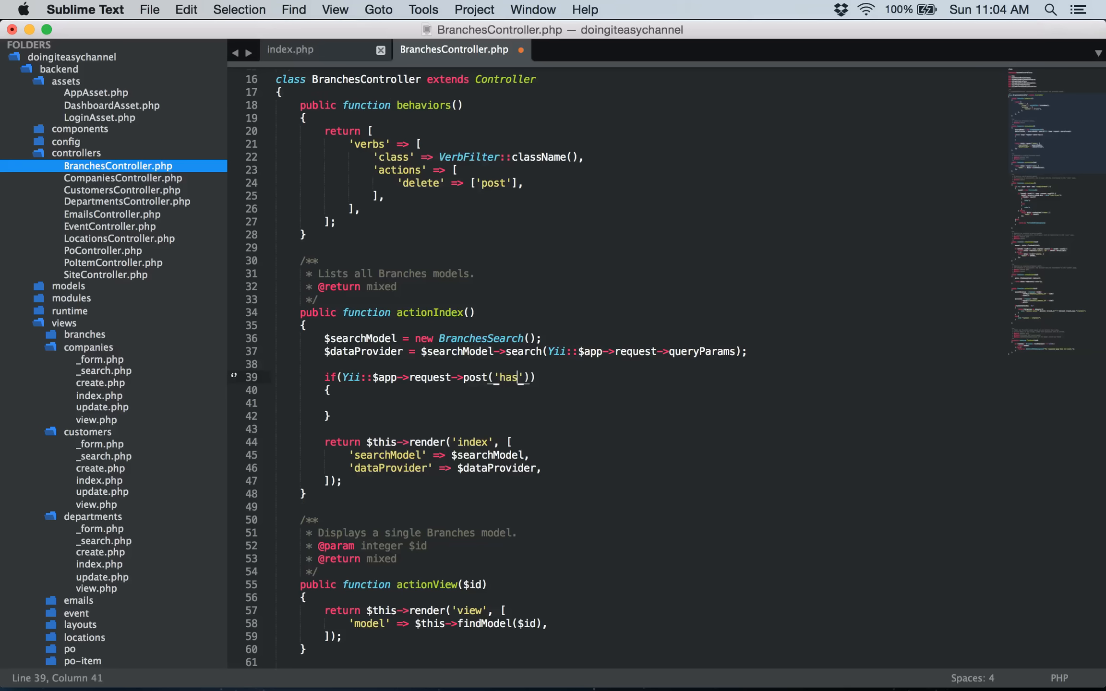
text(Editable)
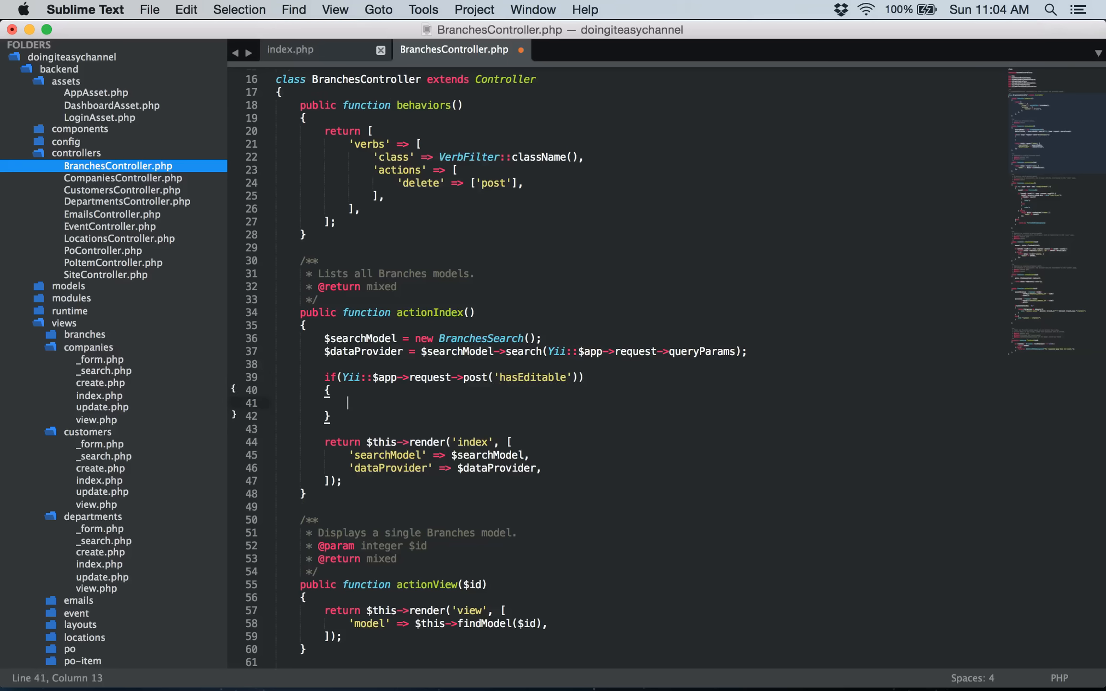
- Begin a $branchId = assignment inside the hasEditable block
text($)
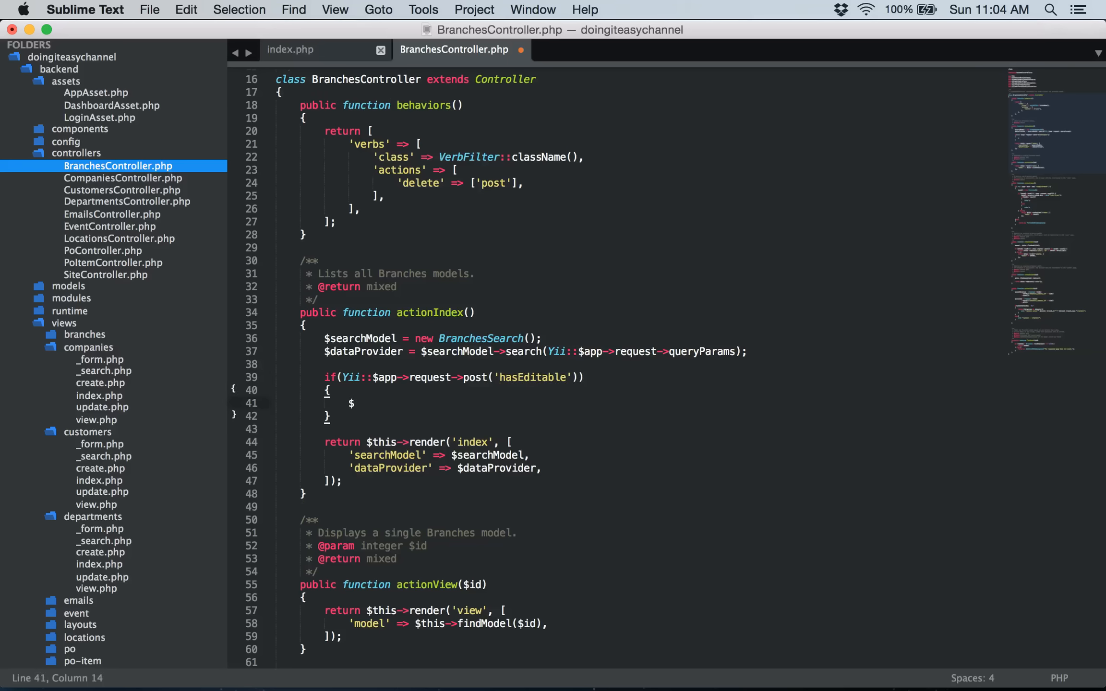
text(branch)
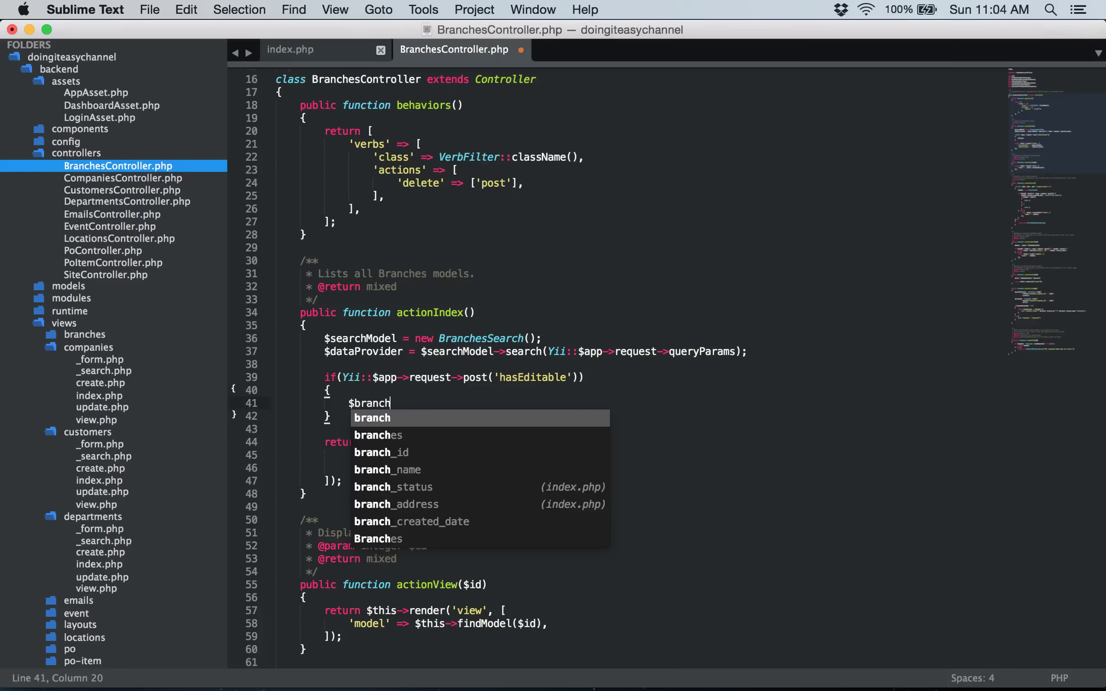
text(Id =)
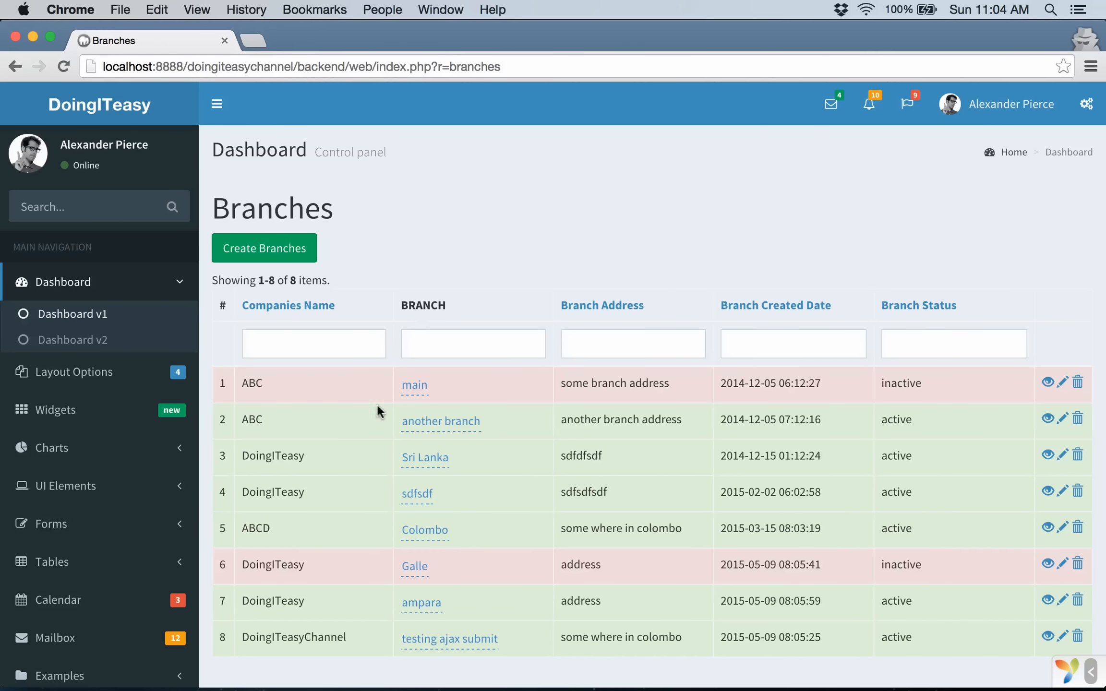
key(cmd+tab)
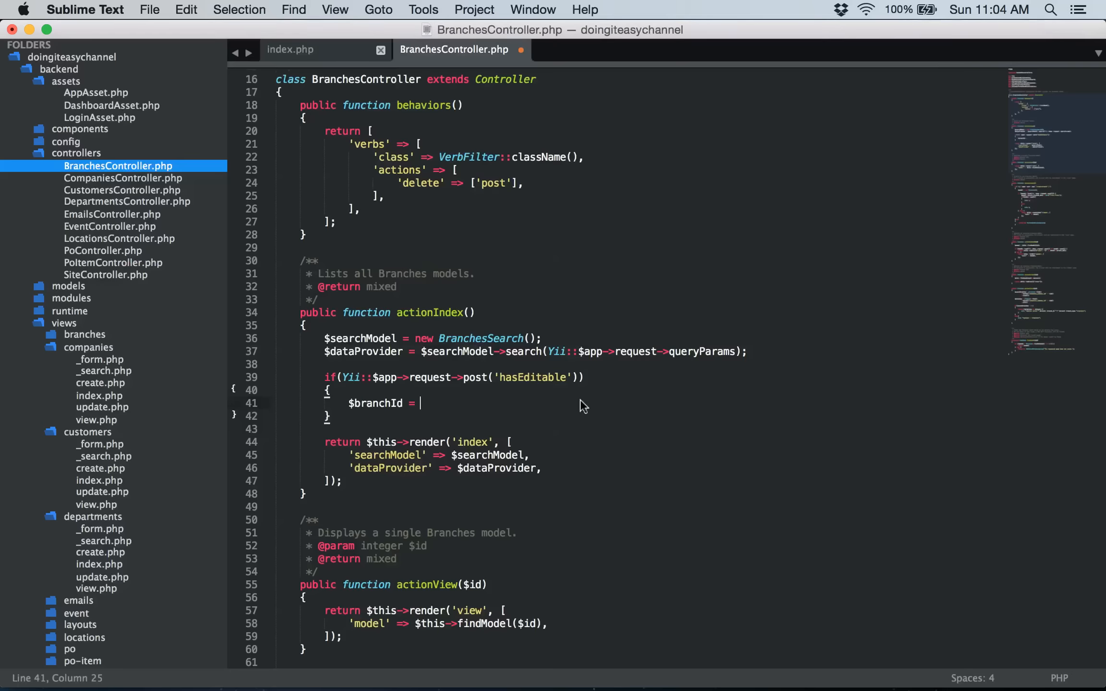
mouse_move(575, 396)
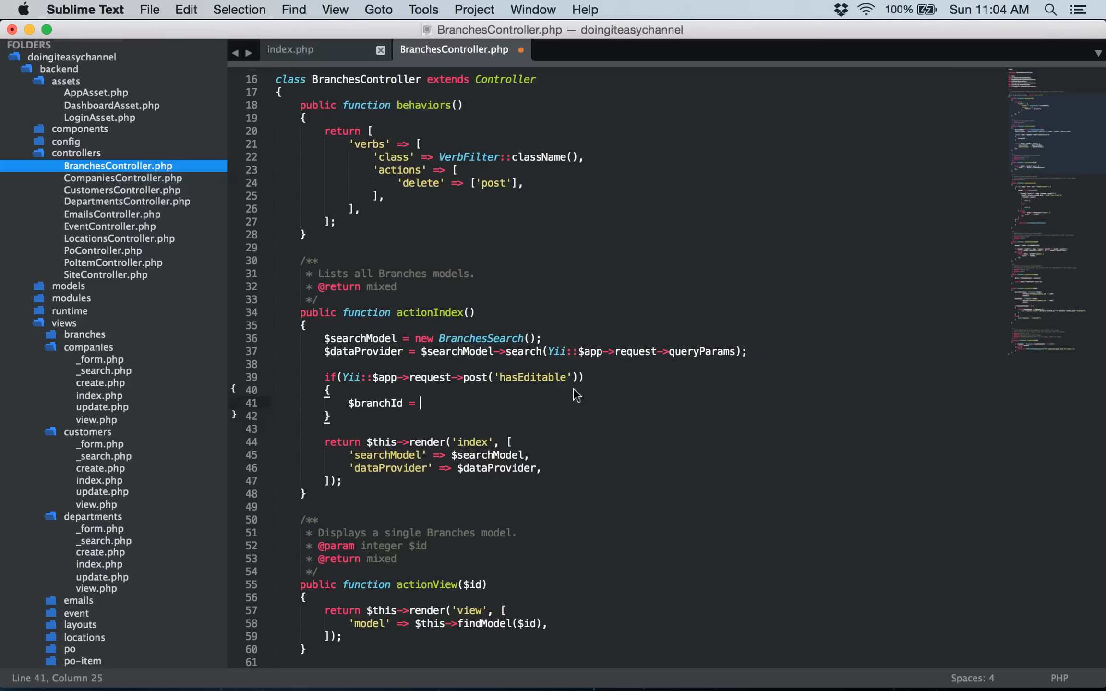
- Assign $branchId from Yii::$app->request->post('editableKey')
text(Yii::$app->request->)
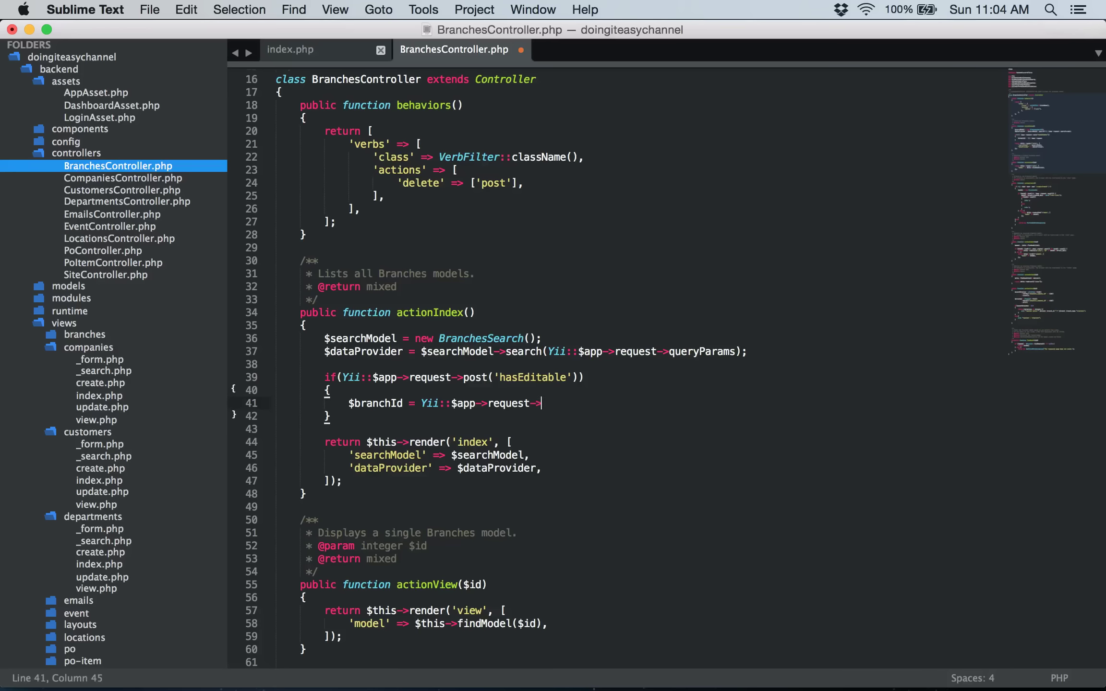
text(post();)
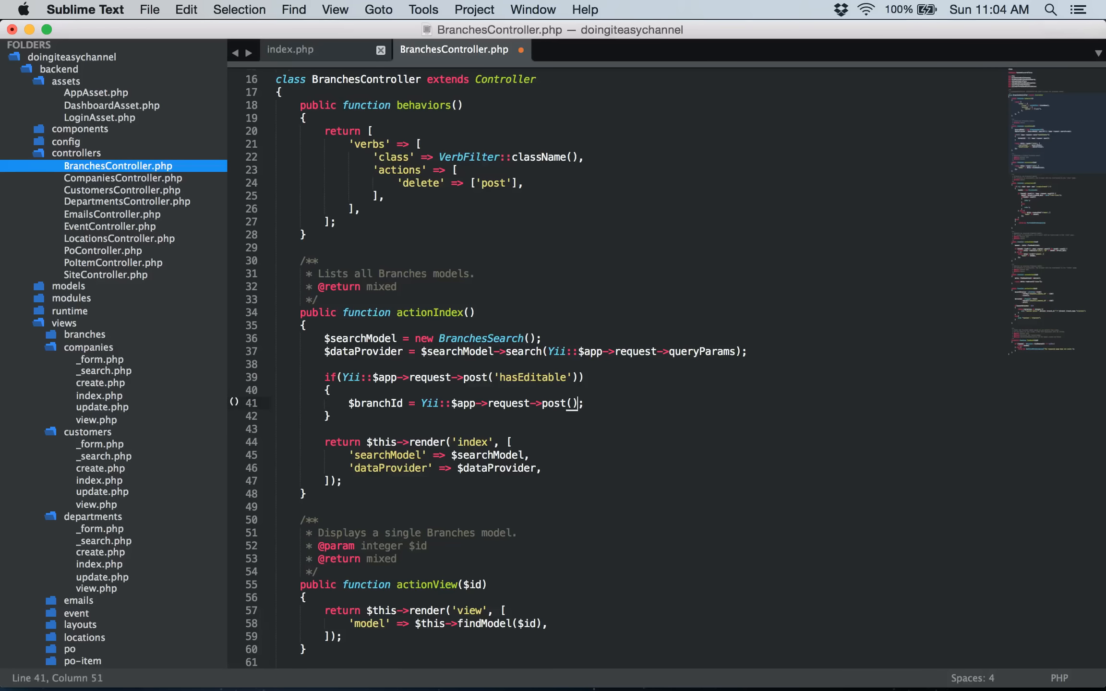
text('ed)
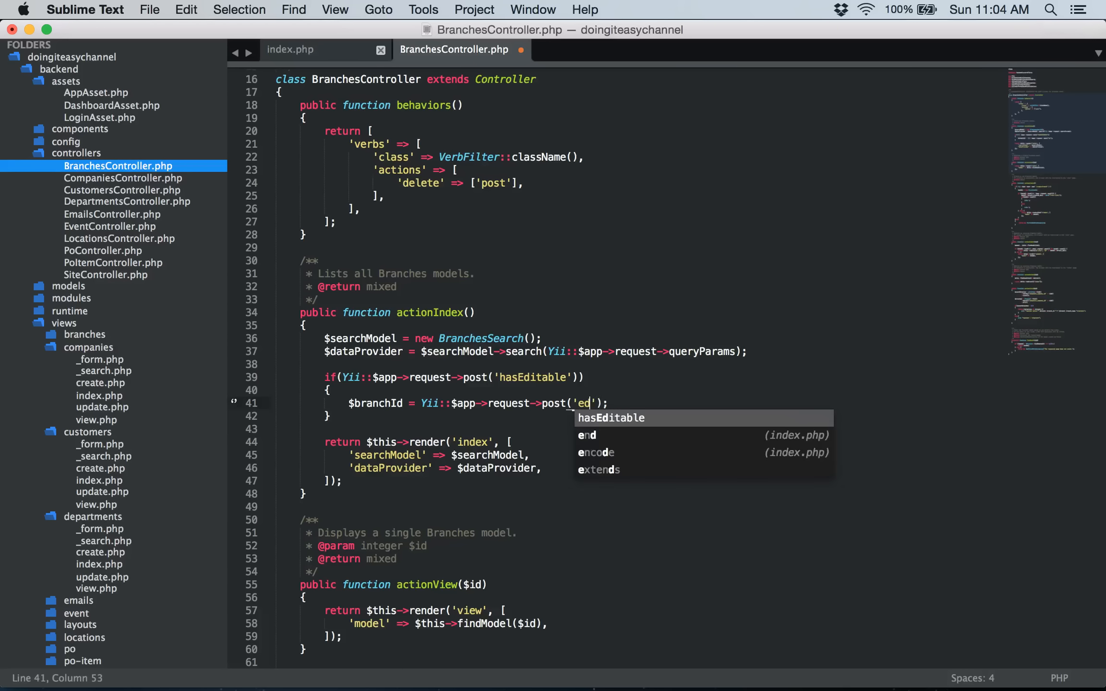
text(itable)
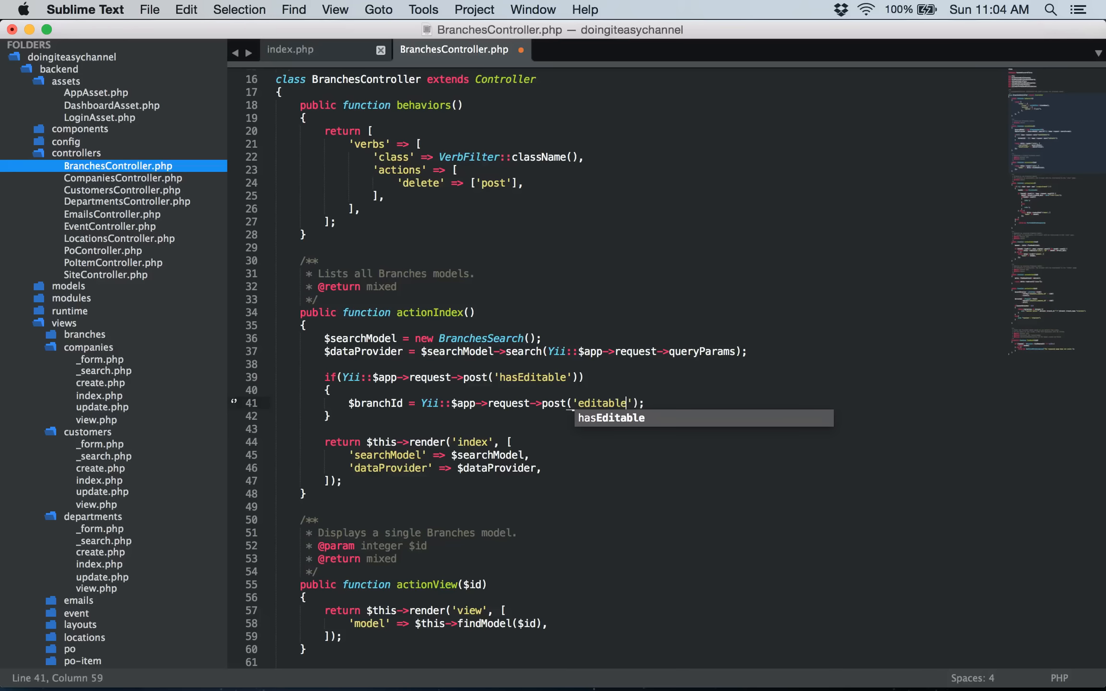
text(Key)
text($)
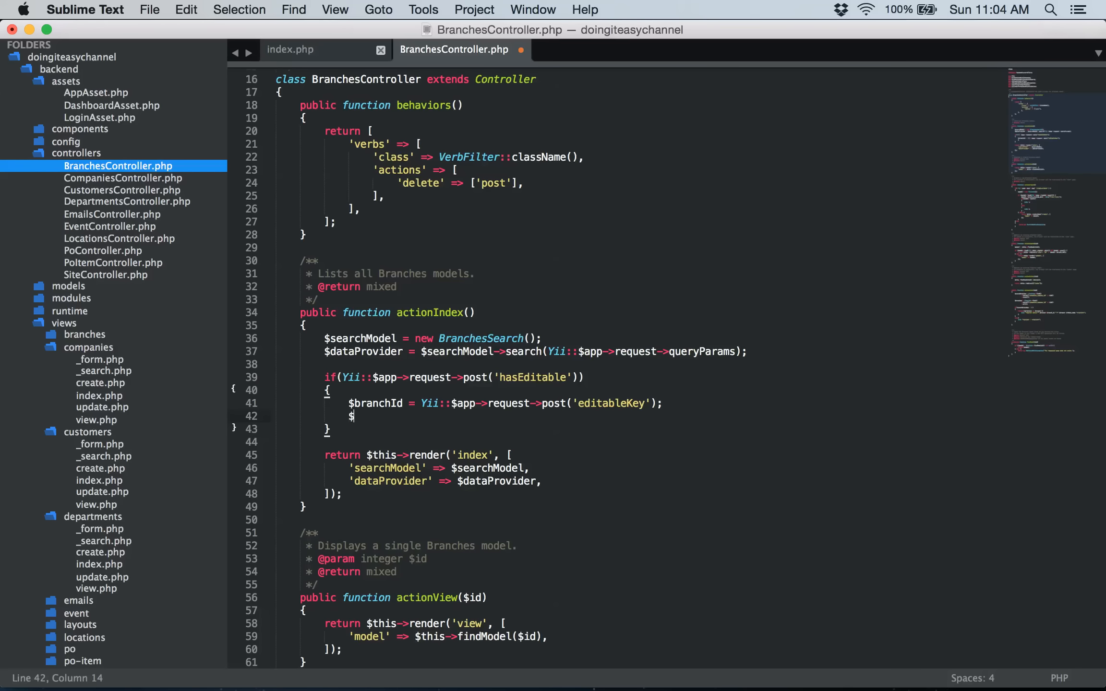
- Load the record with $branch = Branches::findOne($branchId)
text(branch =)
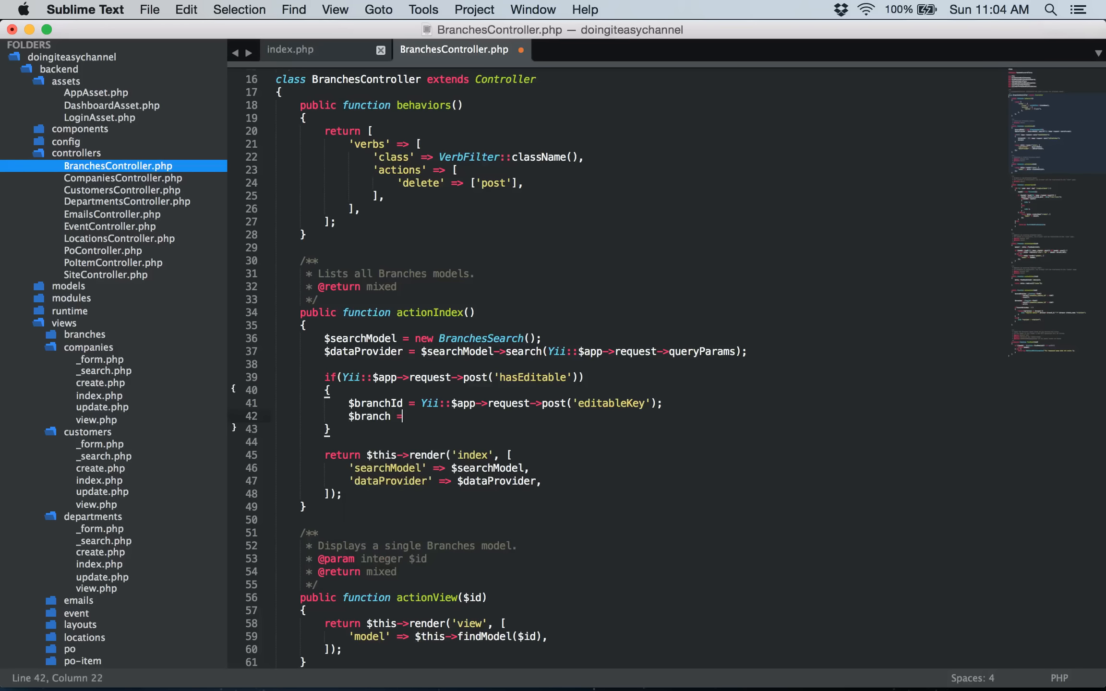
text(Branched)
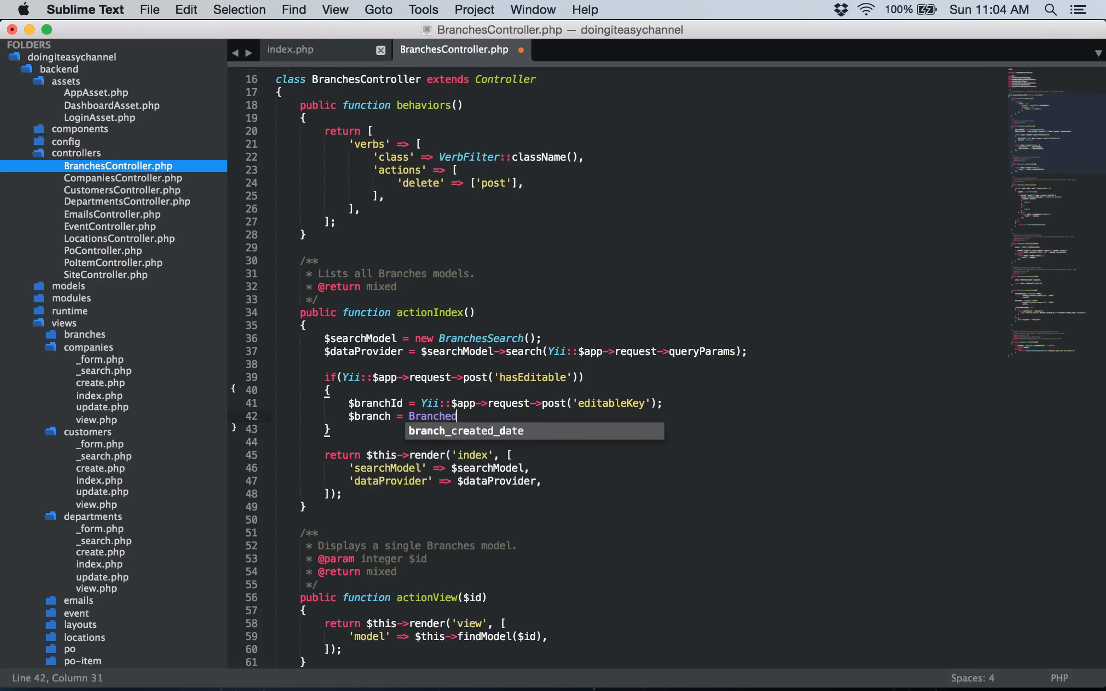
text(Branches::findOne();)
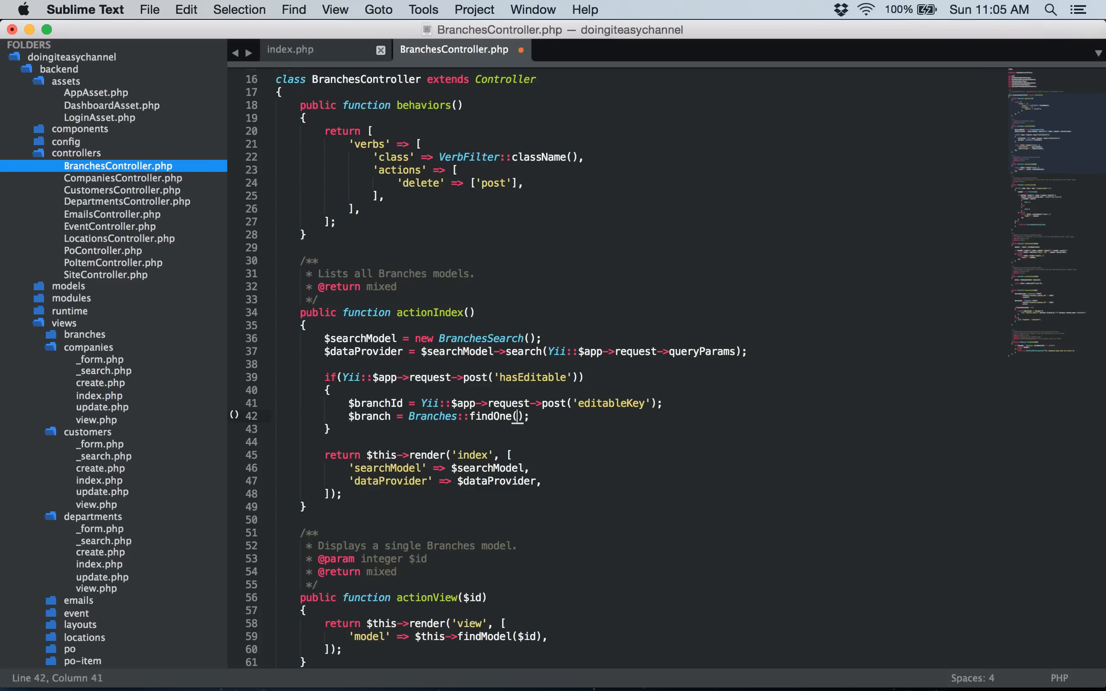
text($branchId)
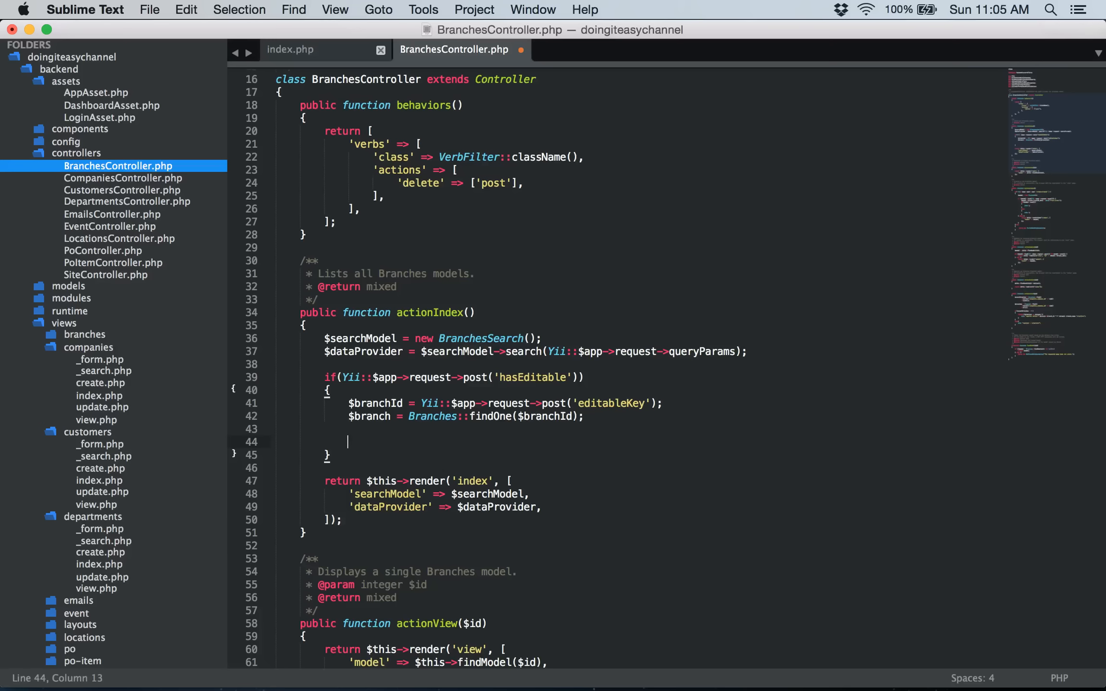
- Set $out = Json::encode(['output'=>'','message'=>'']) inside the editable block
text($out)
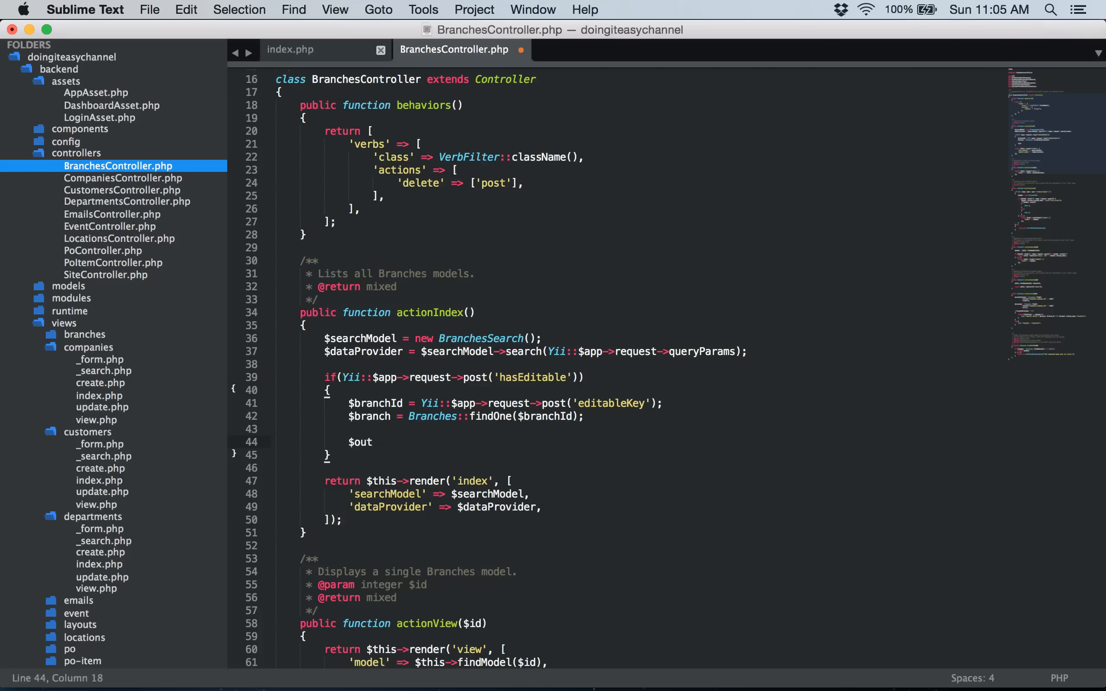
text(= Json)
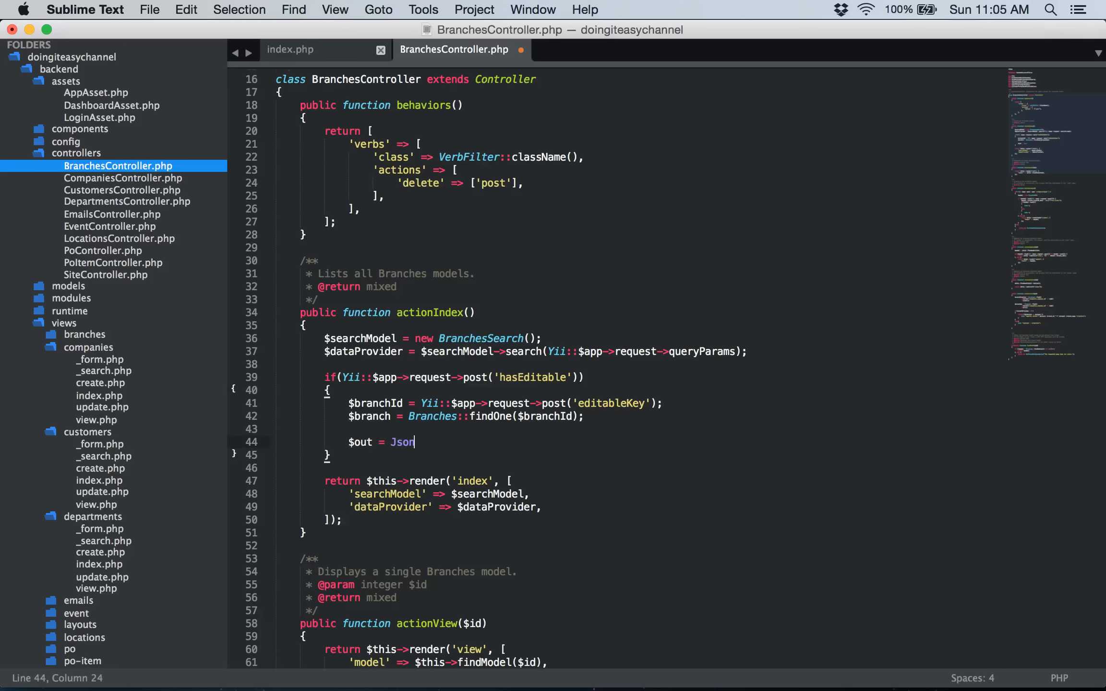
text(::ed)
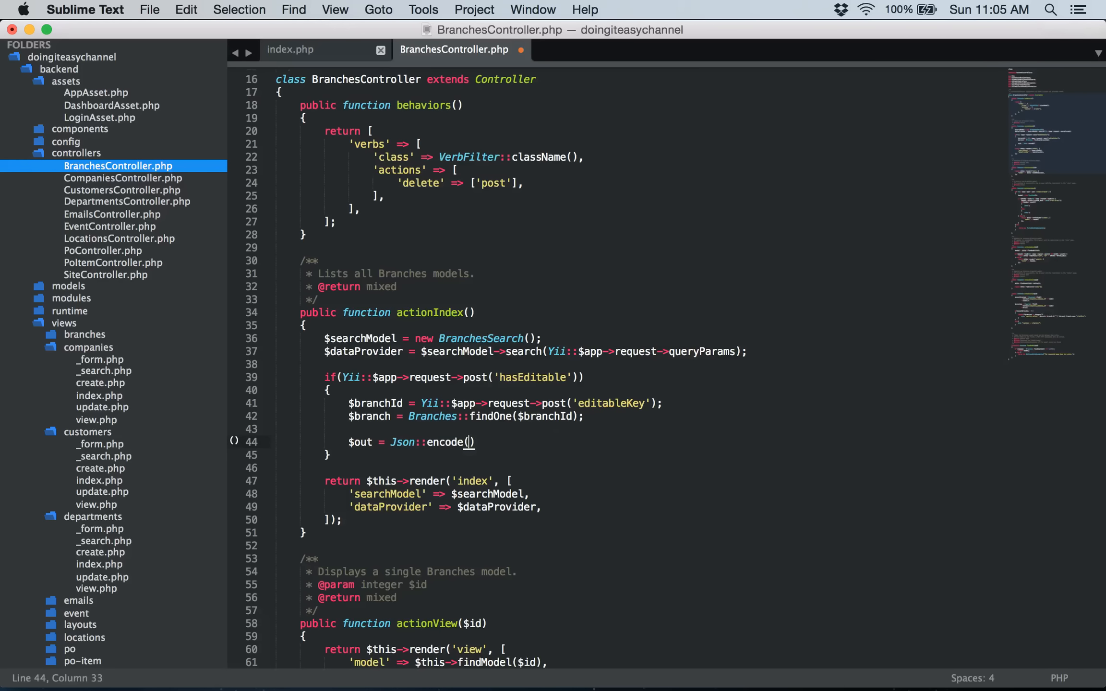
text(['d'])
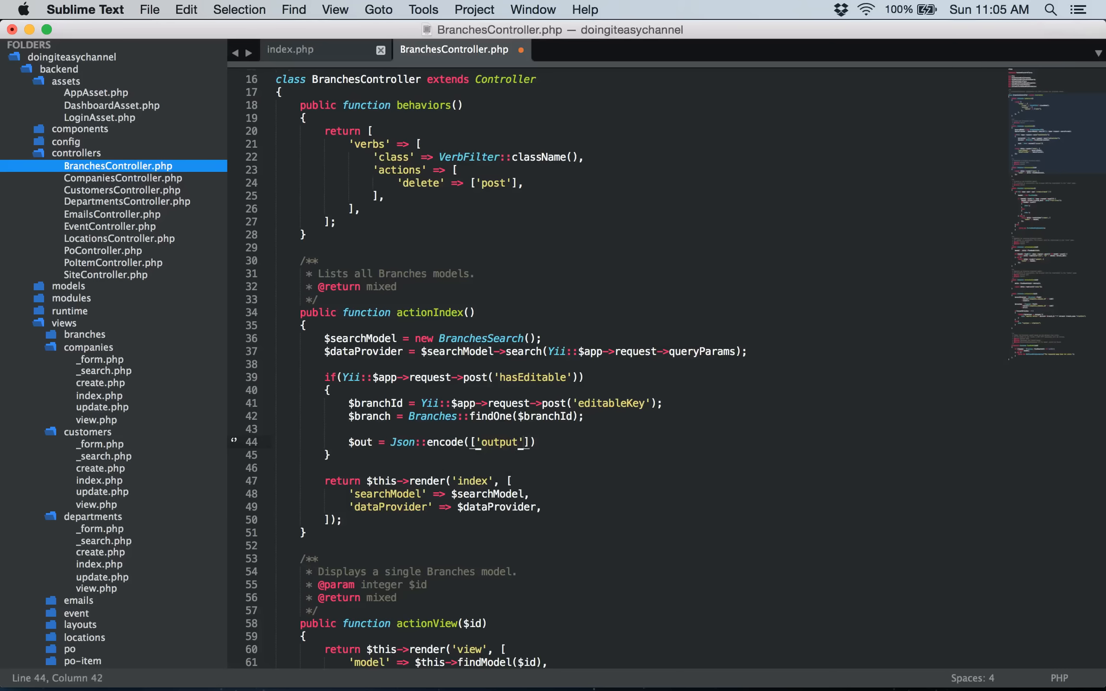
text(=>'',)
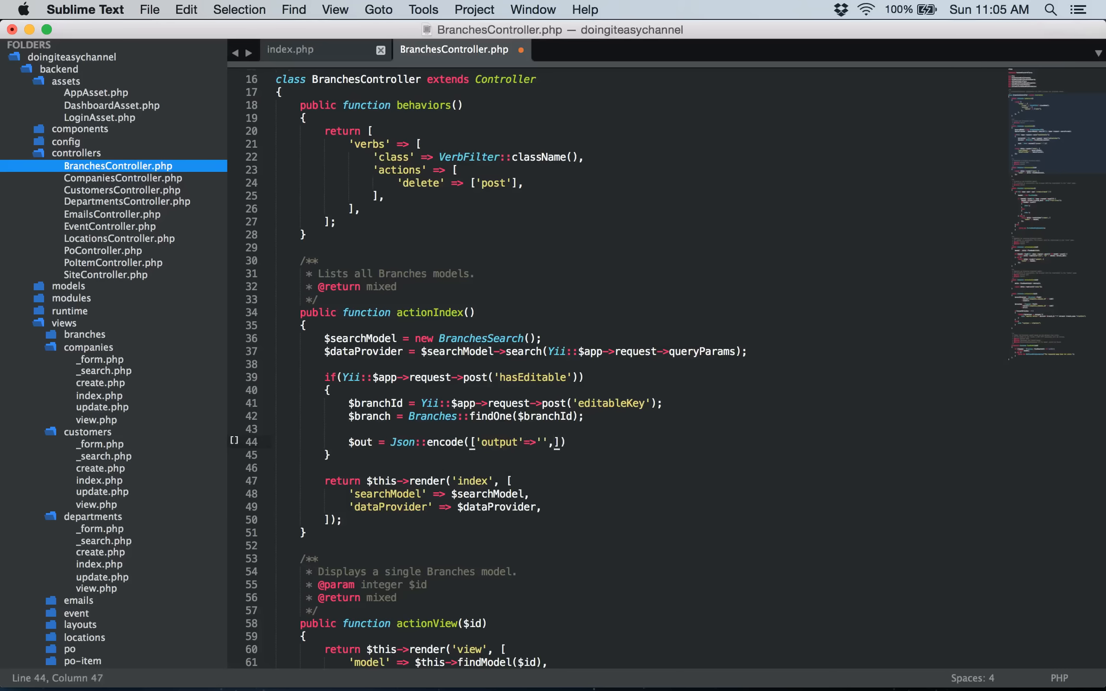
text('message'=>'')
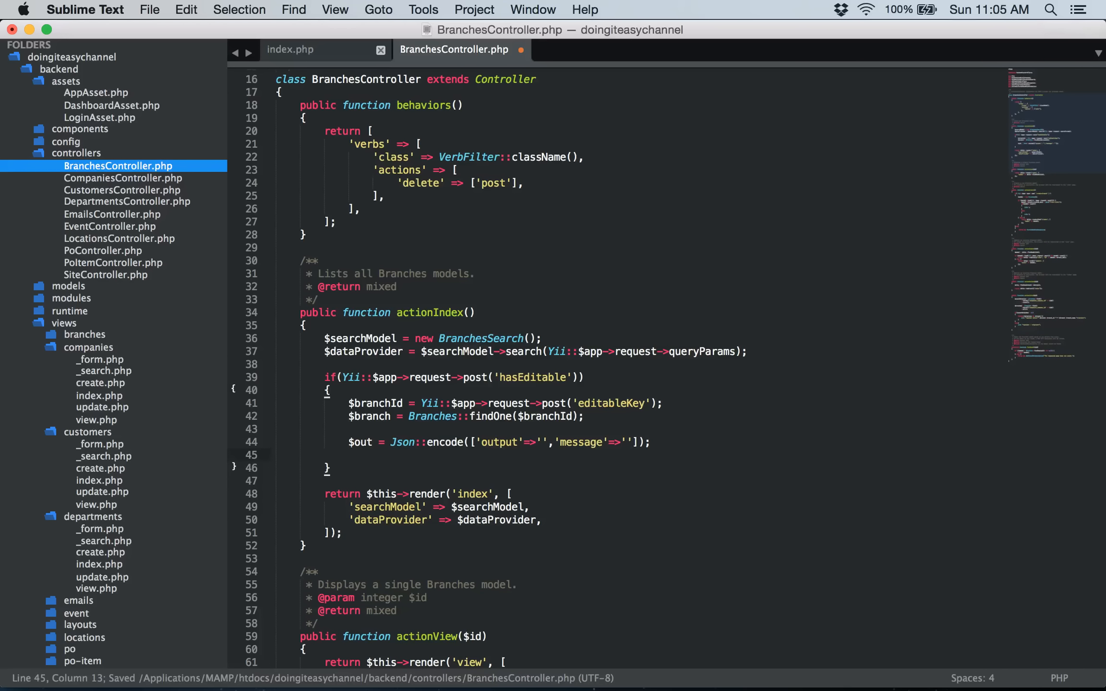
- Add $post = []; and $posted = current($_POST['Branches']);
text($post=)
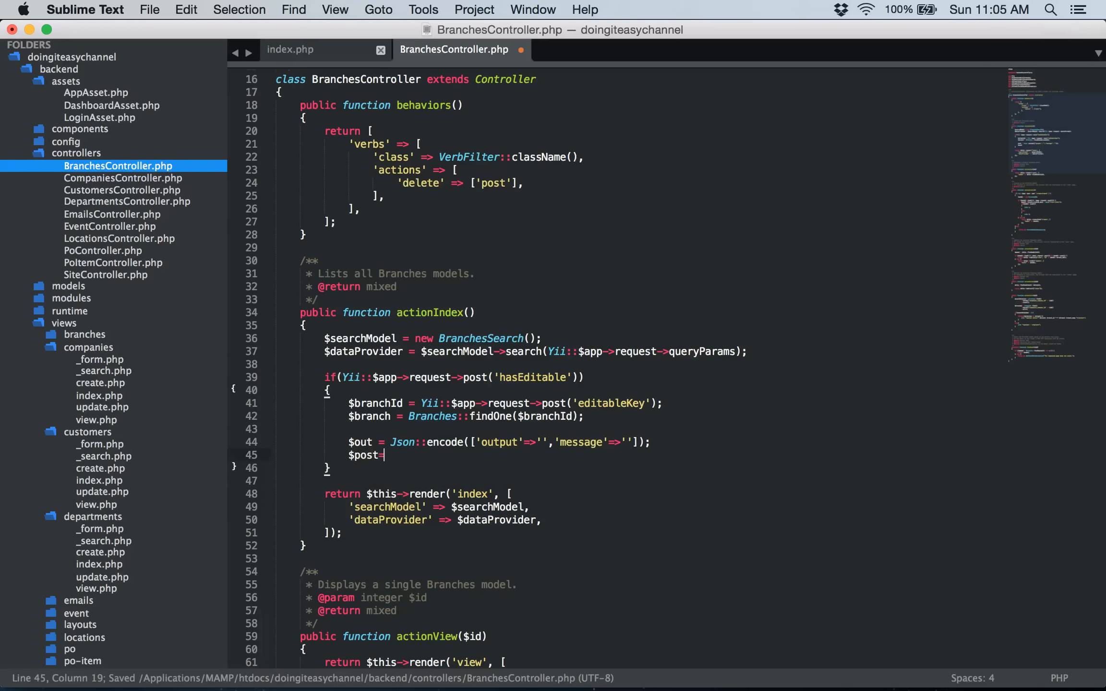
text([];)
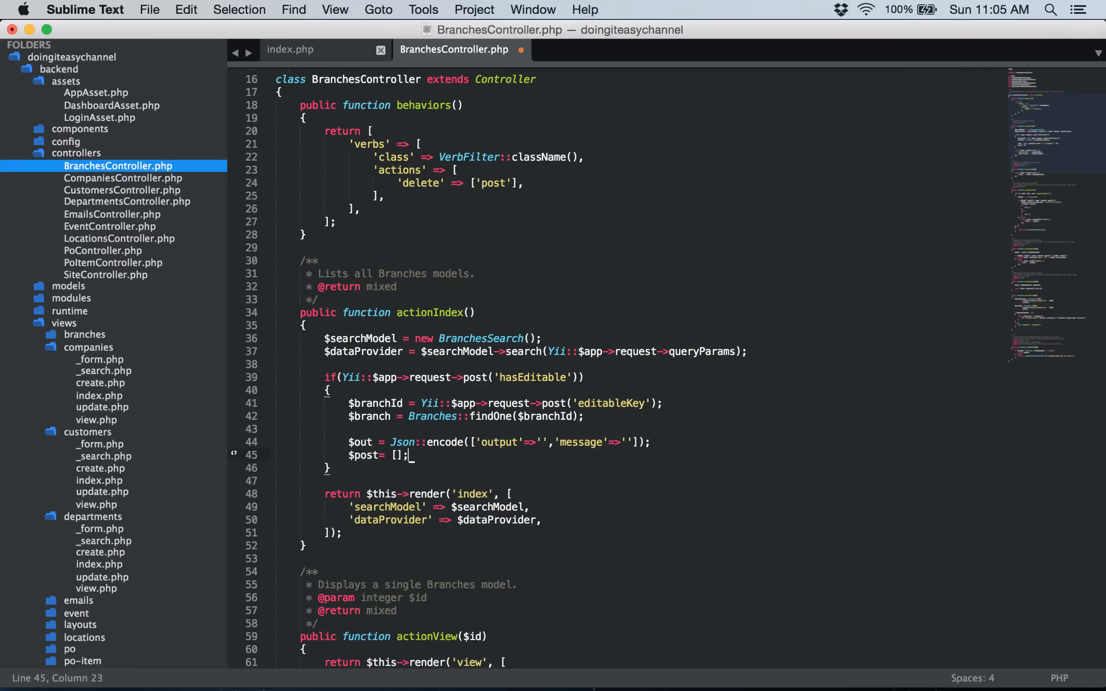
text($post)
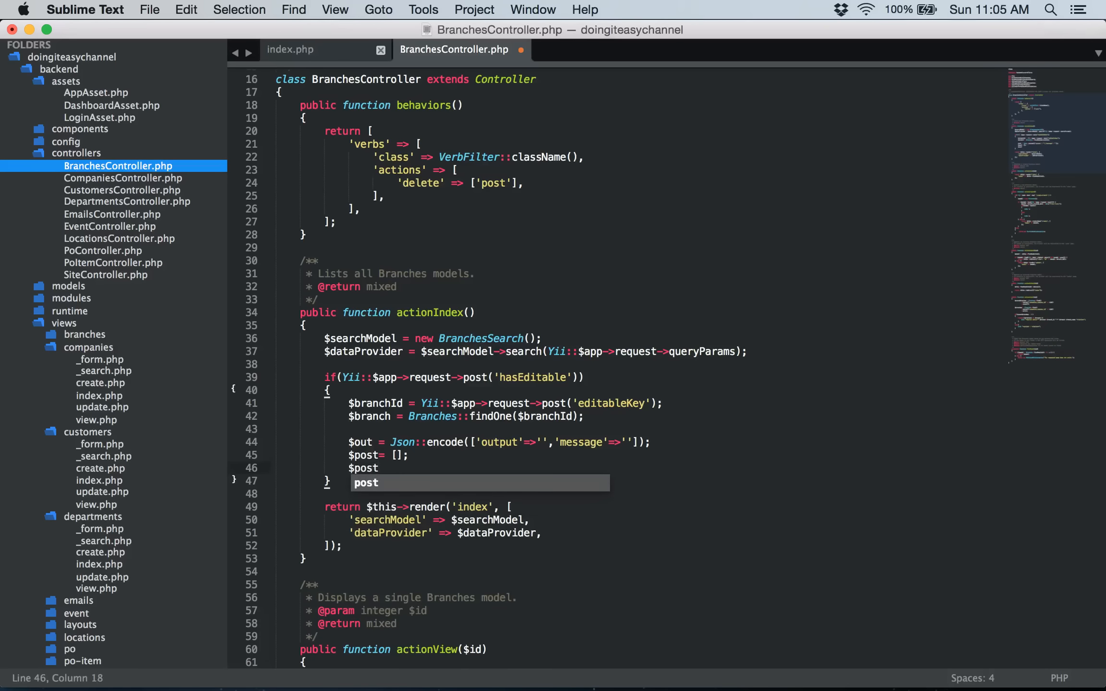
text(ed =)
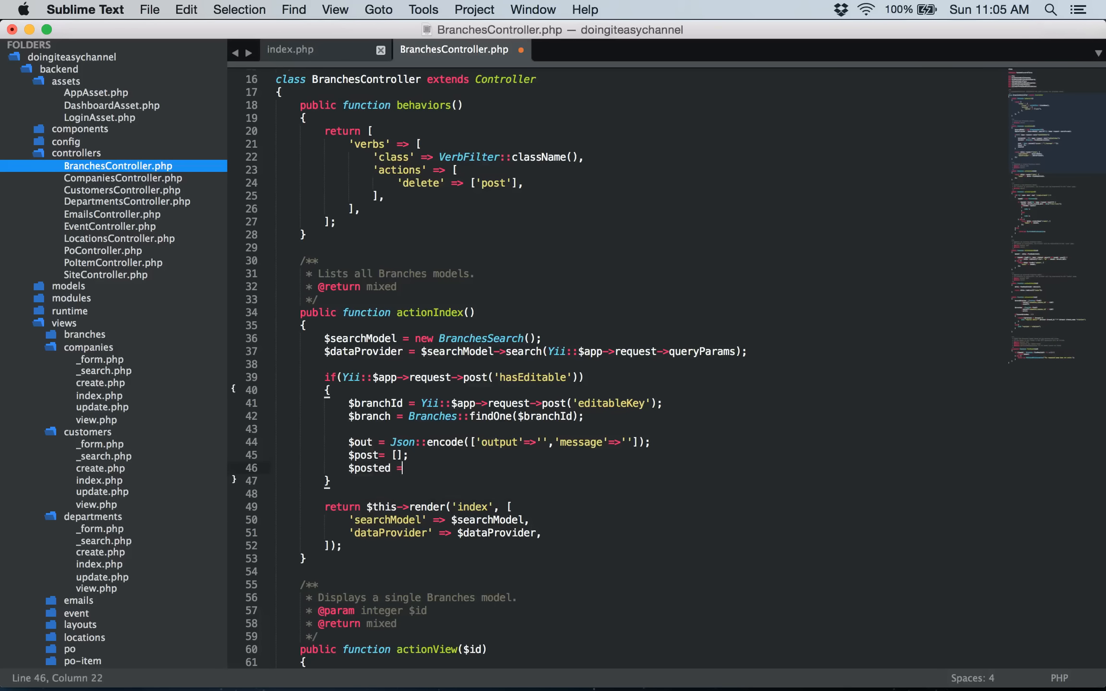
text(curre)
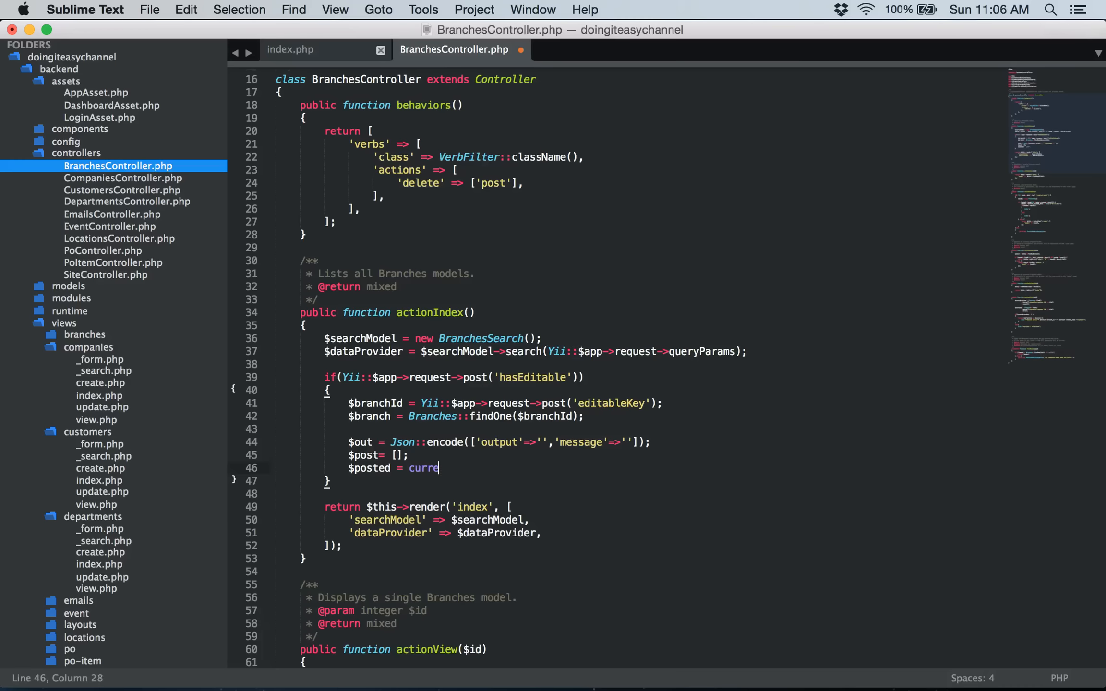
text(nt($)
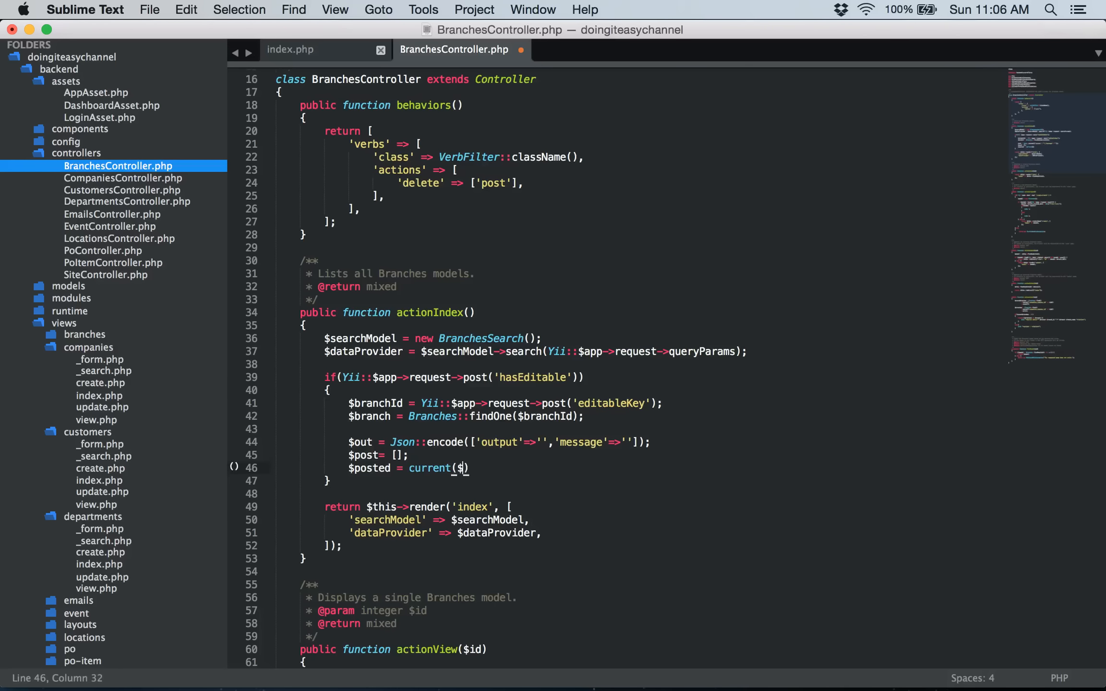
text(_POST)
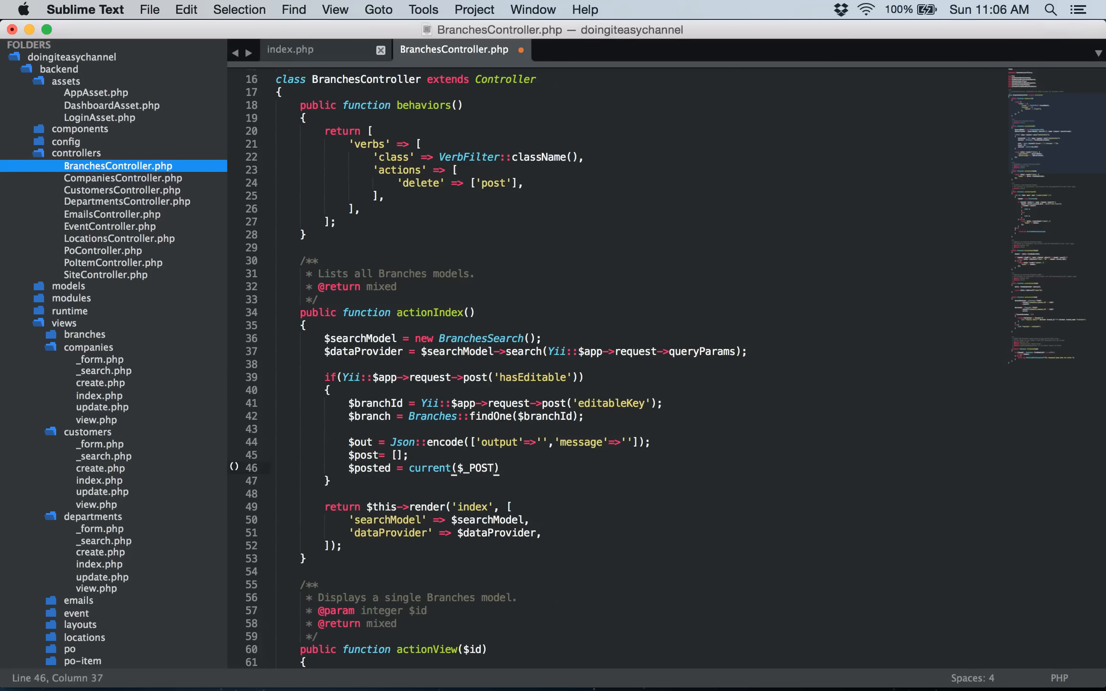
text(['Br')
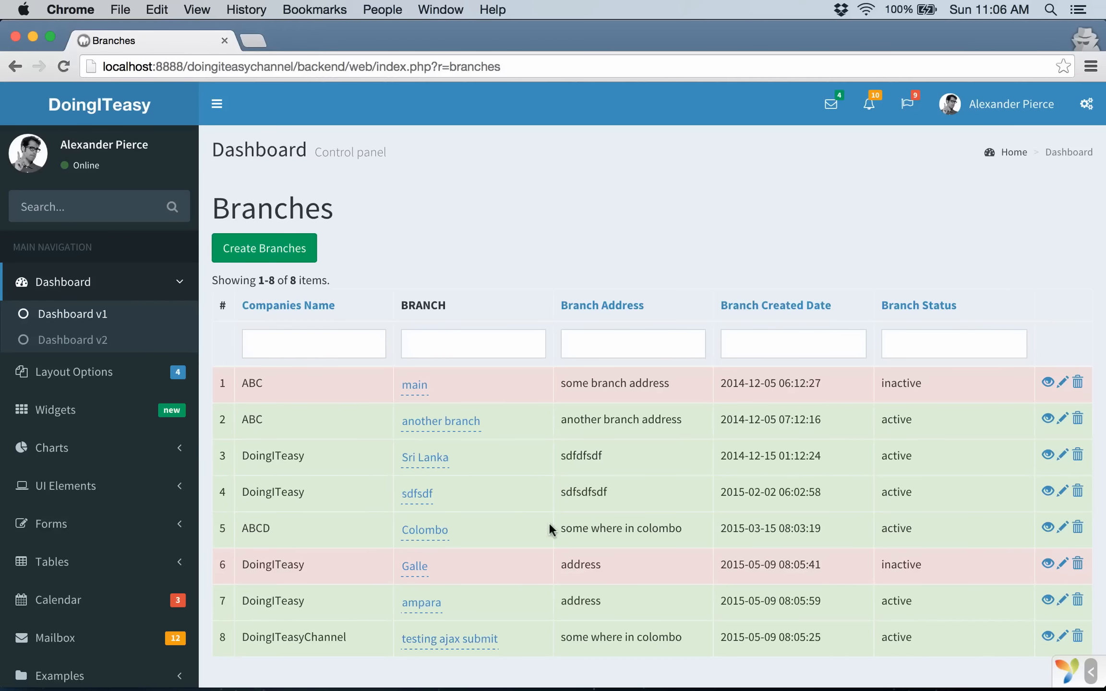
mouse_move(284, 616)
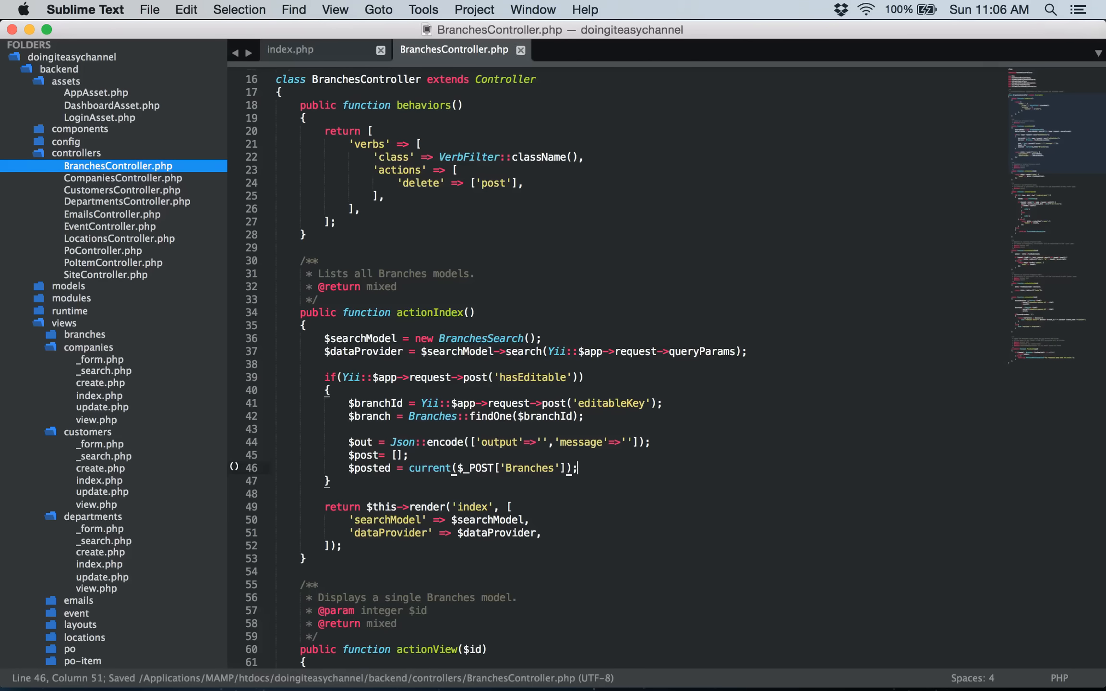
- Add if($branch->load($posted)) { $branch->save(); } after the posted data
key(Return)
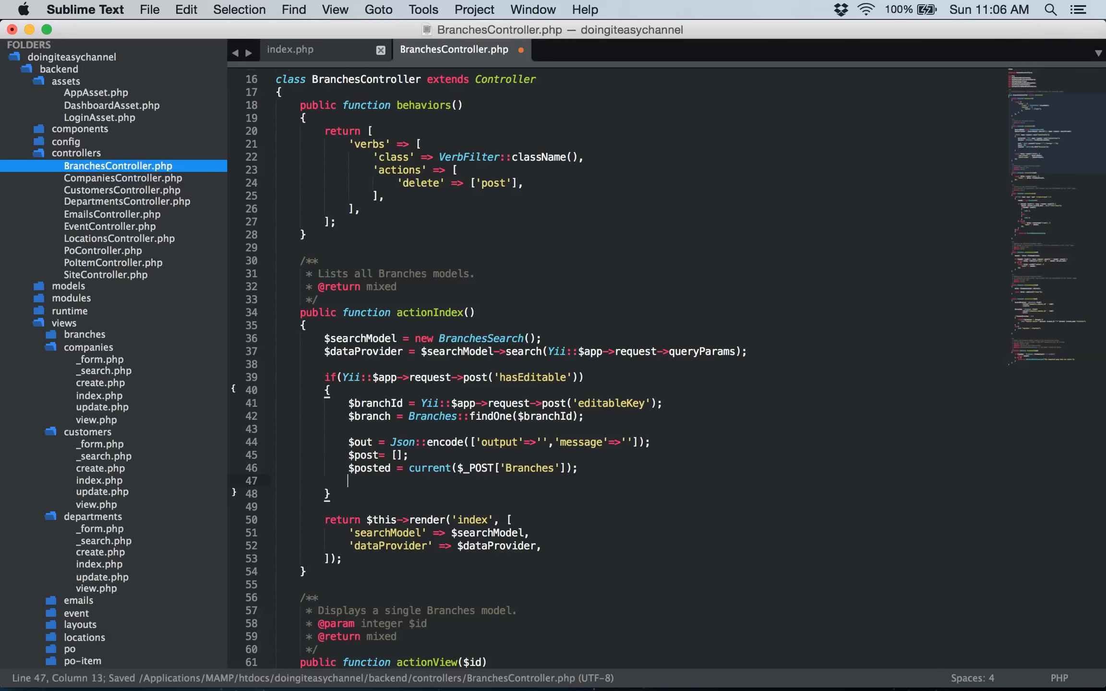
text(if(){})
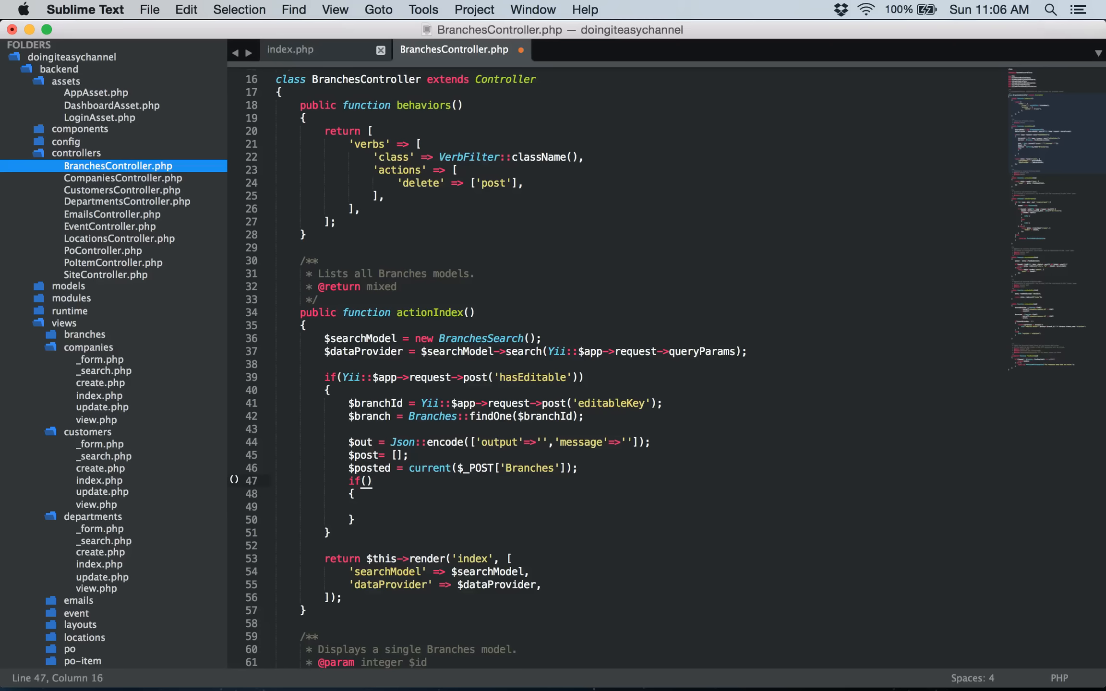
text($model)
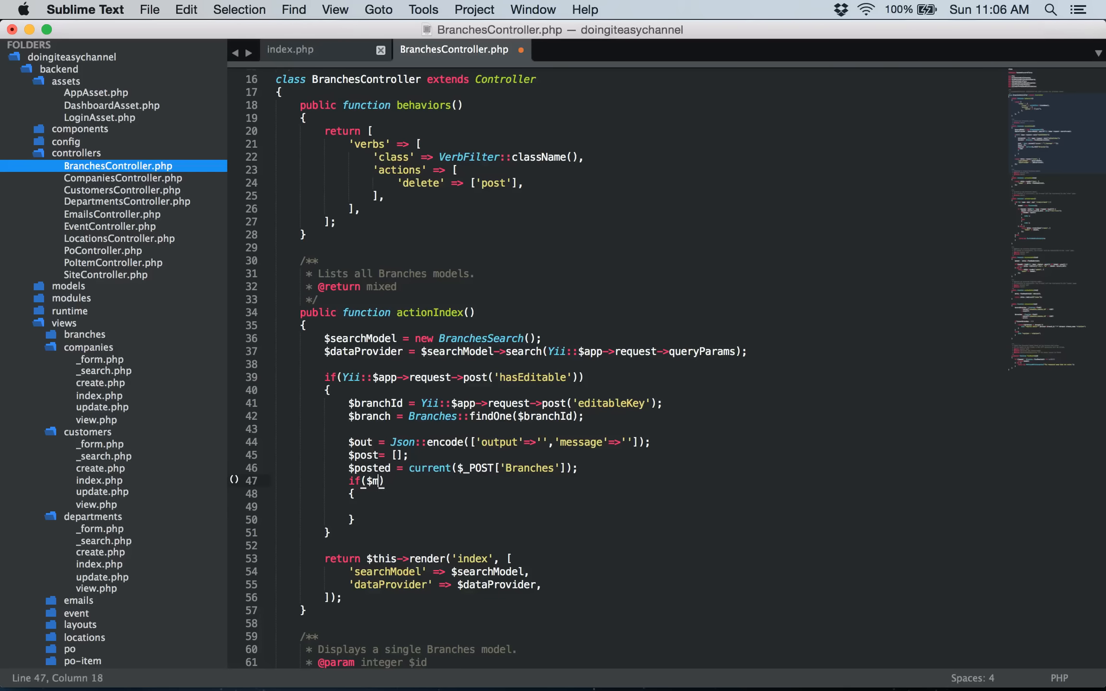
text(br)
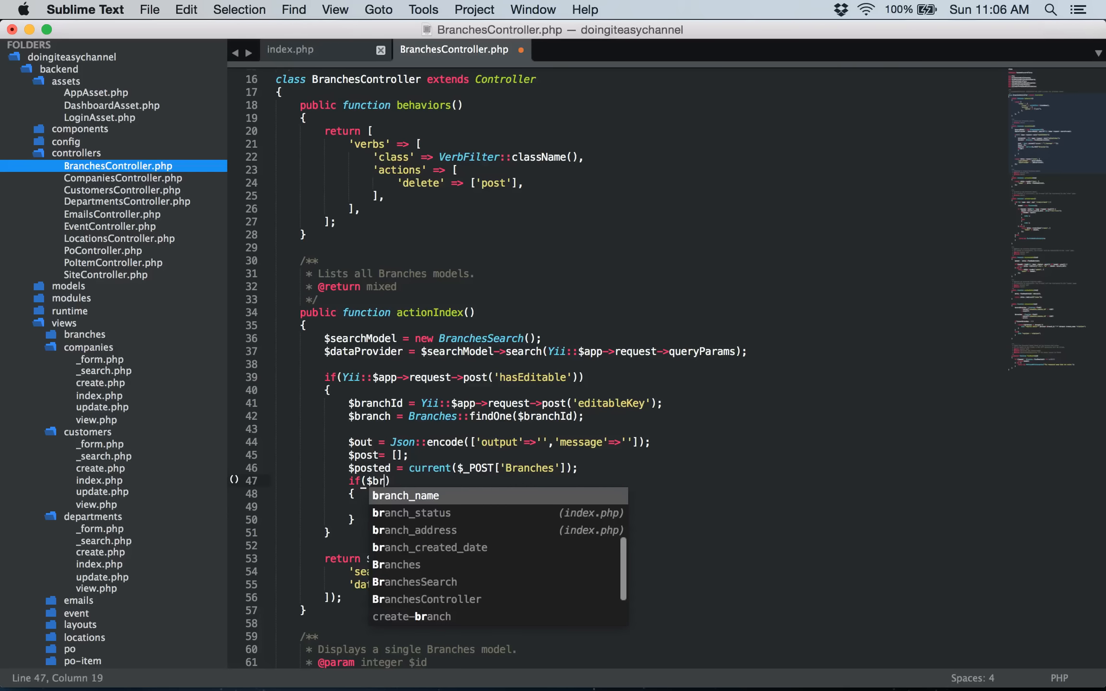
text(anch)
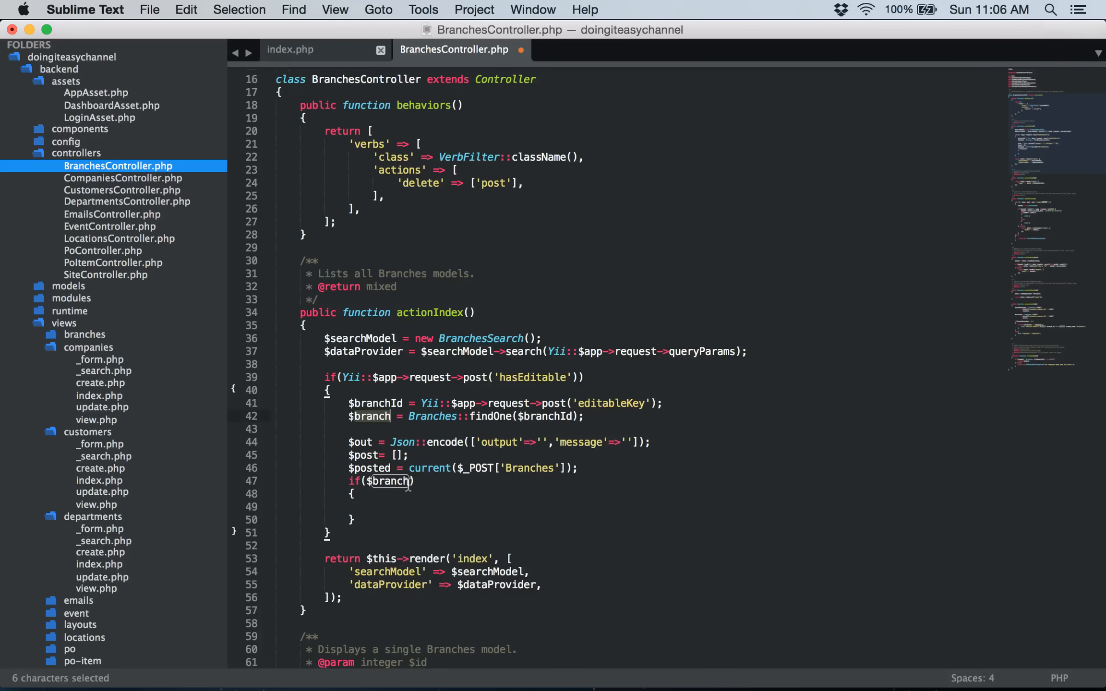
text(->load()
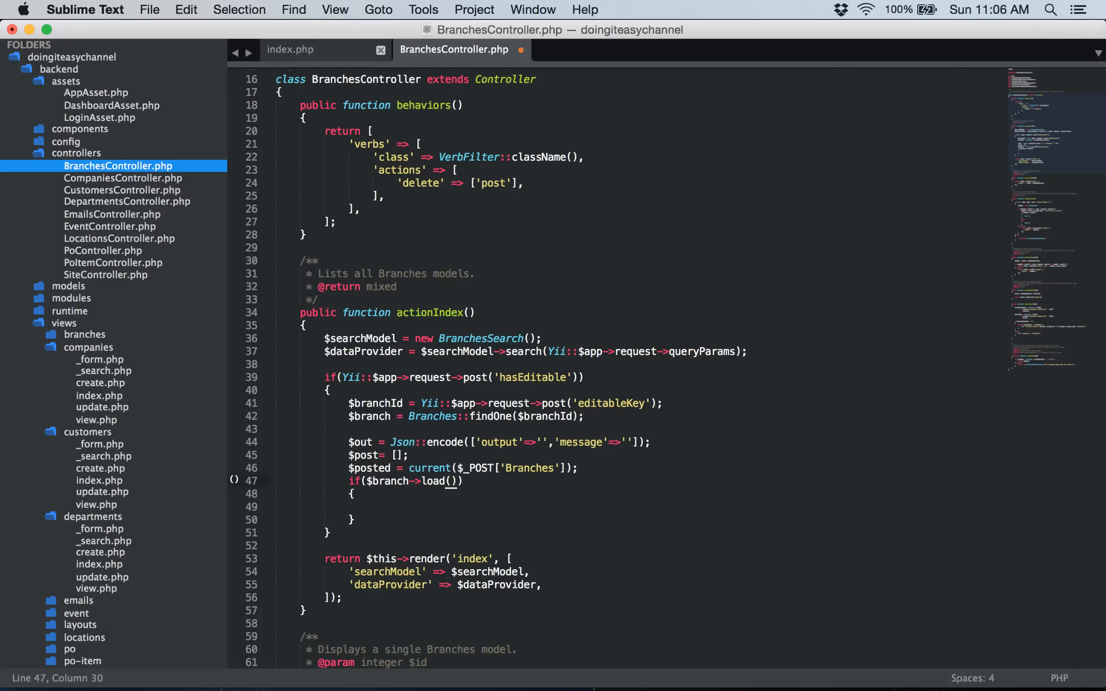
text($posted)
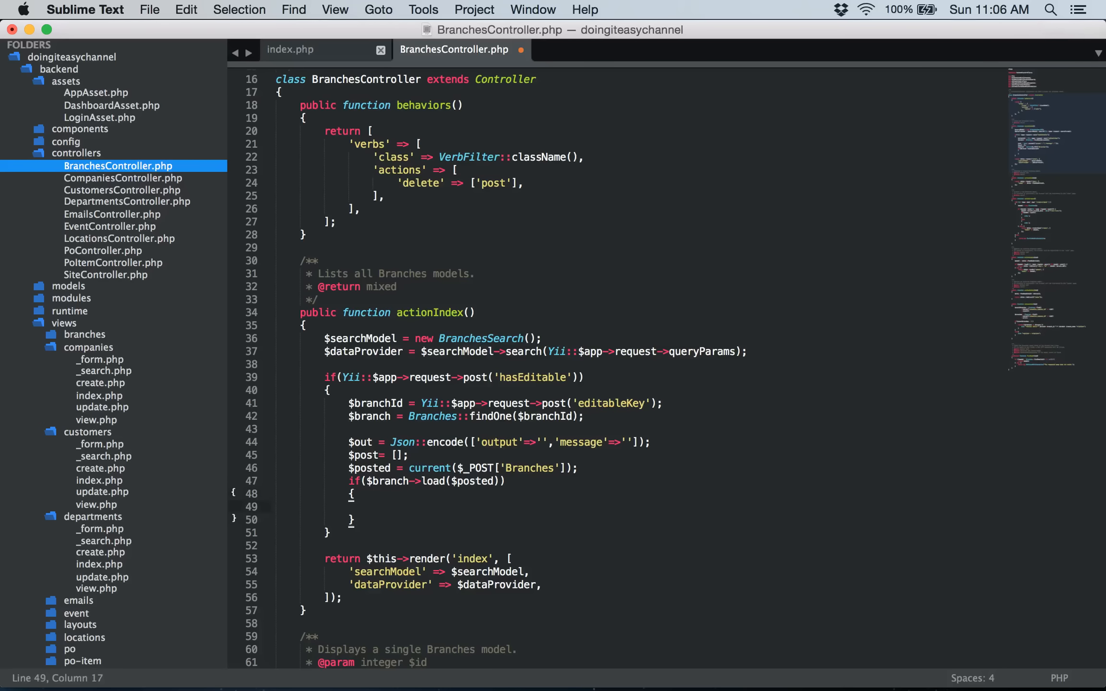
text($brand)
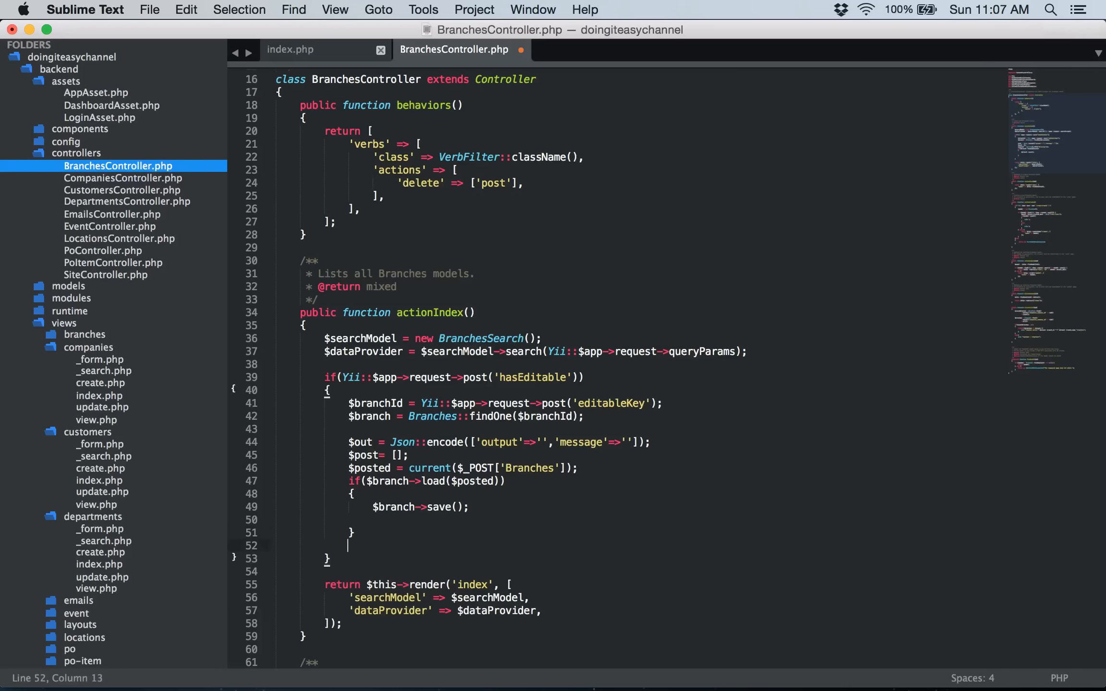
- Echo $out, begin a return statement, and save BranchesController.php
text(echo $out;)
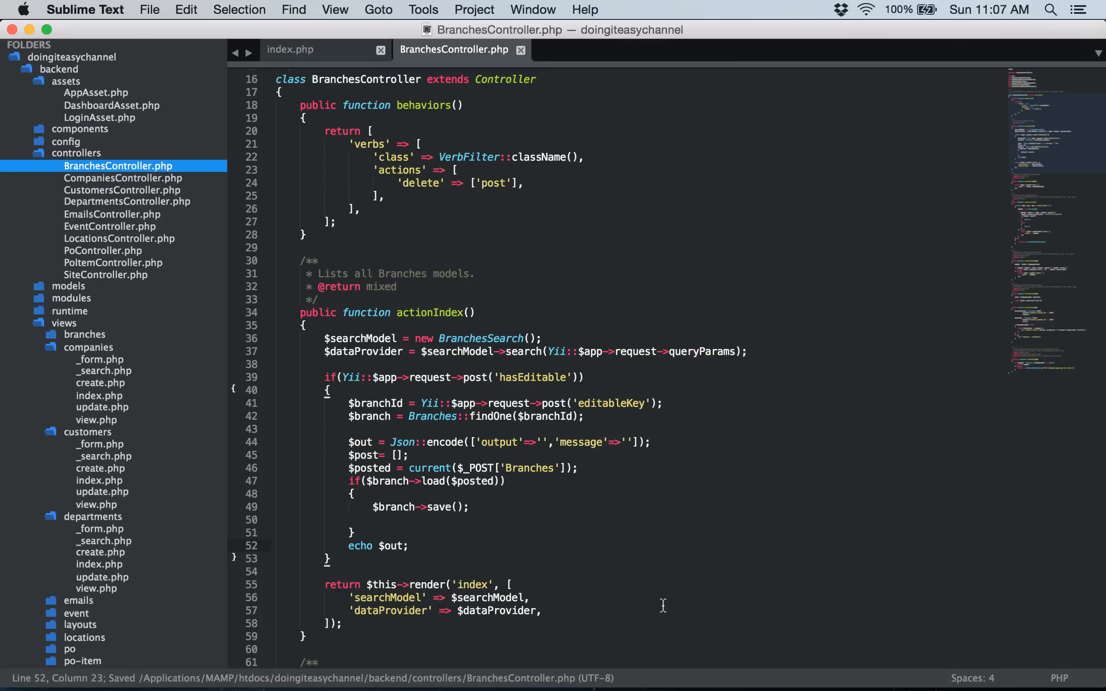
text(reu)
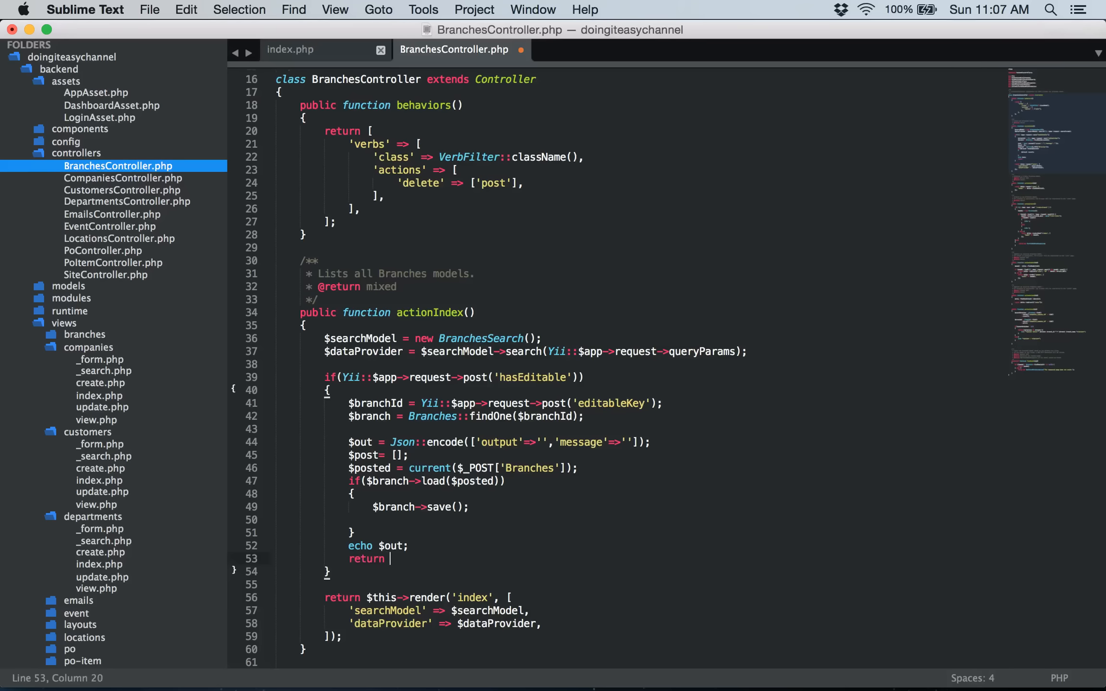
key(cmd+s)
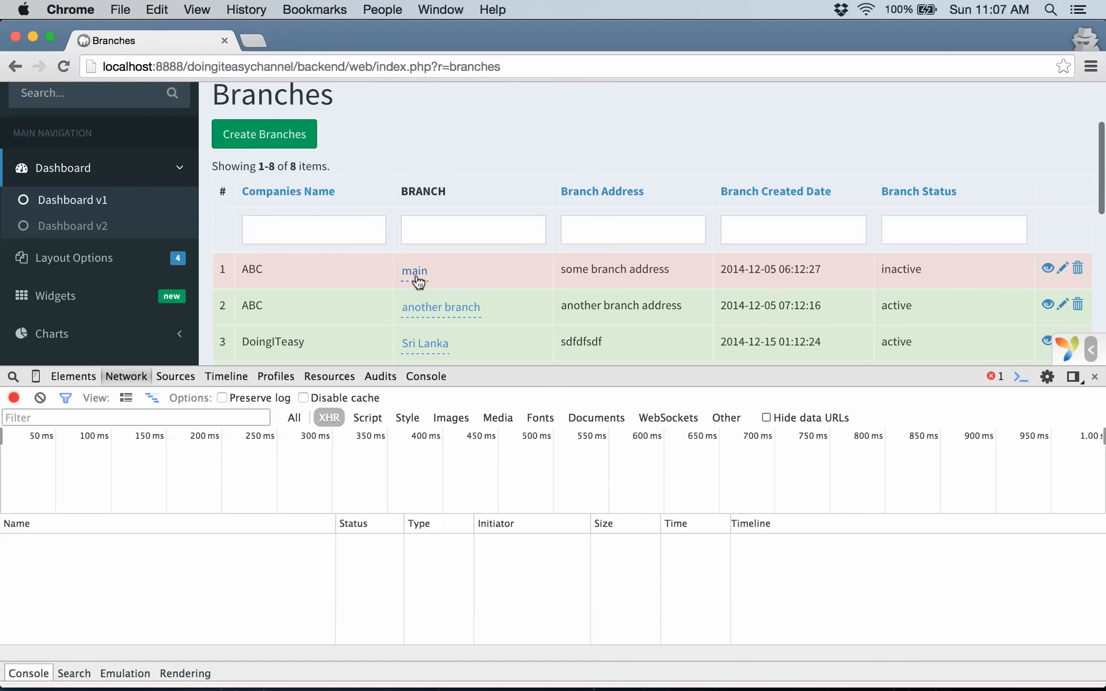
- Rename the first branch 'main' to 'main branch' and see the branches request fail with 500
click(414, 270)
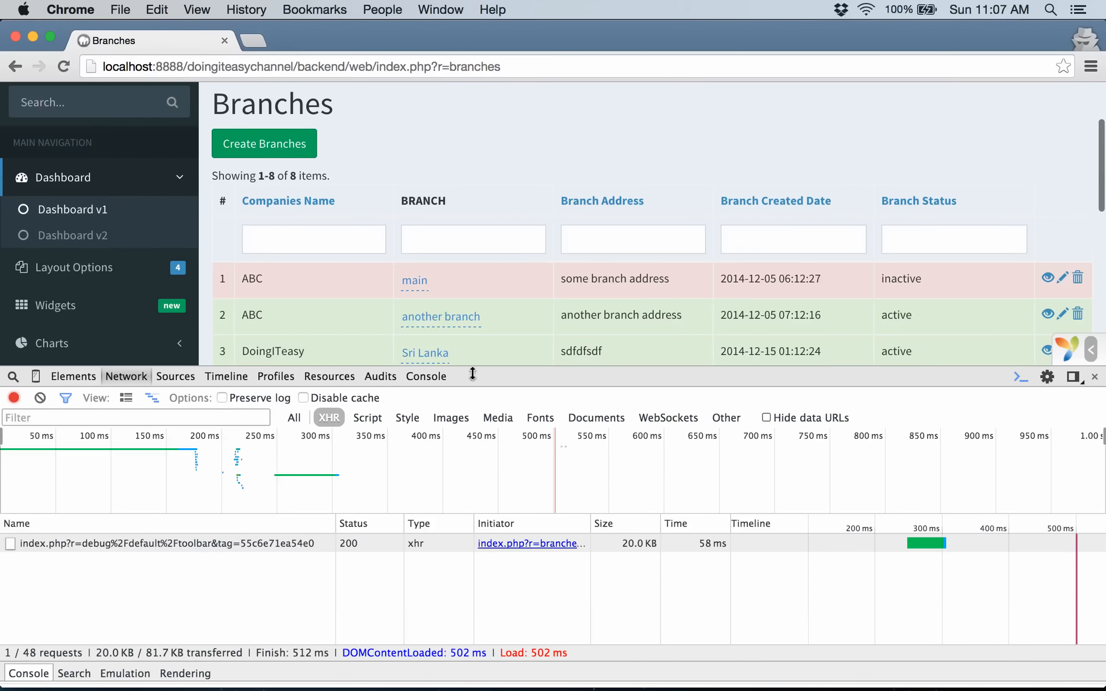
mouse_move(158, 476)
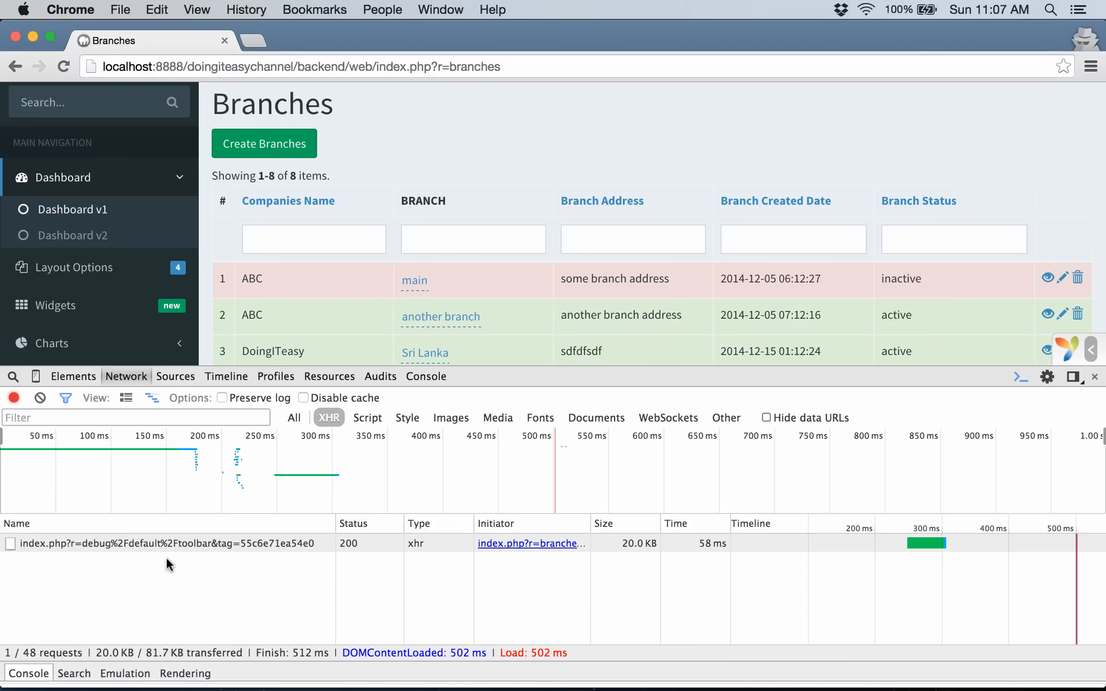
mouse_move(197, 593)
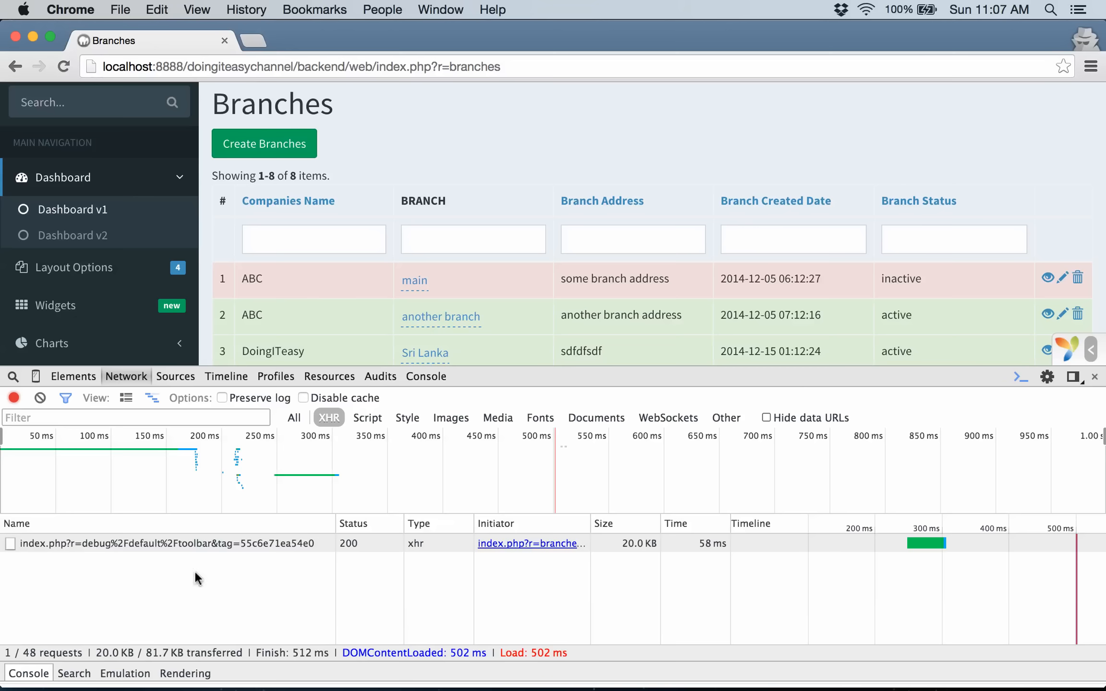
click(414, 280)
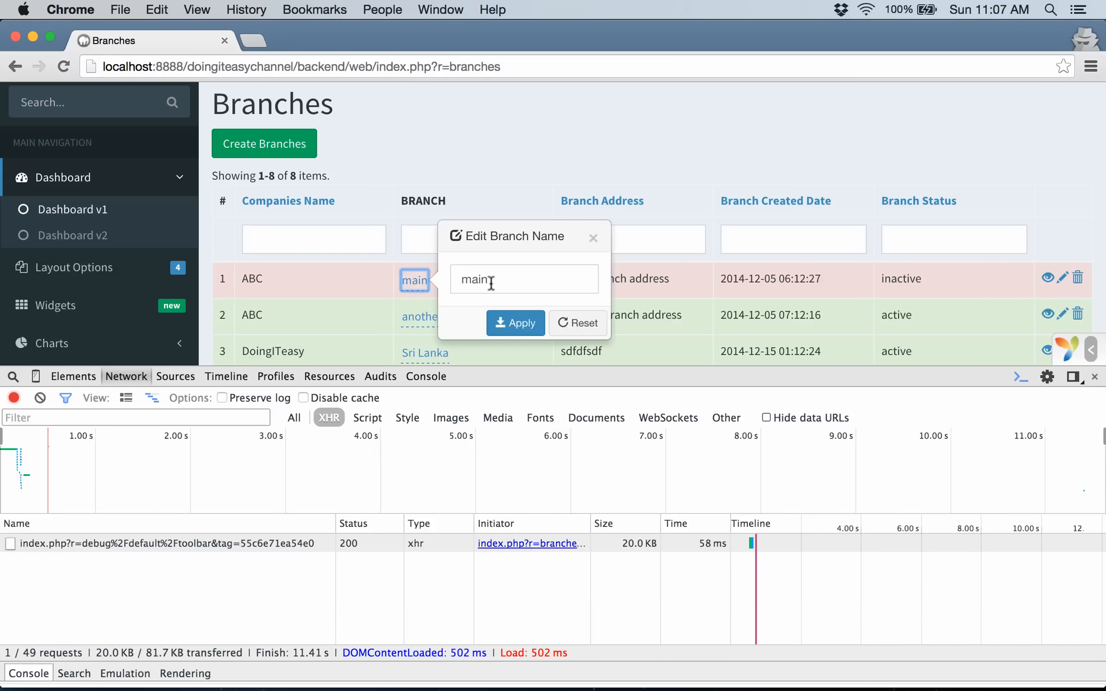
text(branch)
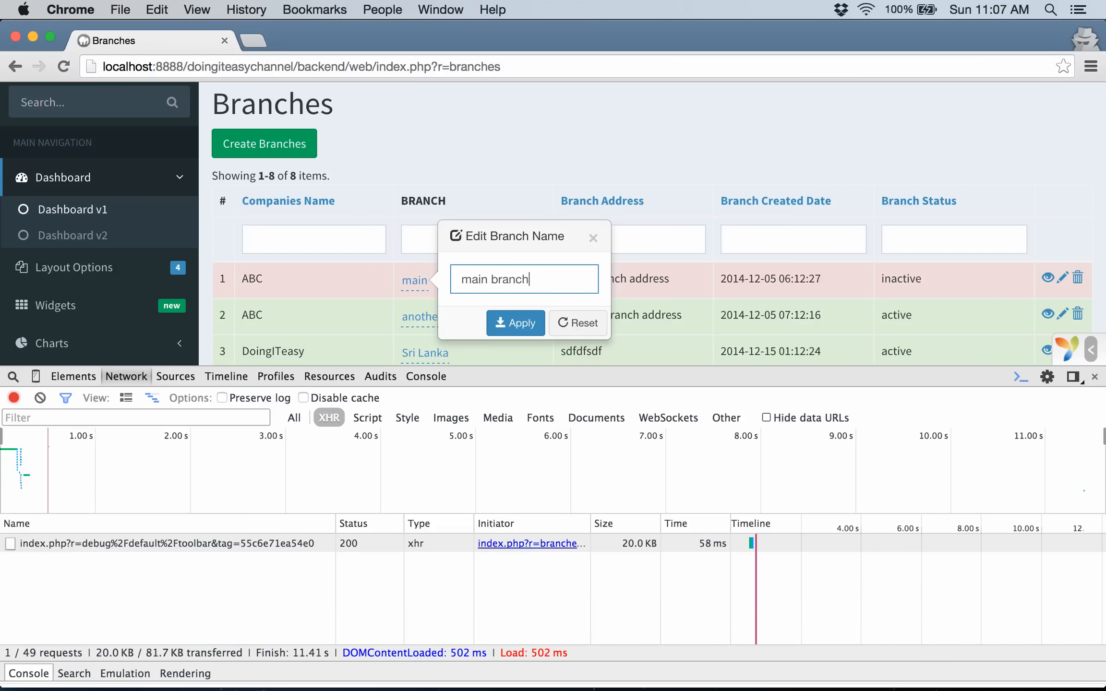
click(515, 324)
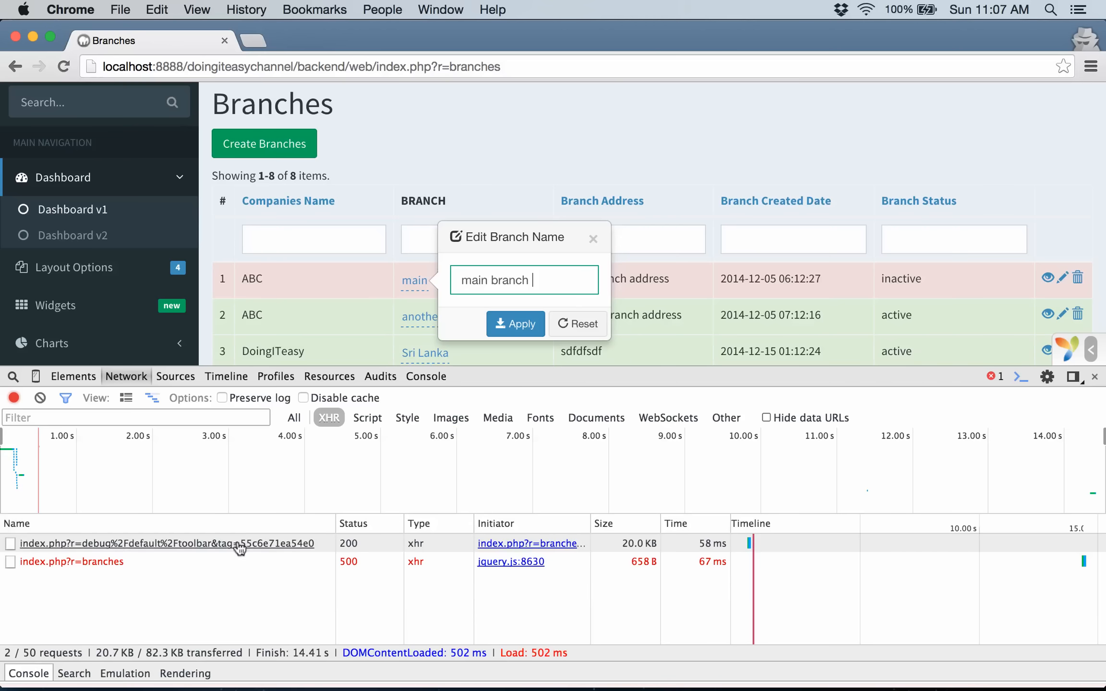
click(71, 562)
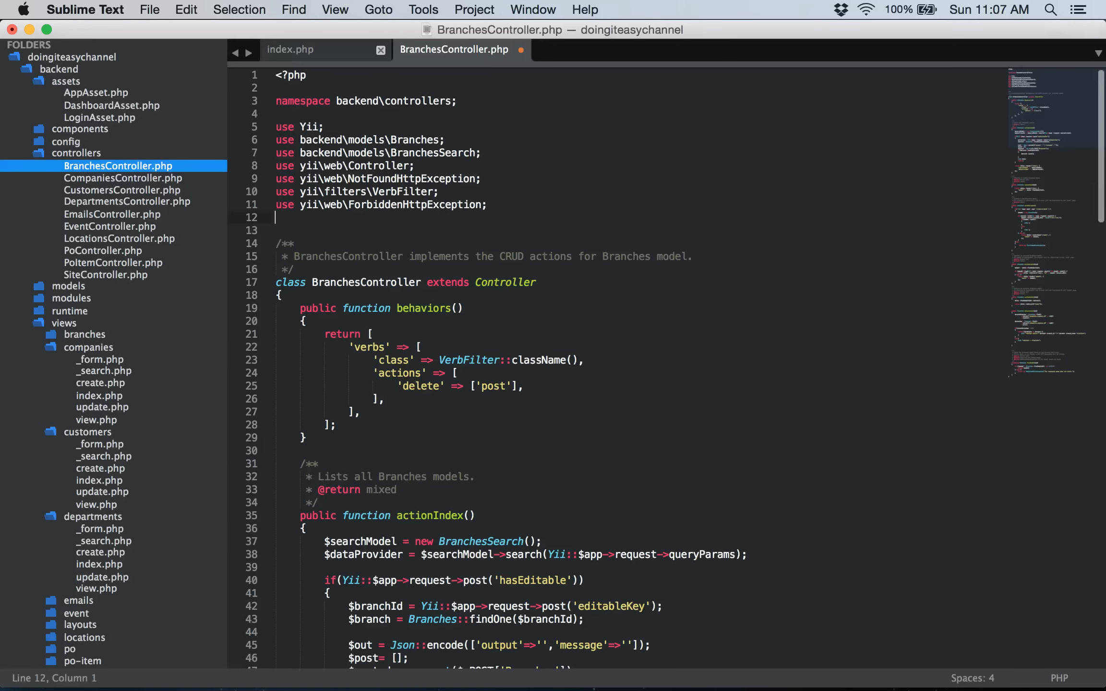
- Start a 'use yii\helpers\' import line at the top of BranchesController.php
text(use yii\)
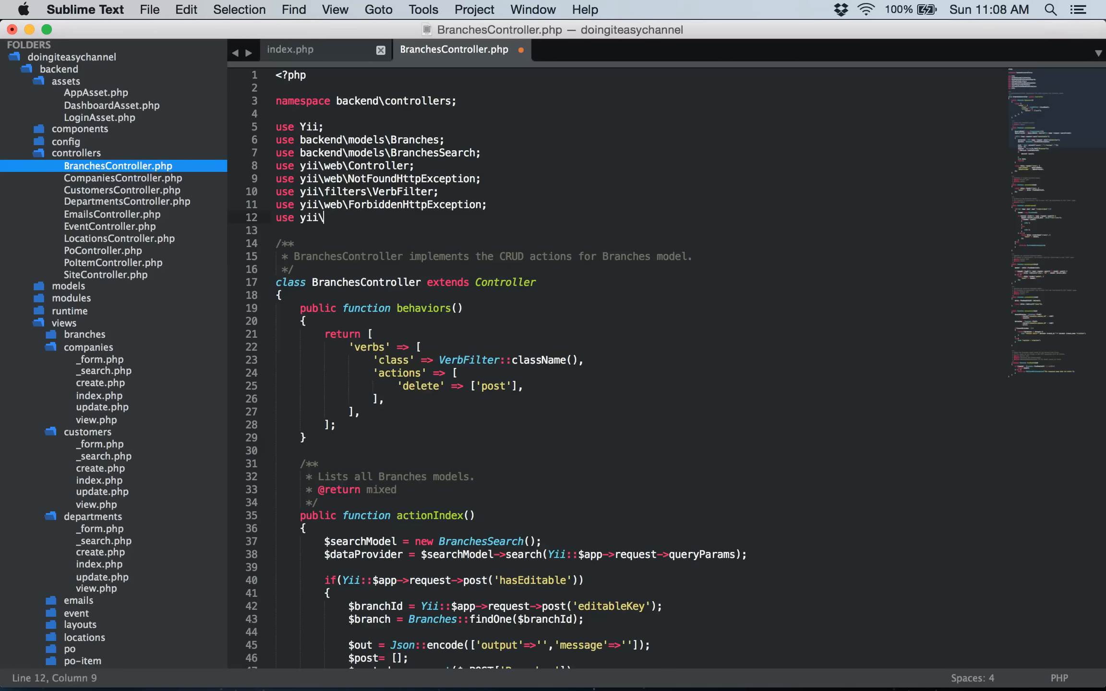
text(helpers\)
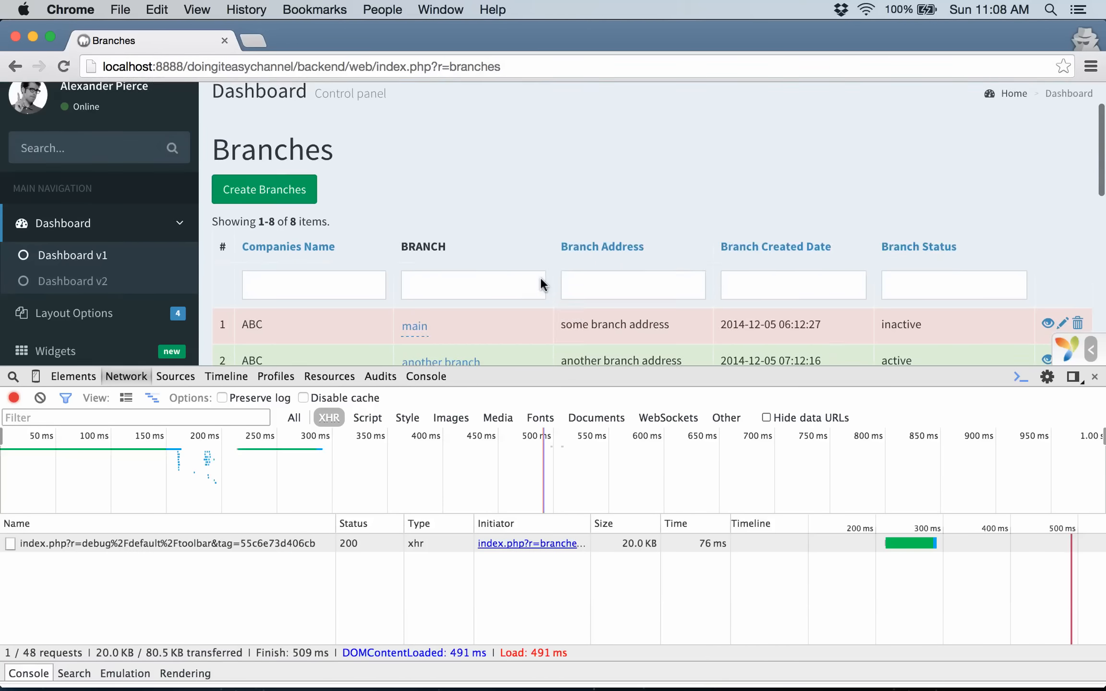
- Rename the first branch to 'main branch' and preview the 200 response with empty output
click(415, 326)
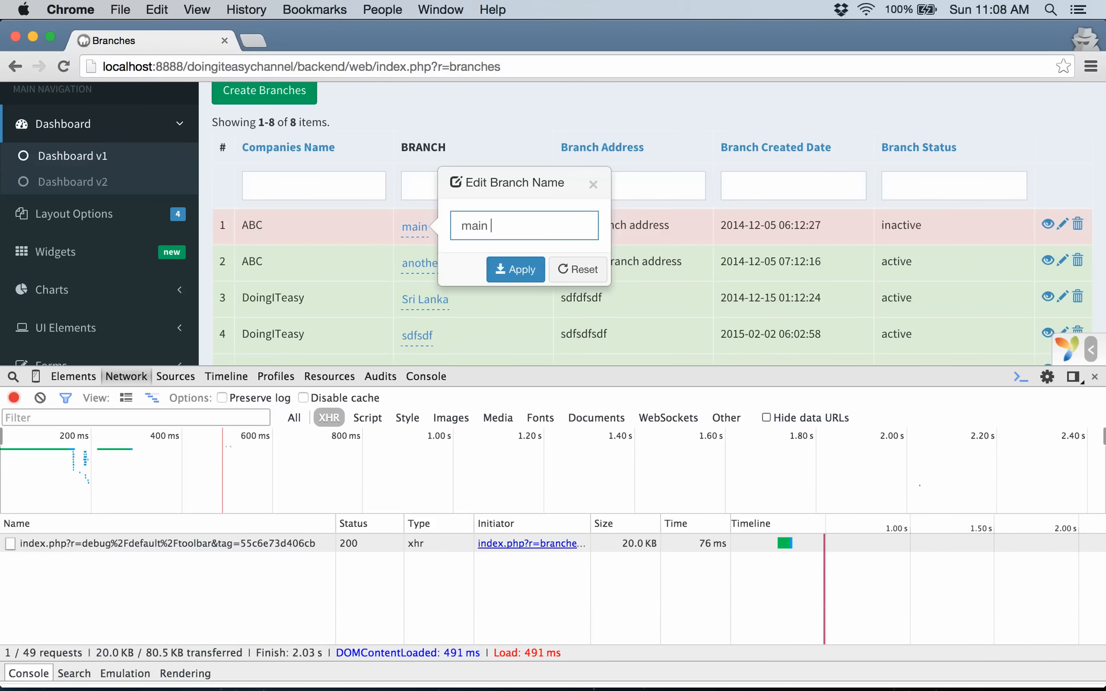
click(514, 269)
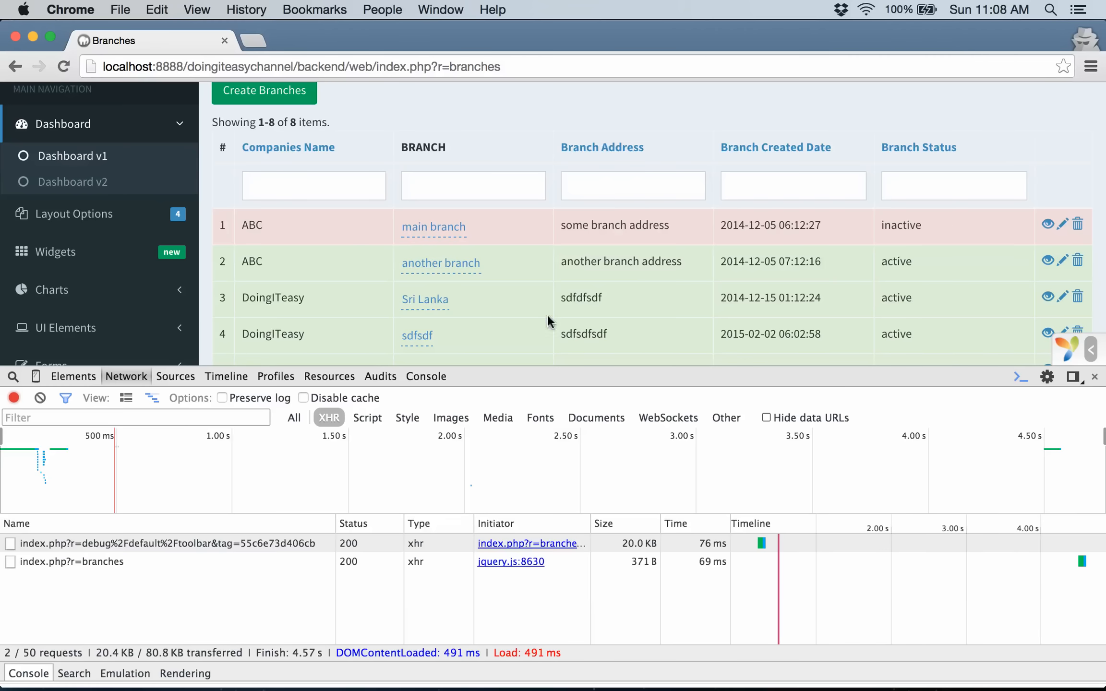
click(71, 561)
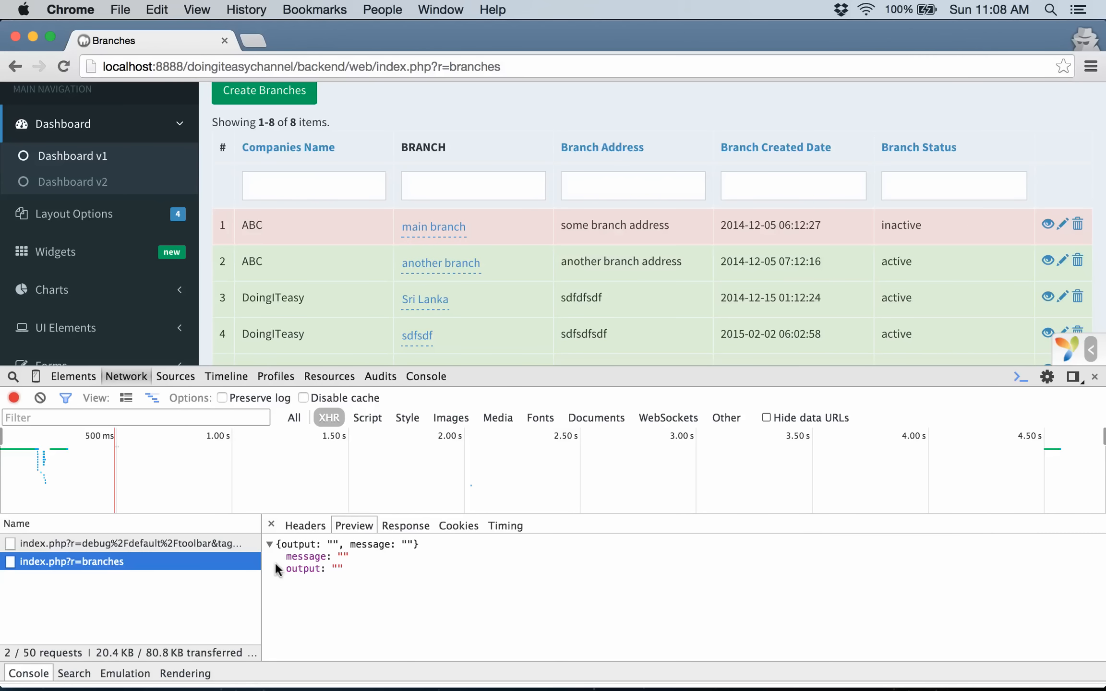
mouse_move(350, 572)
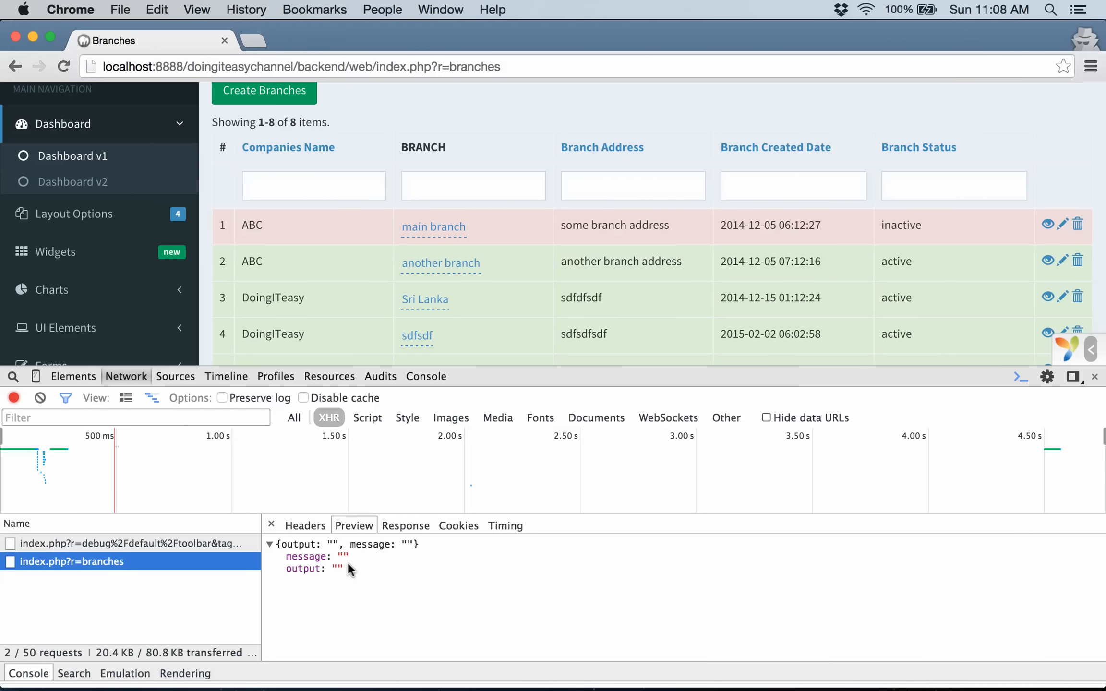
mouse_move(509, 98)
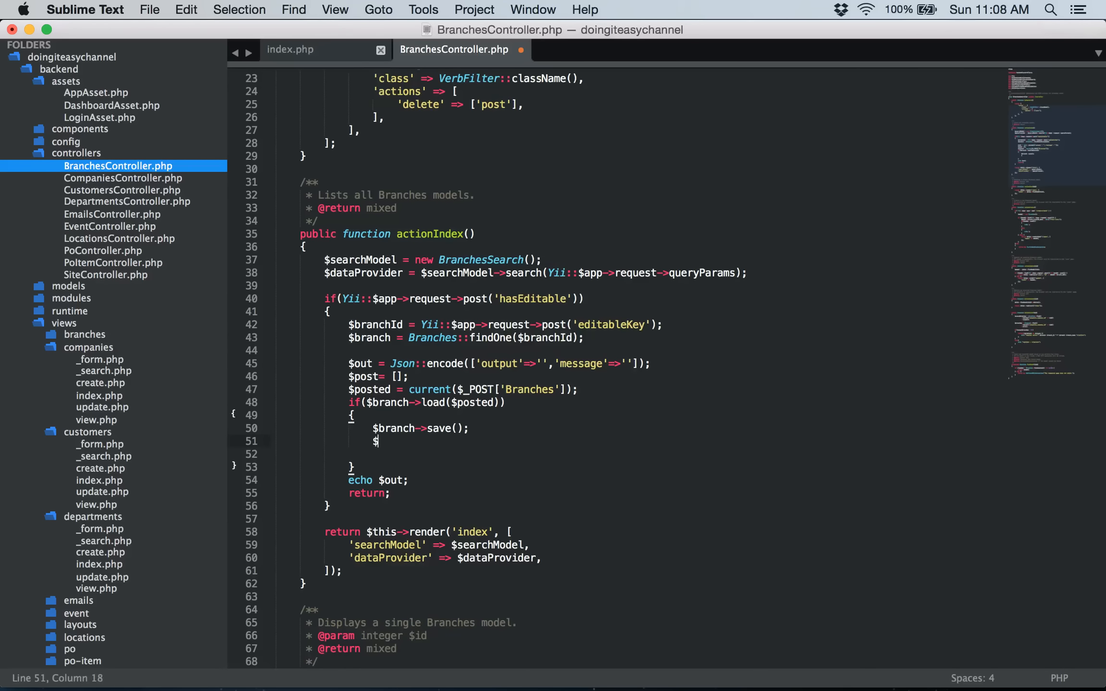
- Add print_r($branch->getErrors()); right after $branch->save();
text(rp)
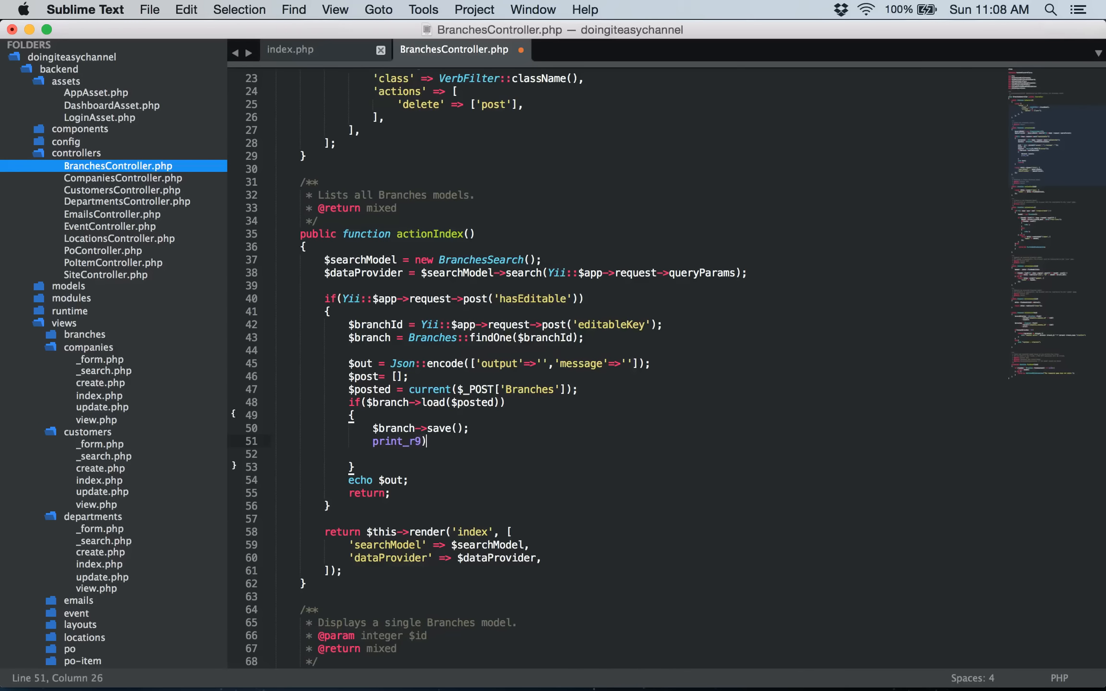
text(($mod)
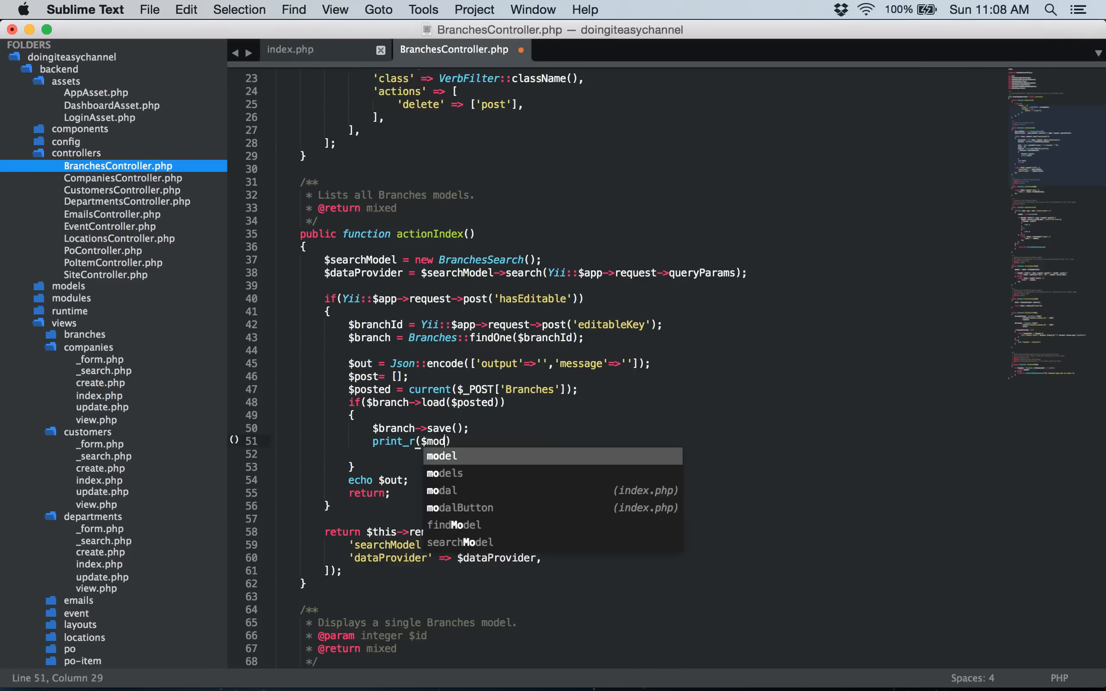
text(bra)
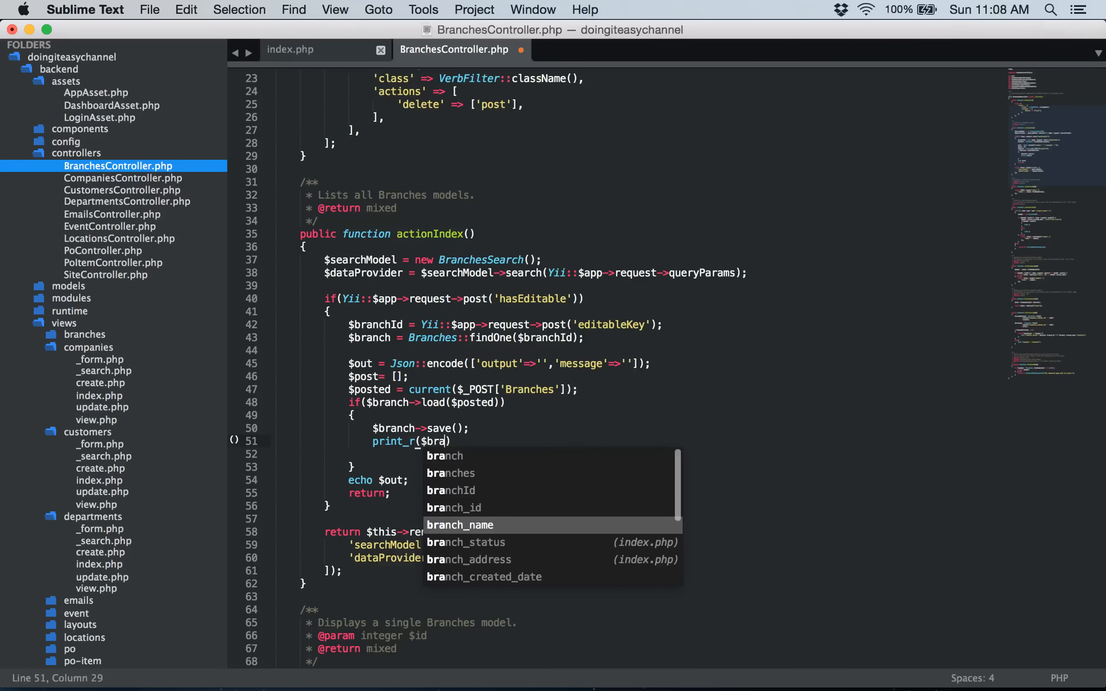
text(->getE)
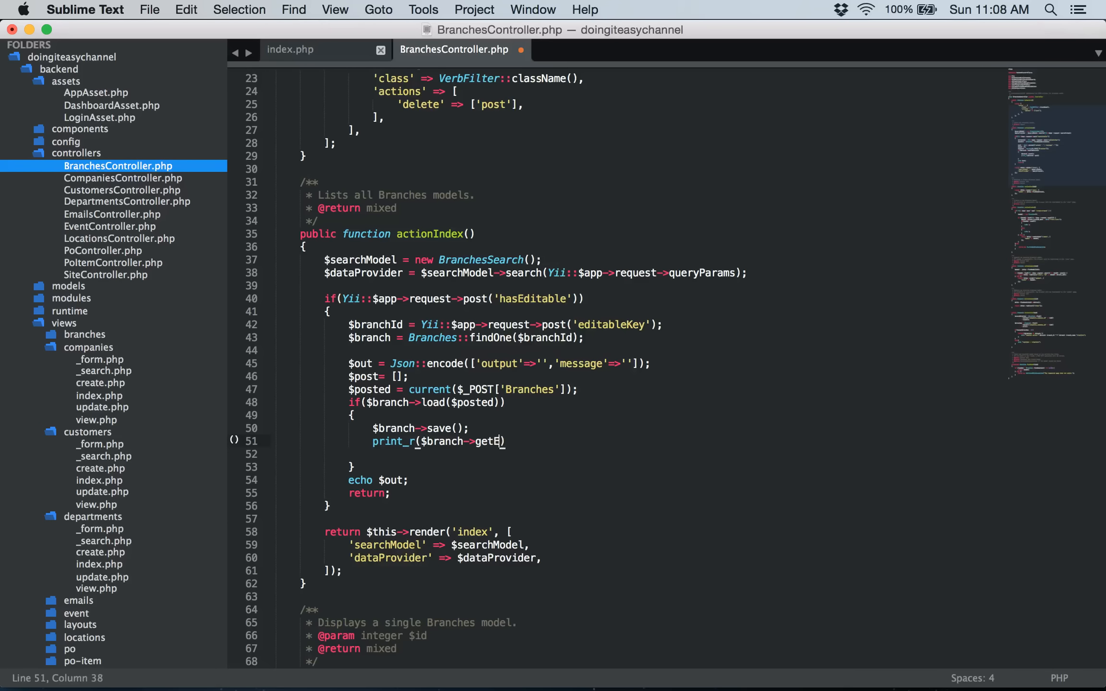
text(rrors())
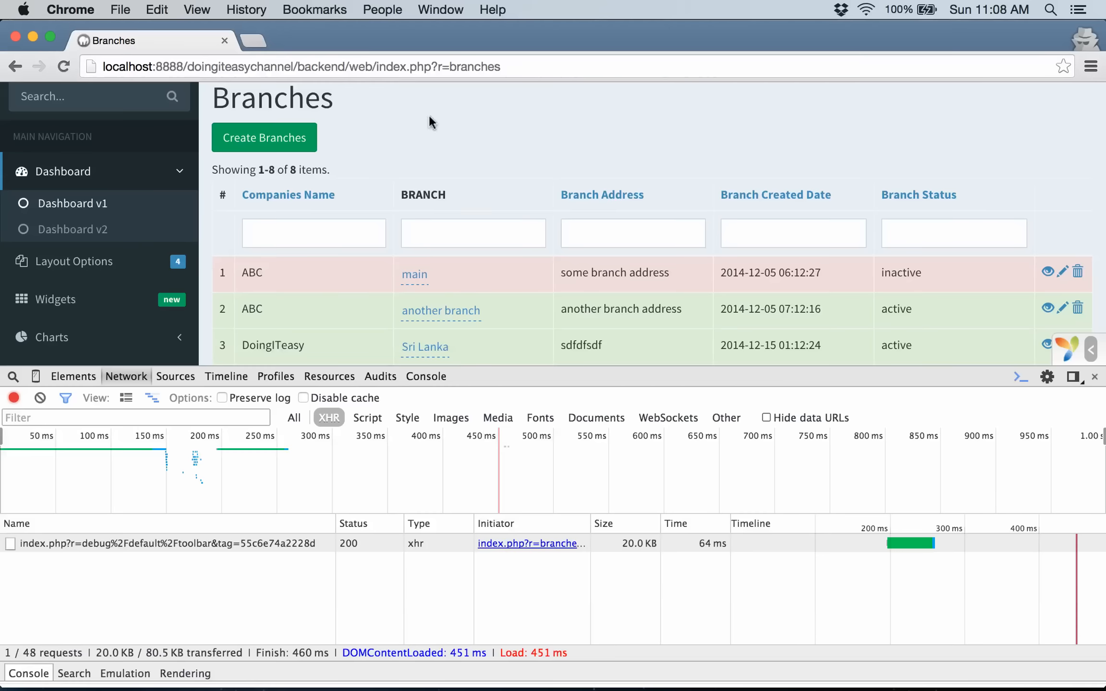
- Submit the 'main branch' rename again and inspect the successful branches request
scroll(down, 3)
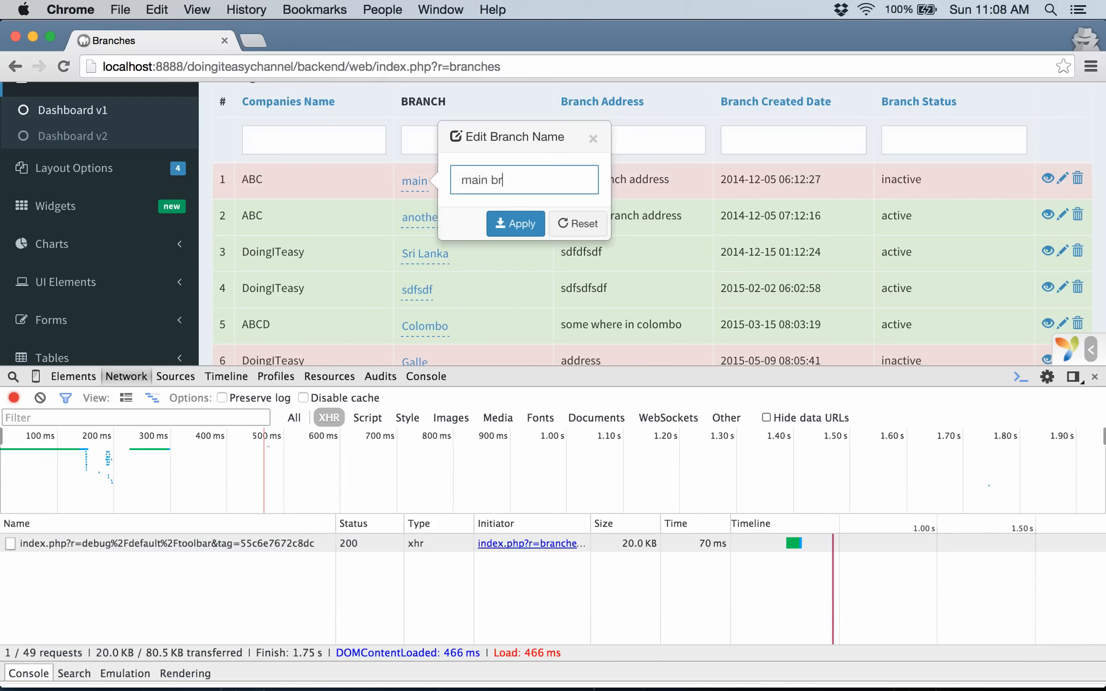
click(516, 223)
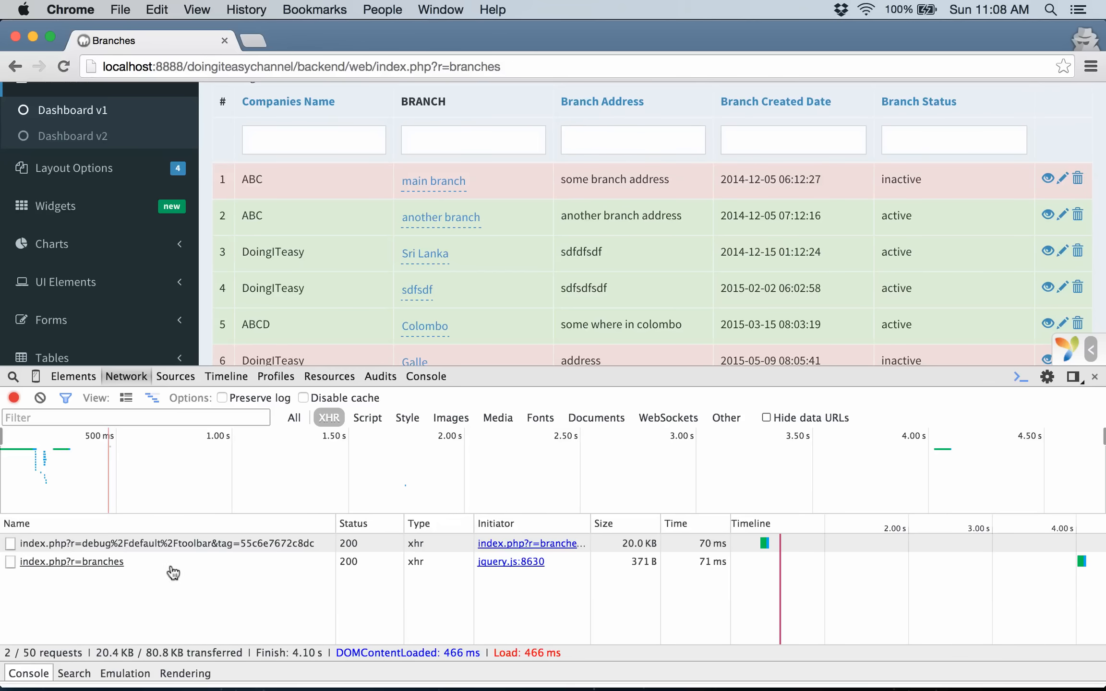
click(72, 562)
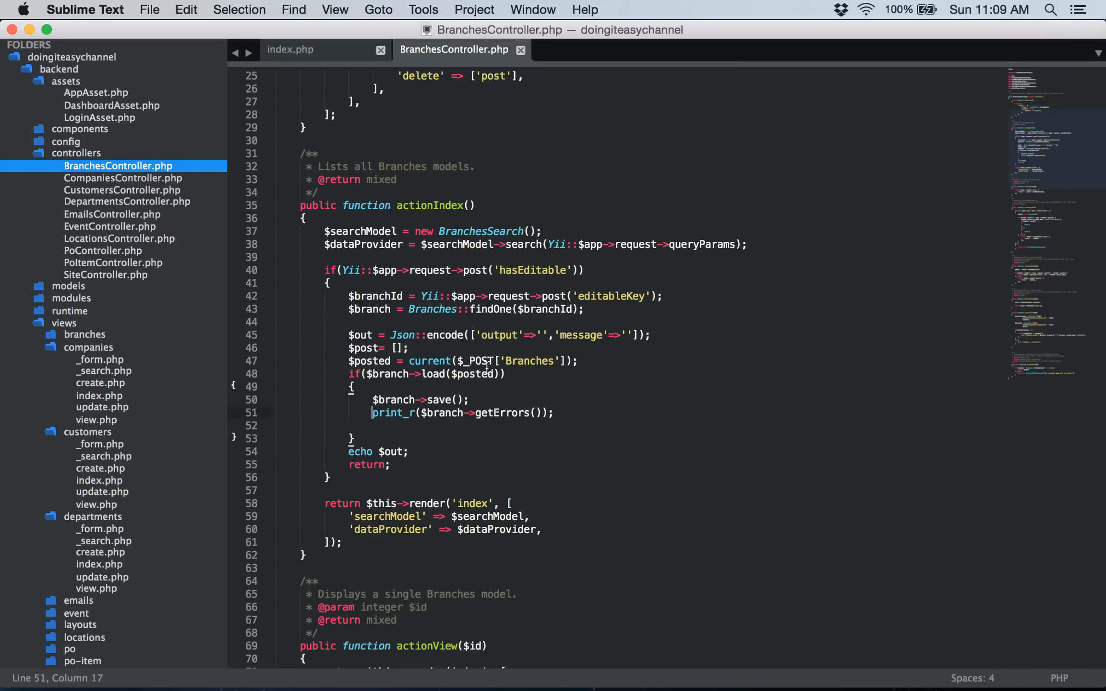
mouse_move(522, 469)
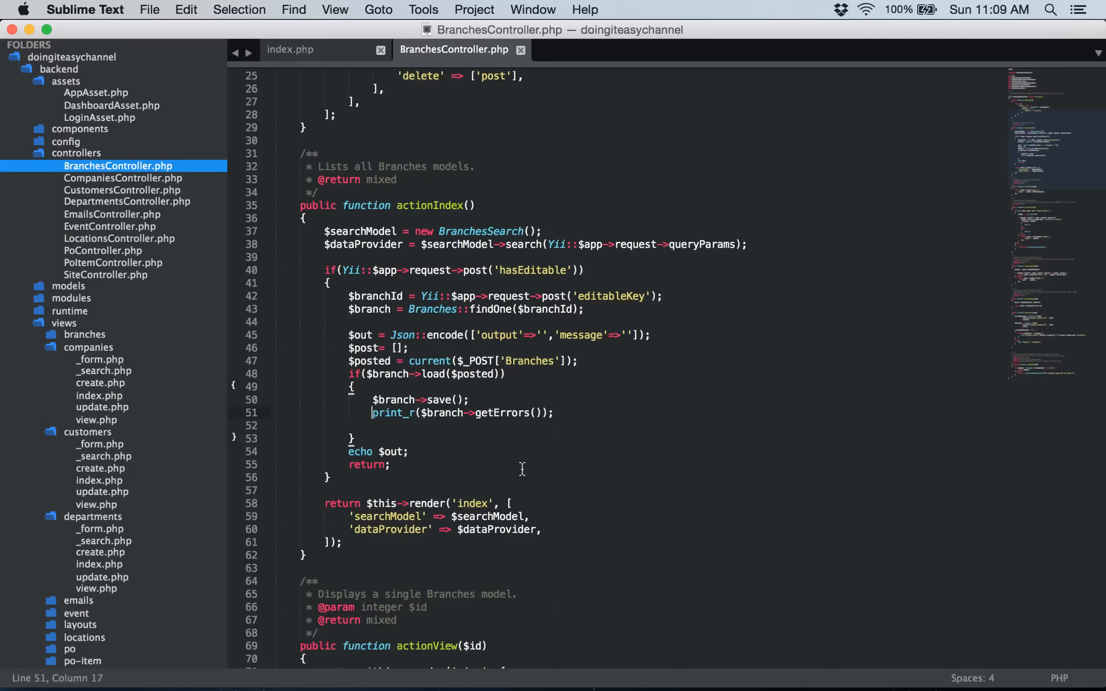
mouse_move(578, 323)
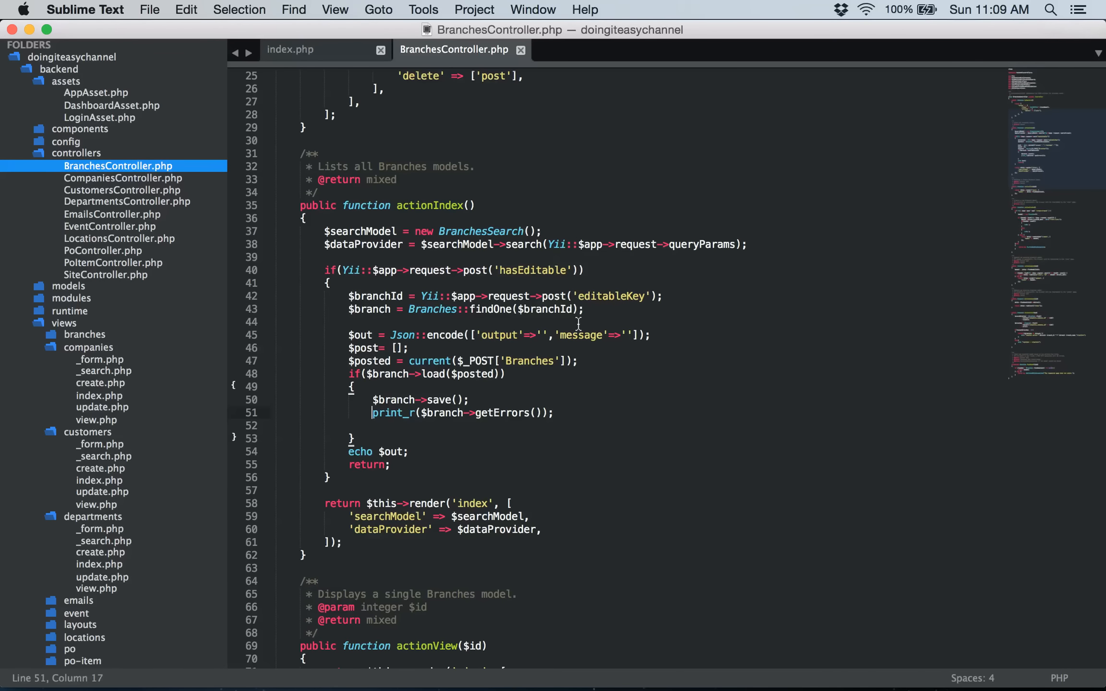
mouse_move(746, 326)
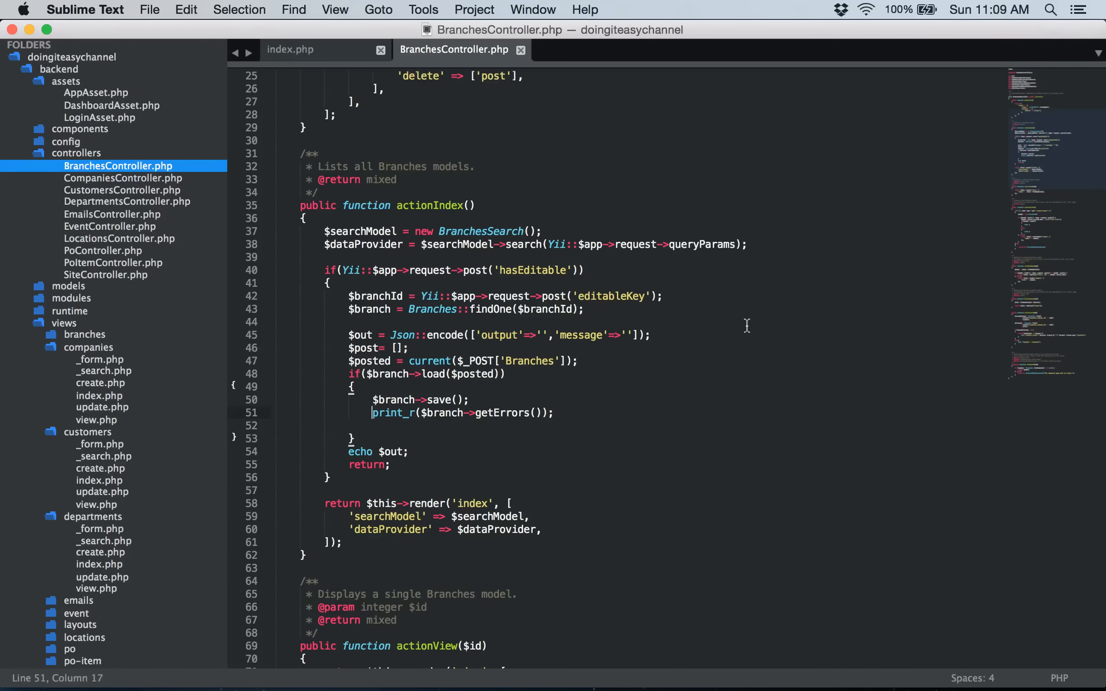
- Add $post['Branches'] = $posted; above the load check and save the file
scroll(down, 3)
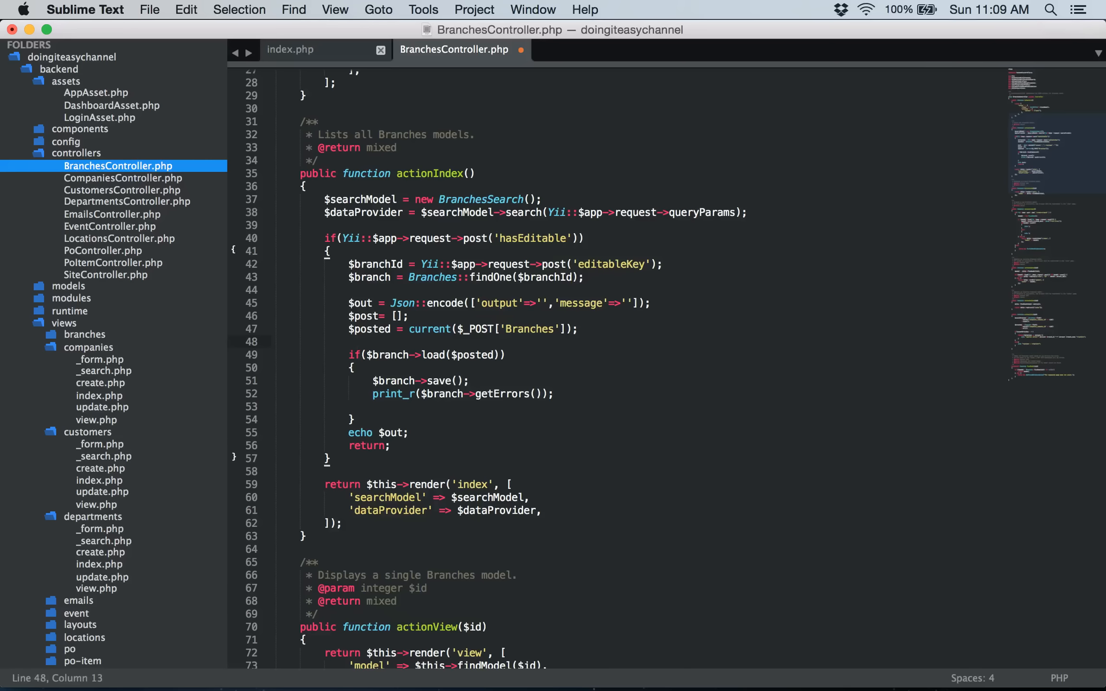
text($post['Branches'] = $posted)
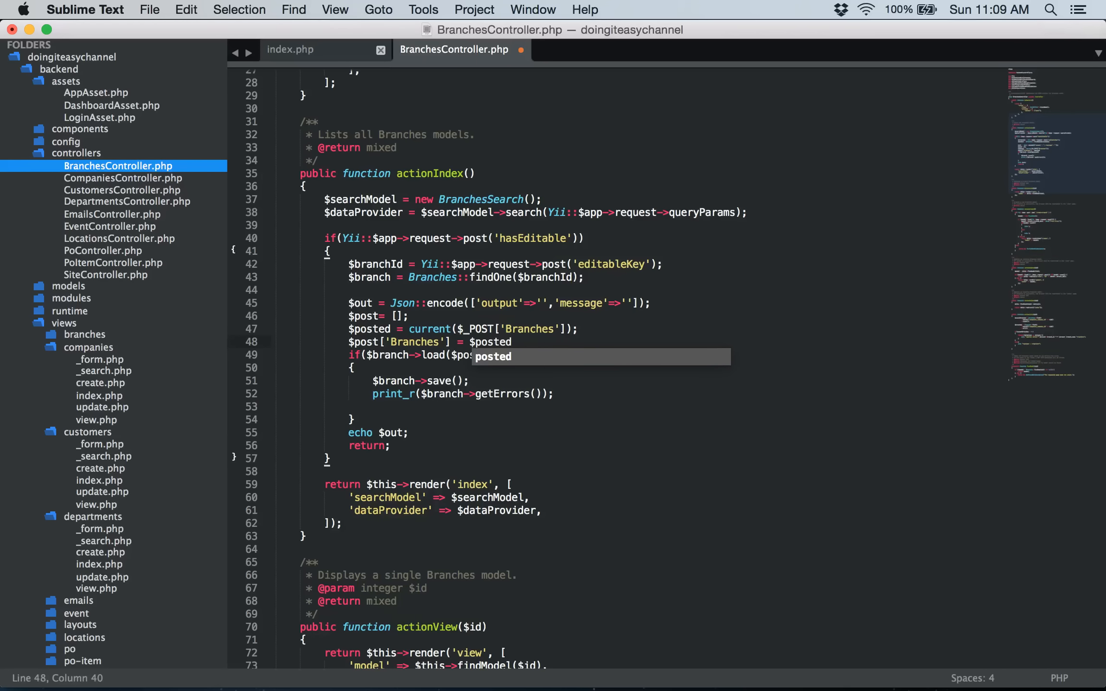
key(cmd+s)
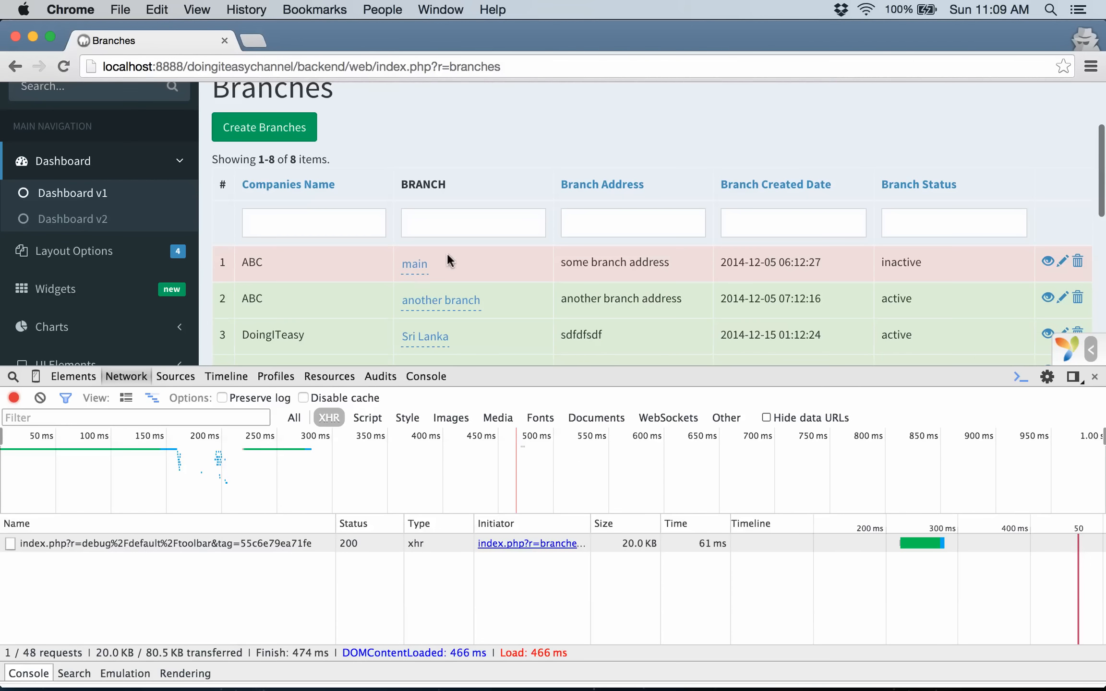
- Resubmit the first branch as 'main branch' and preview the response with the empty errors Array
click(415, 264)
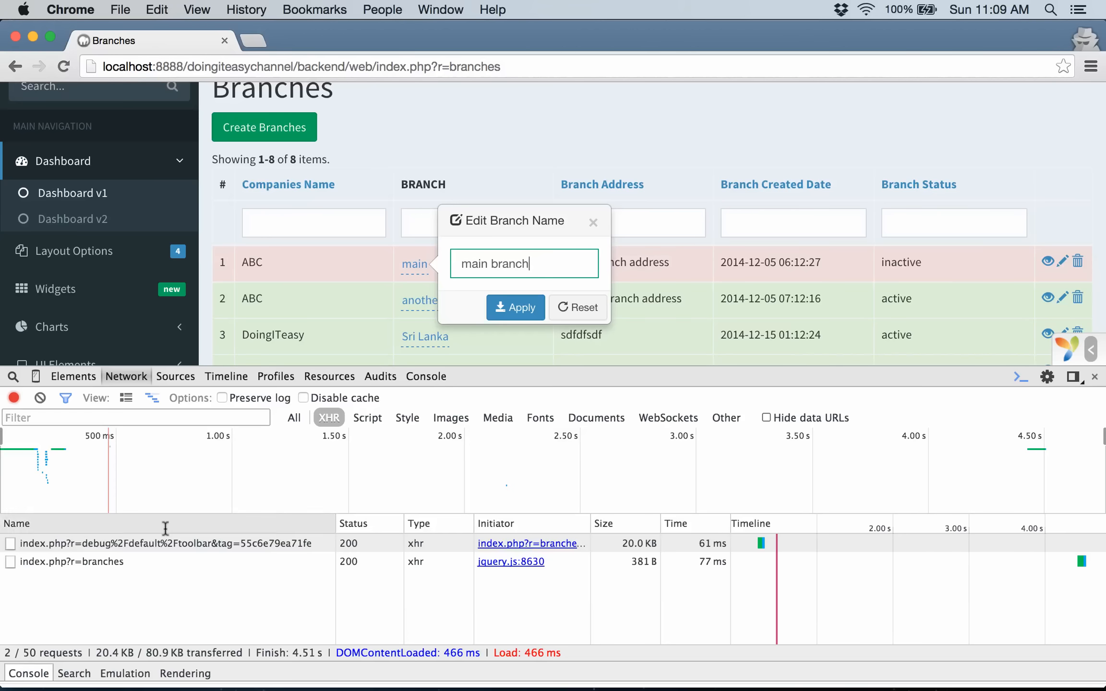
click(70, 561)
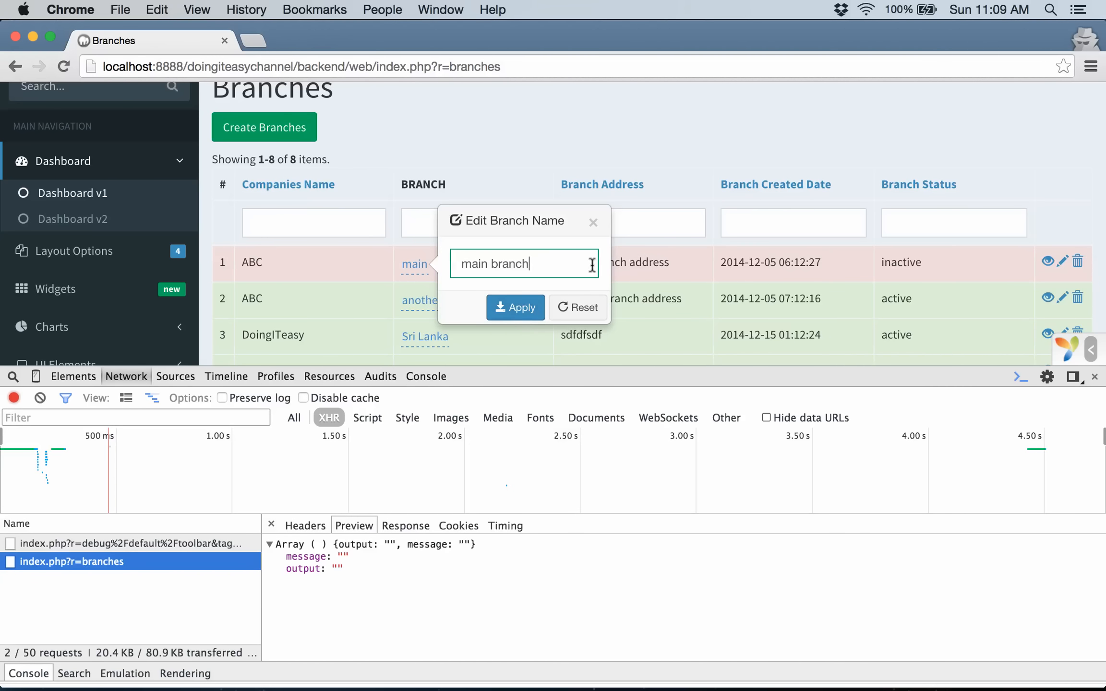
click(515, 308)
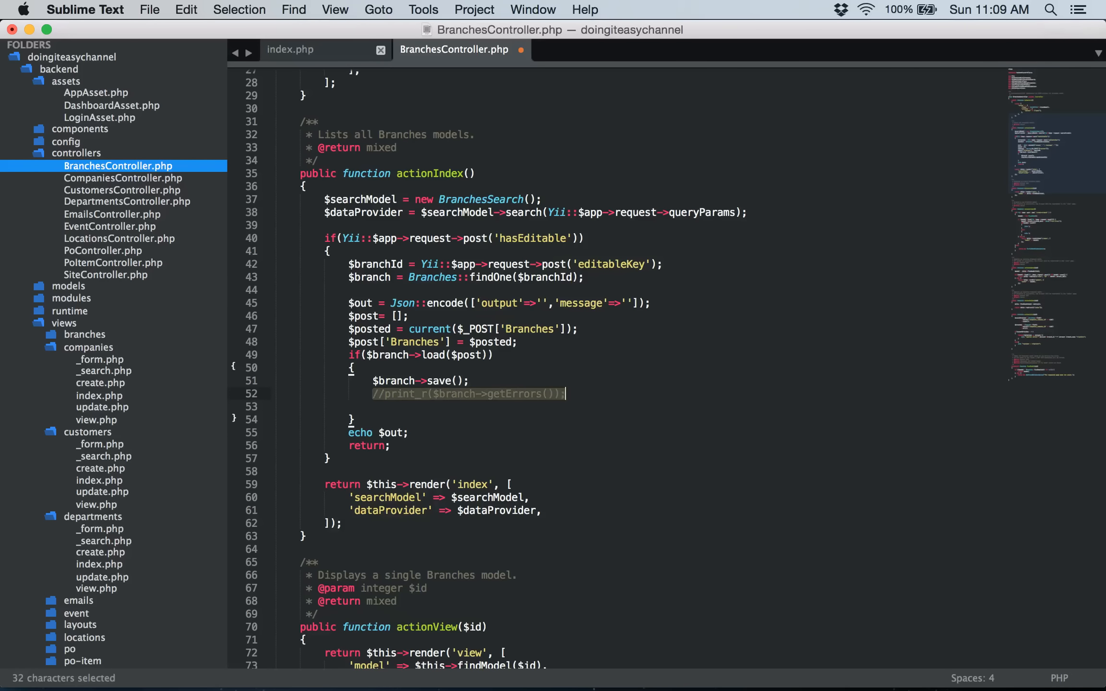
- Comment out the getErrors() debug print and make the load call use $post
key(Delete)
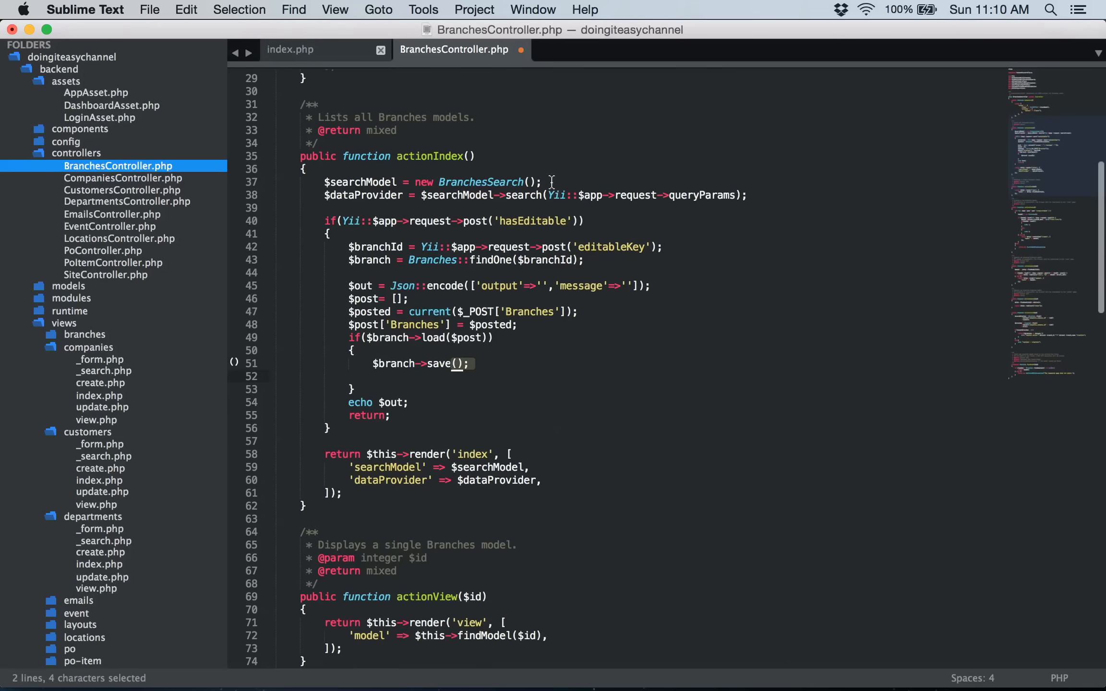
scroll(down, 3)
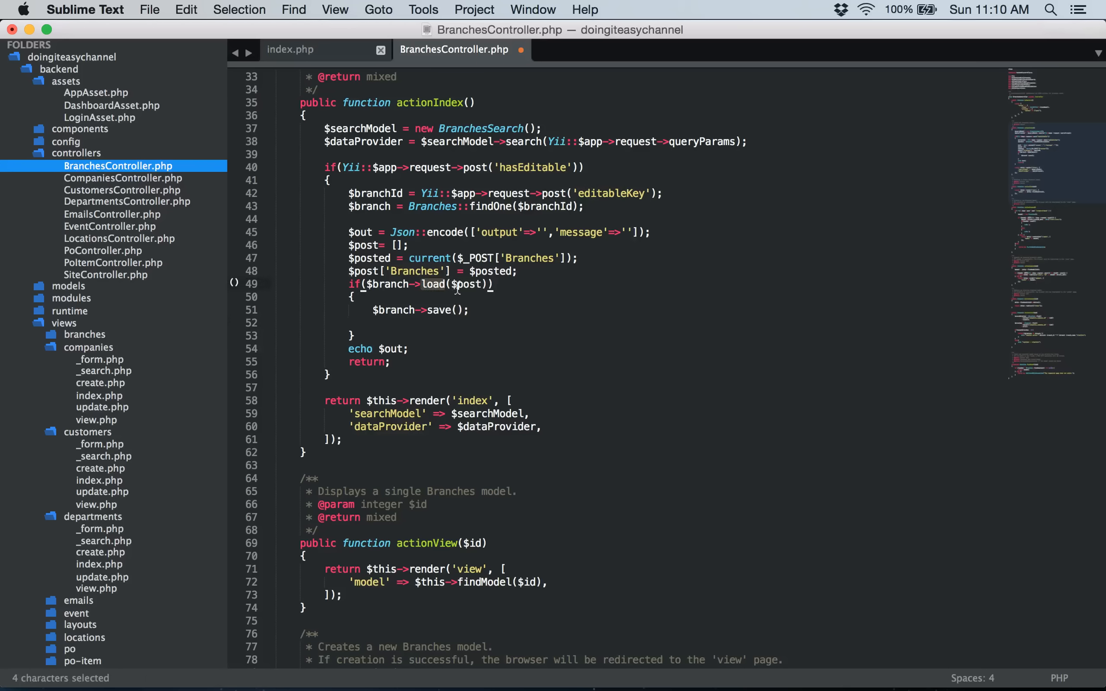
click(437, 284)
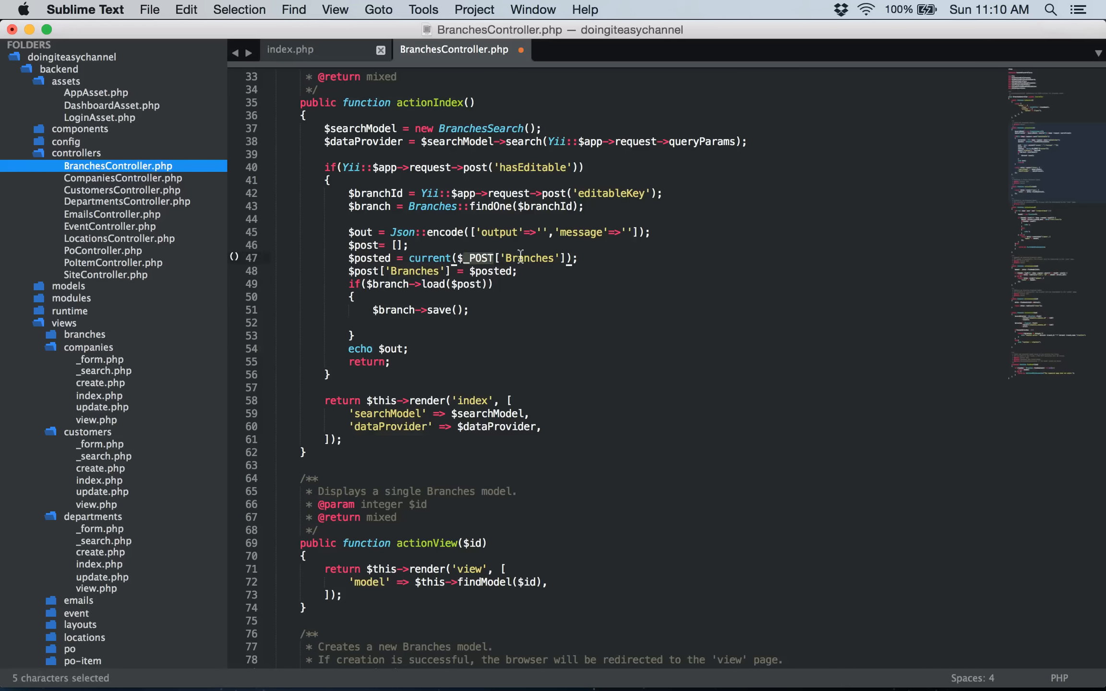
double_click(528, 257)
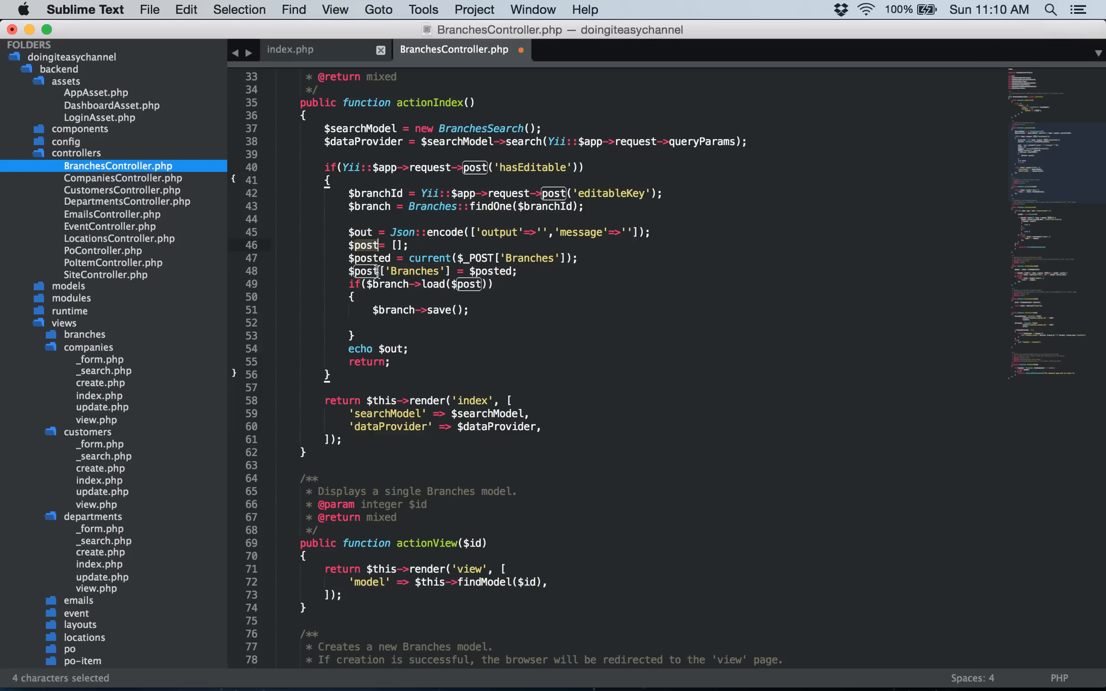
click(406, 270)
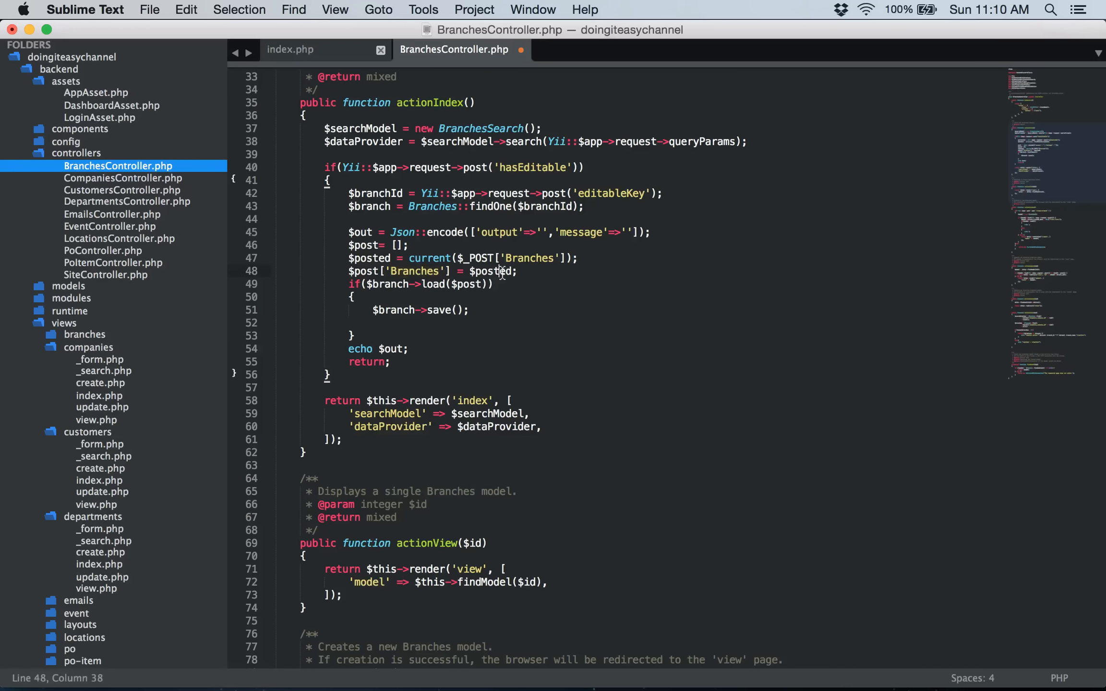
double_click(366, 244)
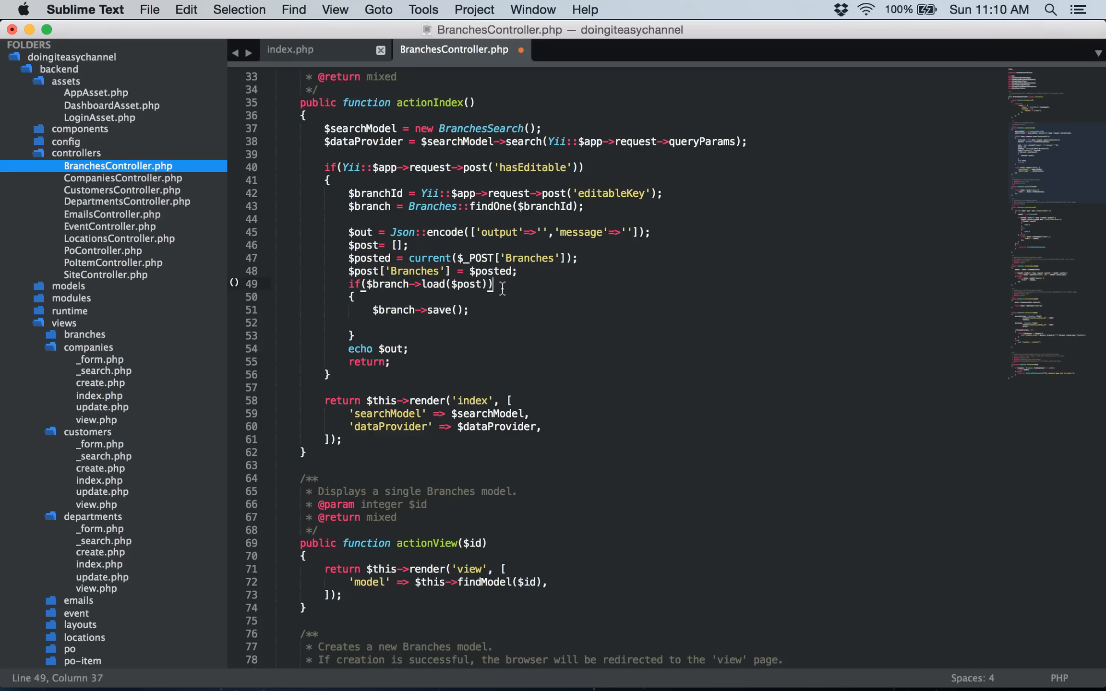
mouse_move(464, 331)
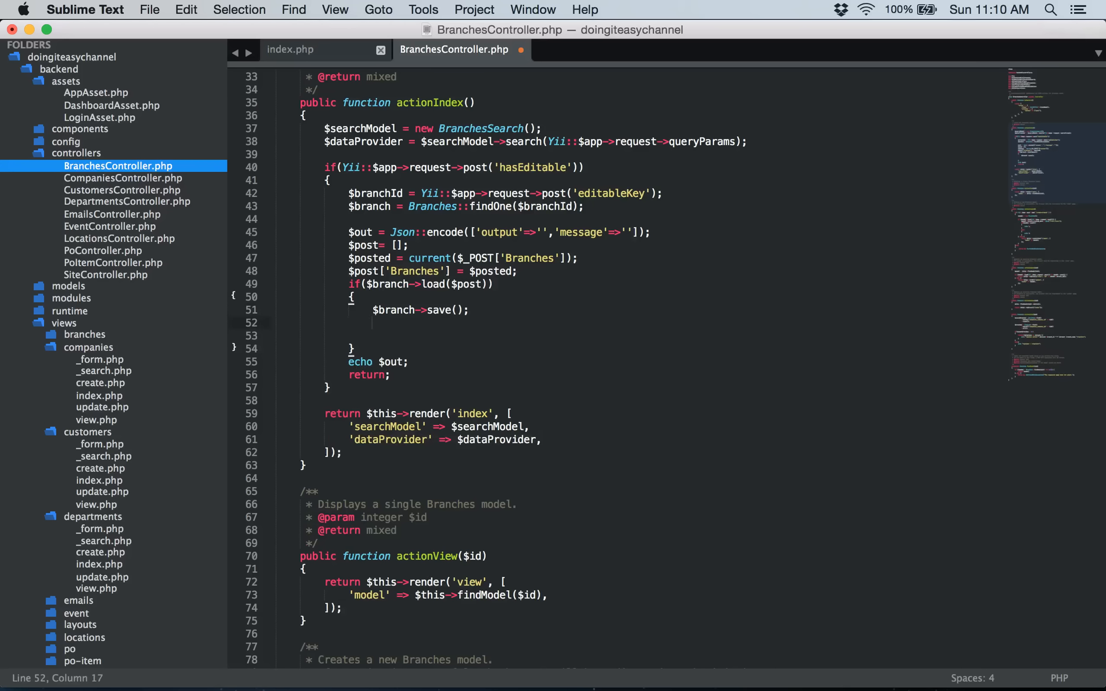
- Begin a new $output = 'my... assignment right after $branch->save()
text($)
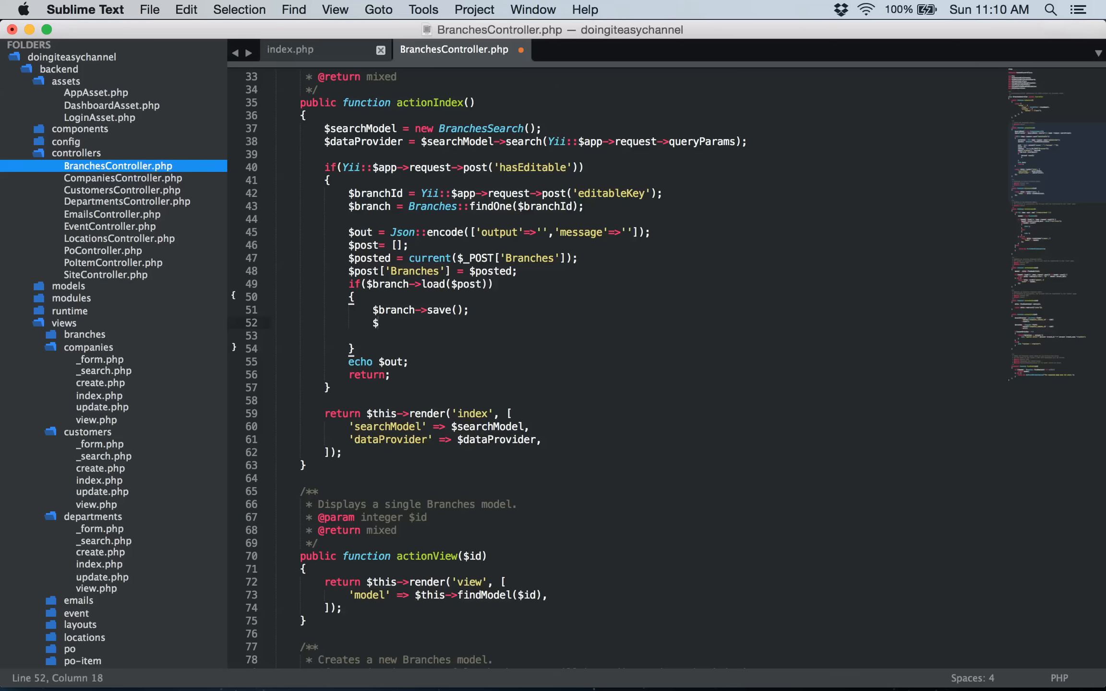
text(output)
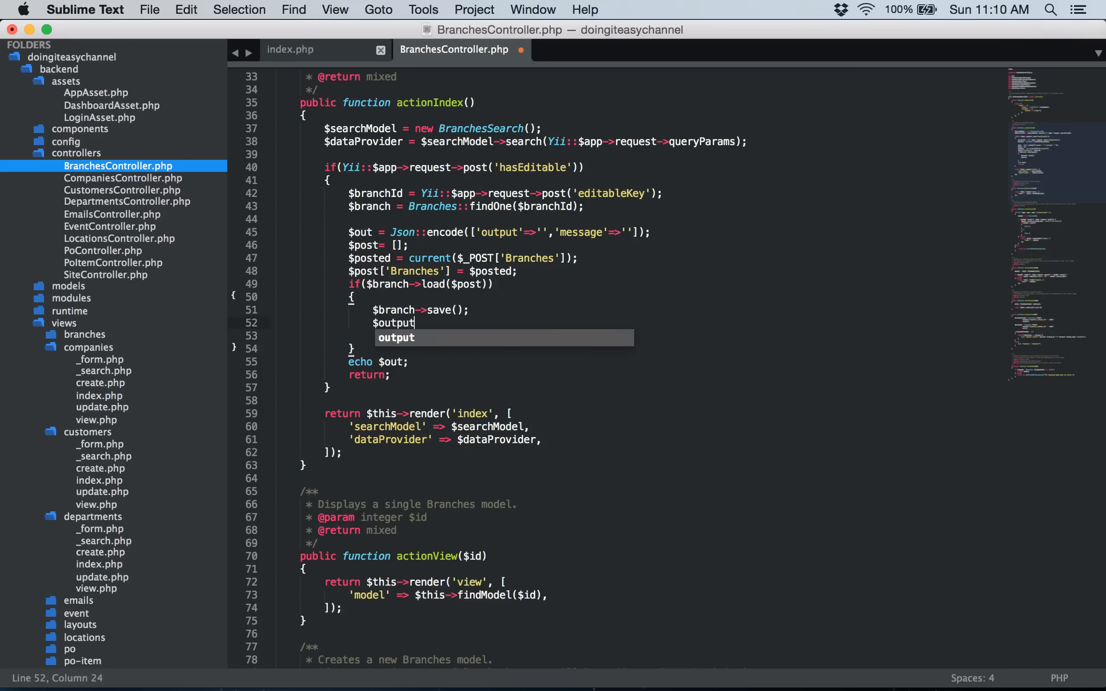
text(= 'my')
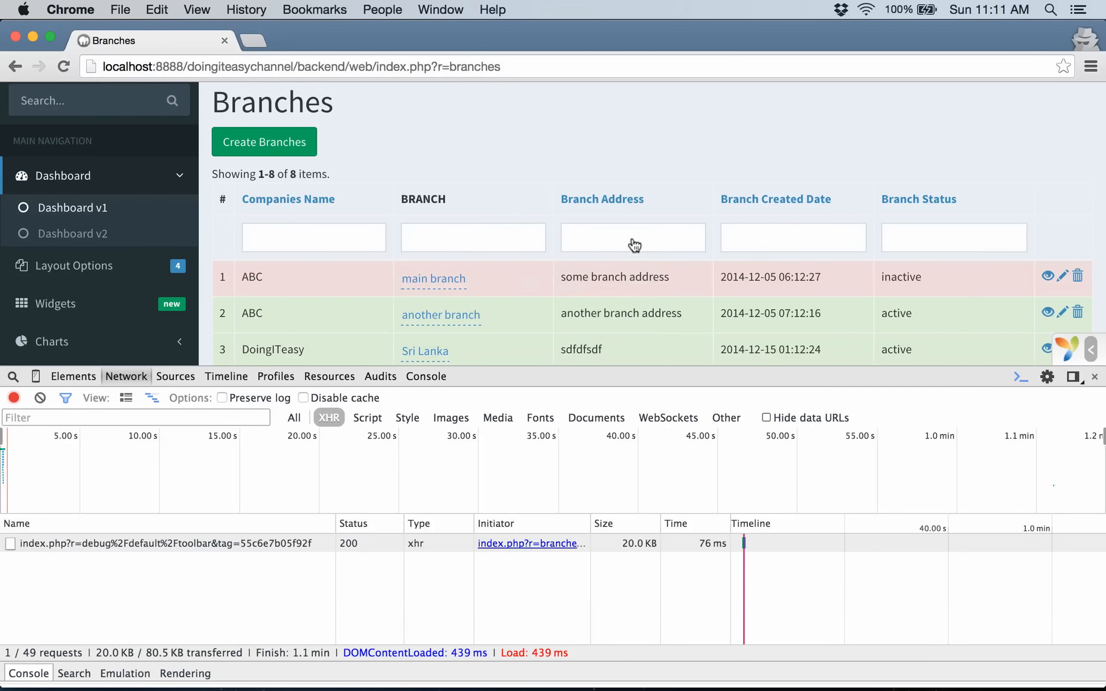
- Inline-edit the main branch name in the grid and submit the test value 1000
click(633, 238)
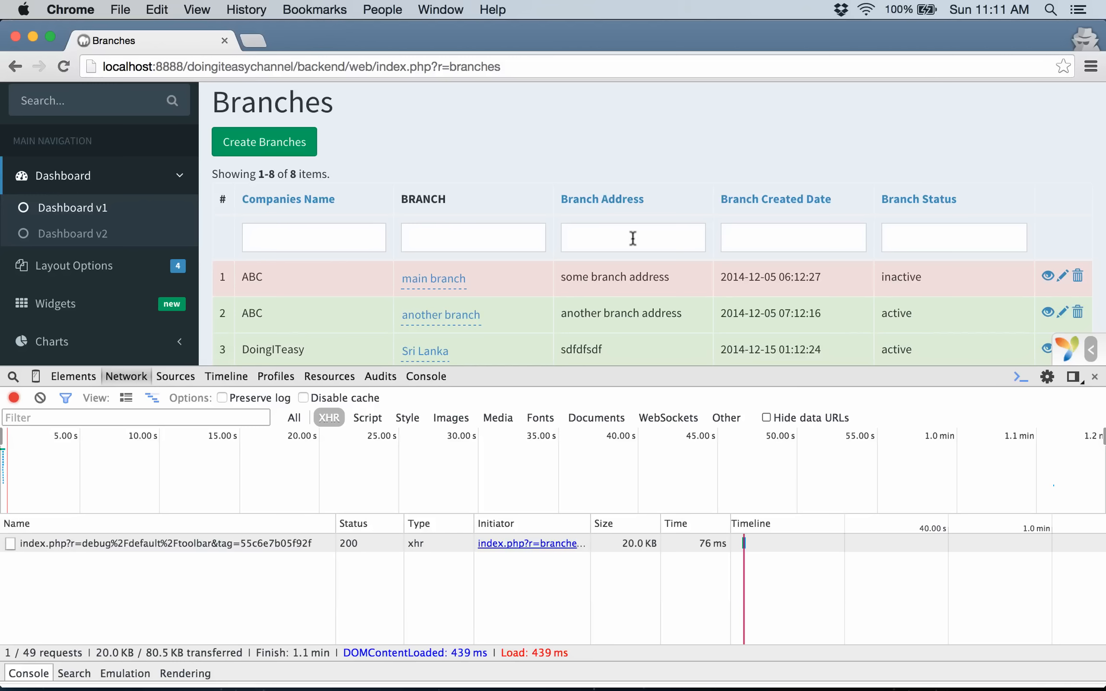
mouse_move(509, 268)
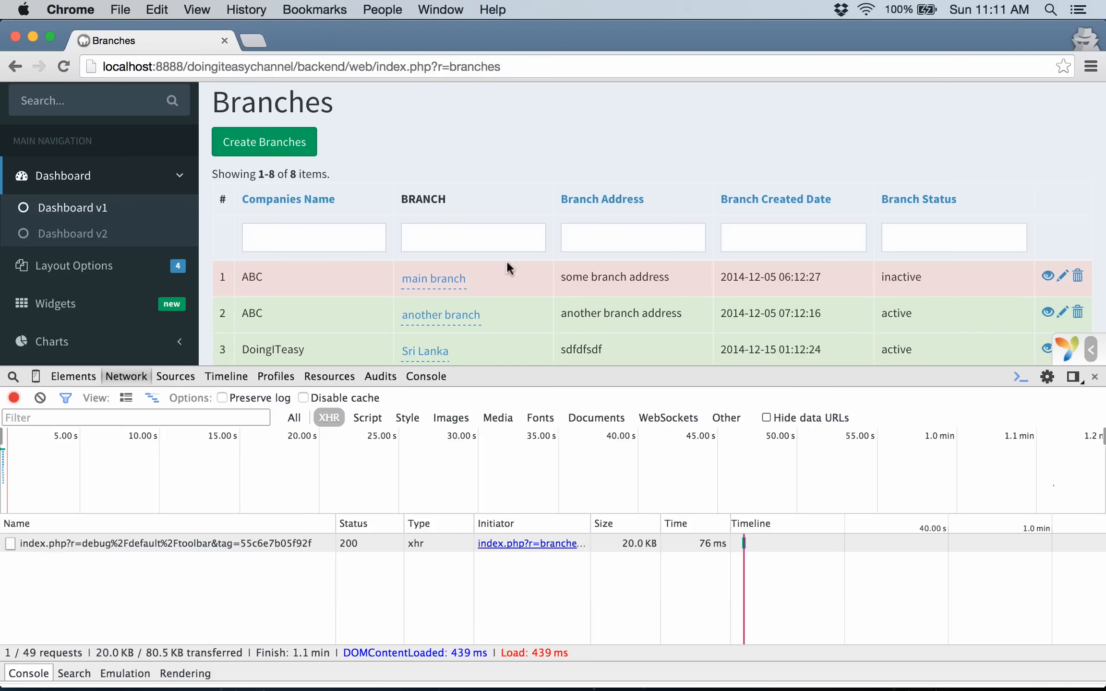
click(434, 279)
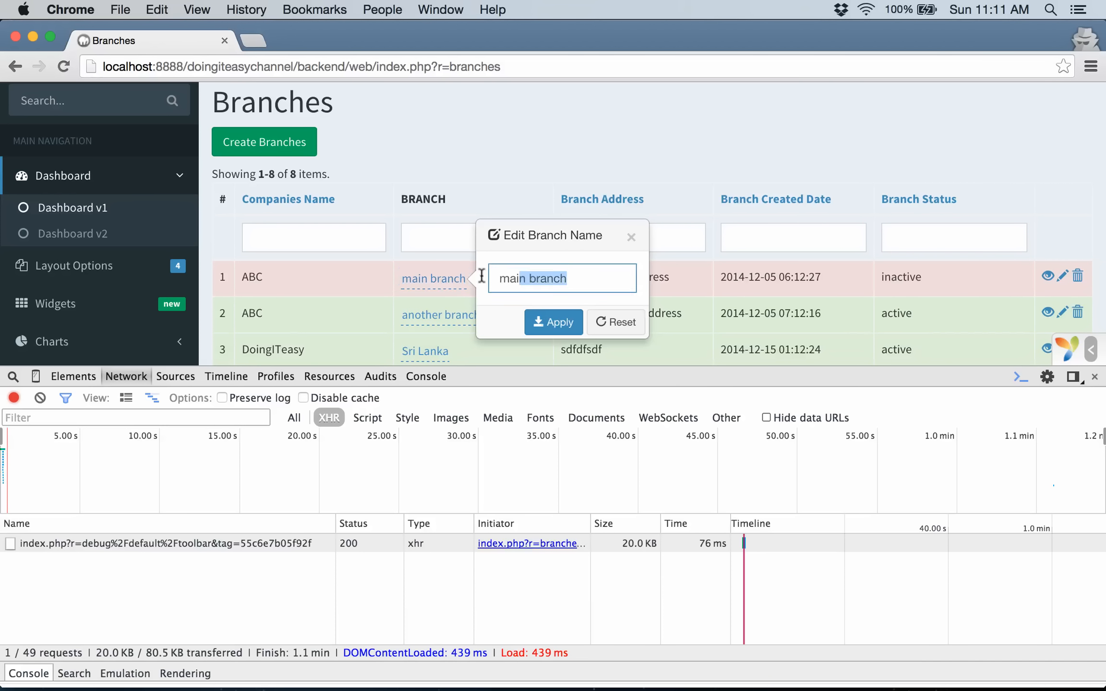
text(1000.00)
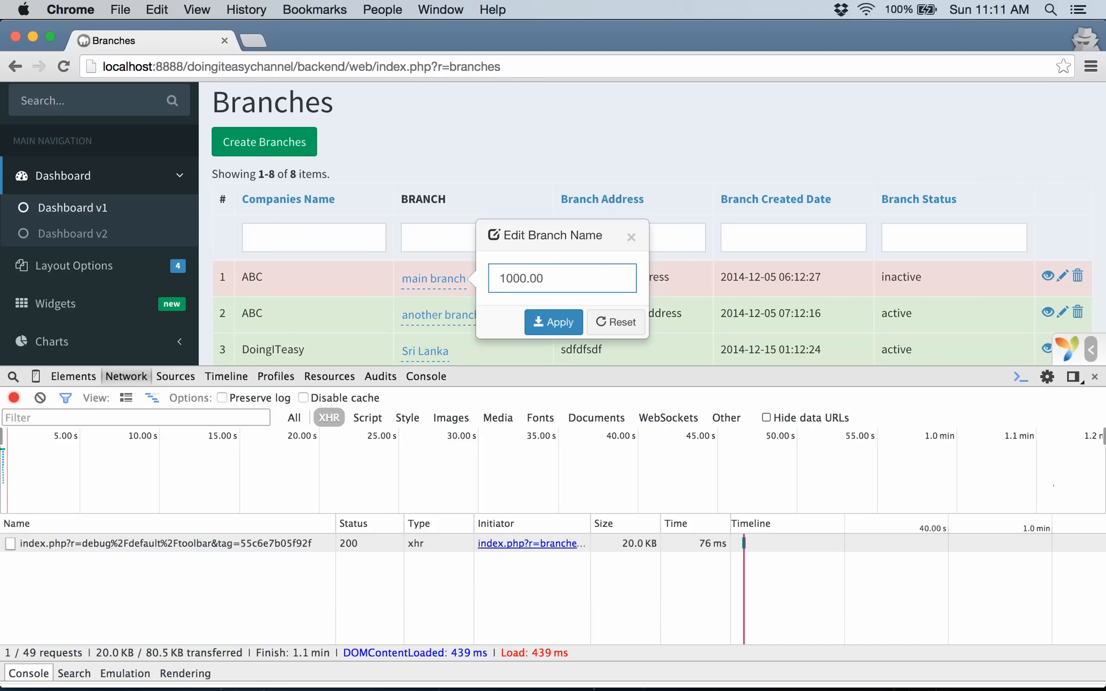
key(Backspace)
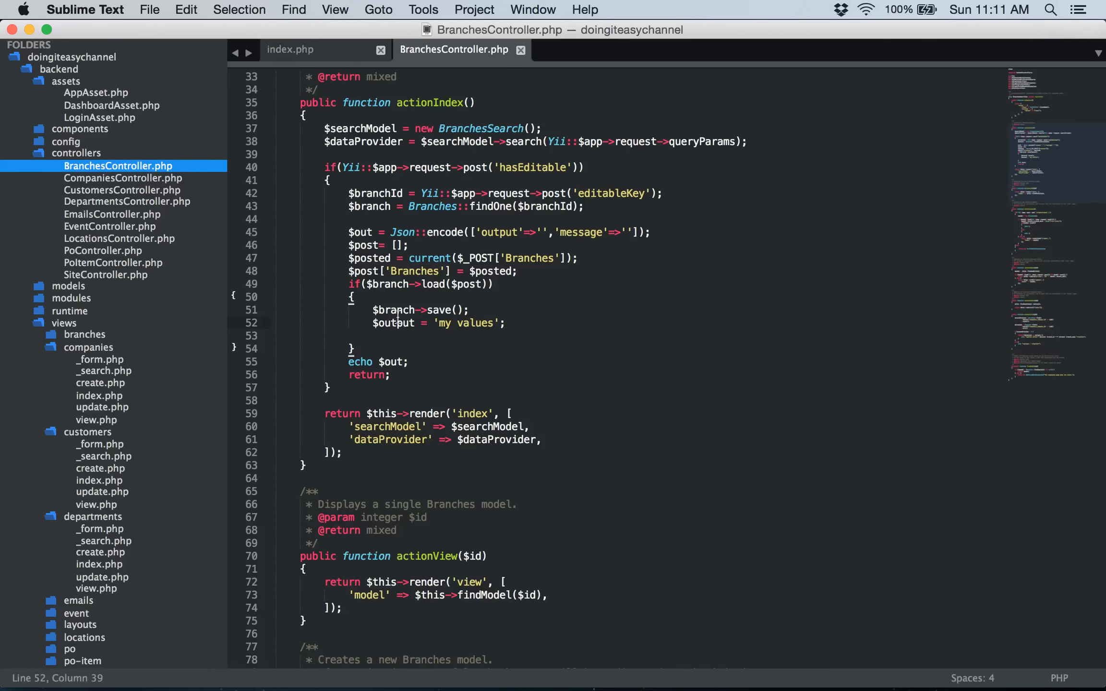
- Start $out = Json::encode after the $output = 'my values' line, via autocomplete
click(353, 348)
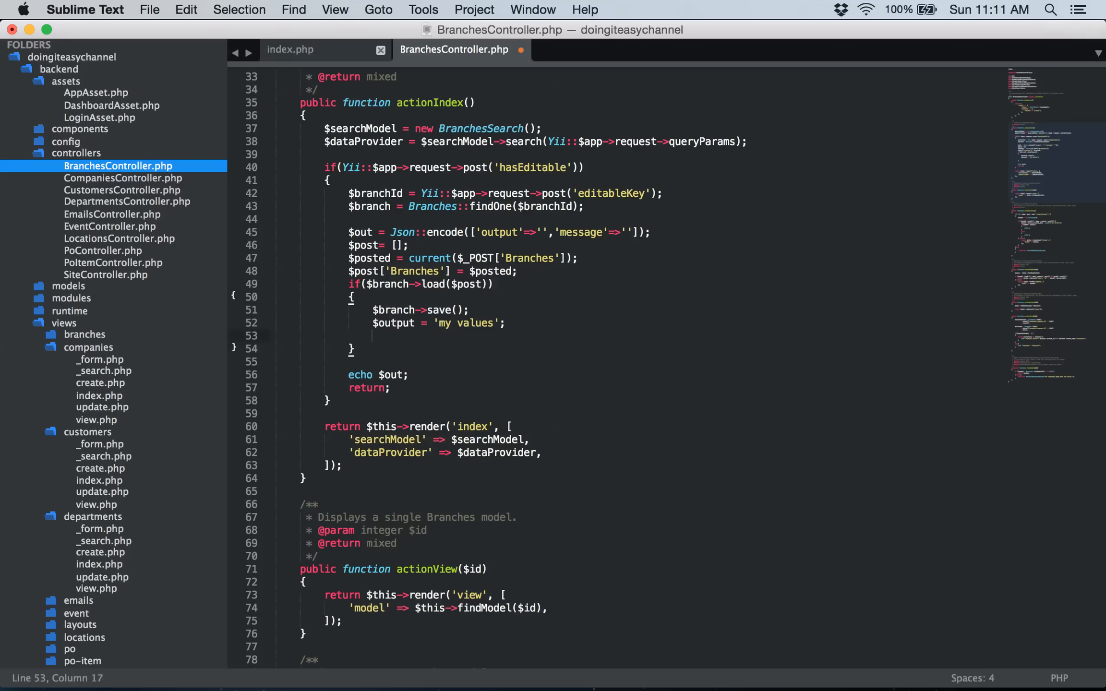
text($)
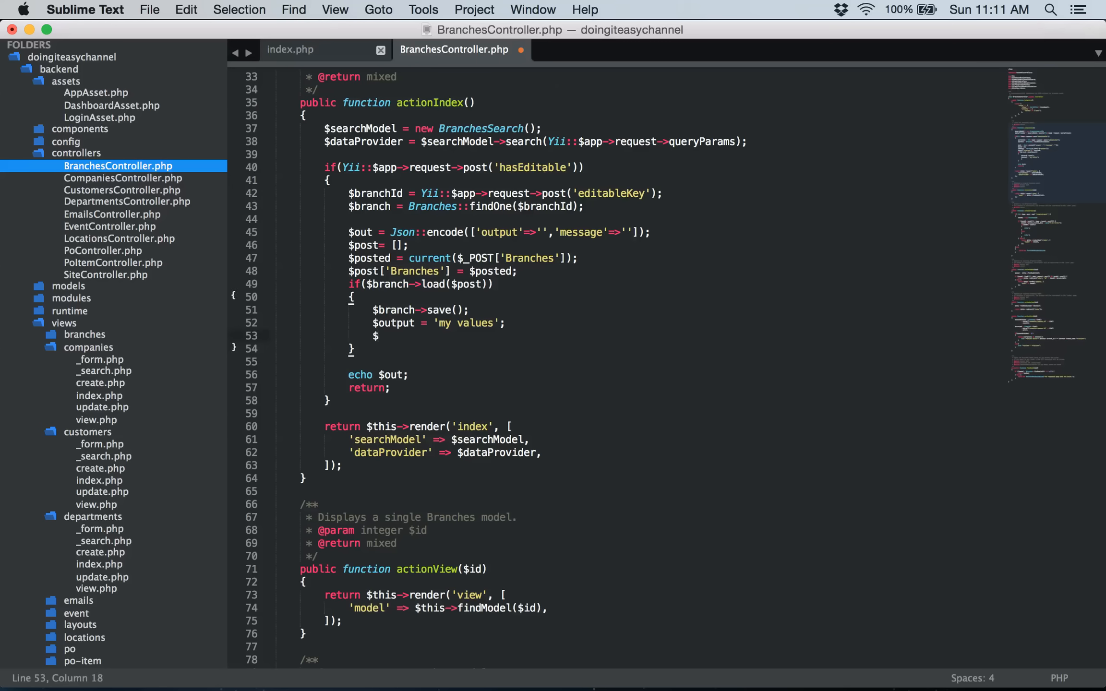
text(out =)
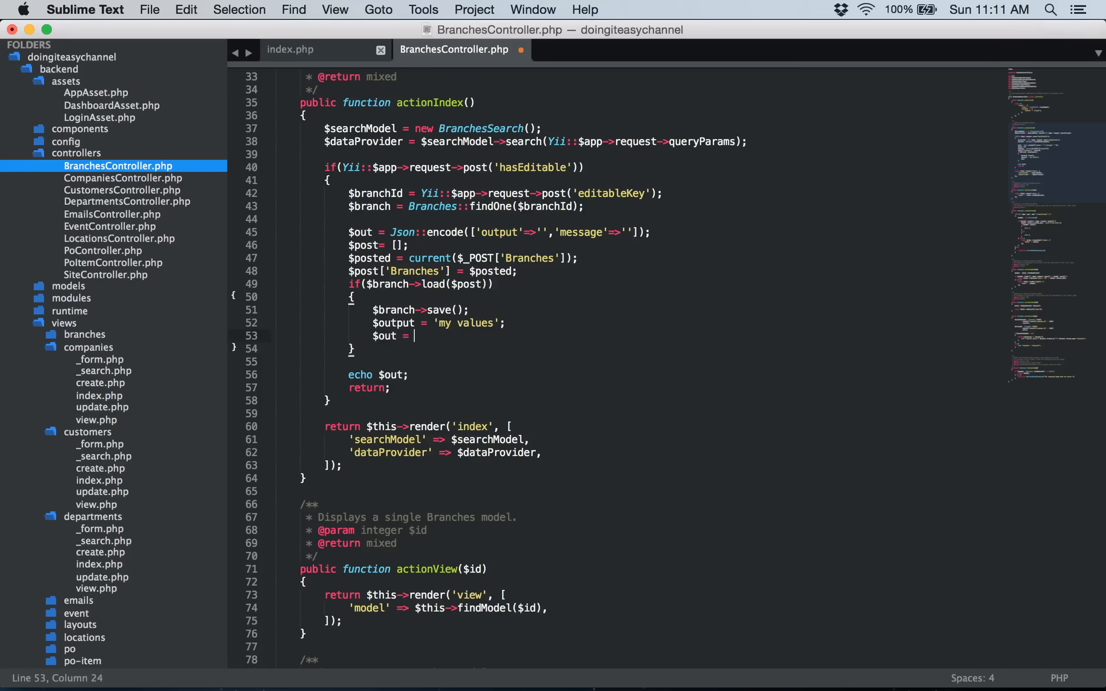
text(Json)
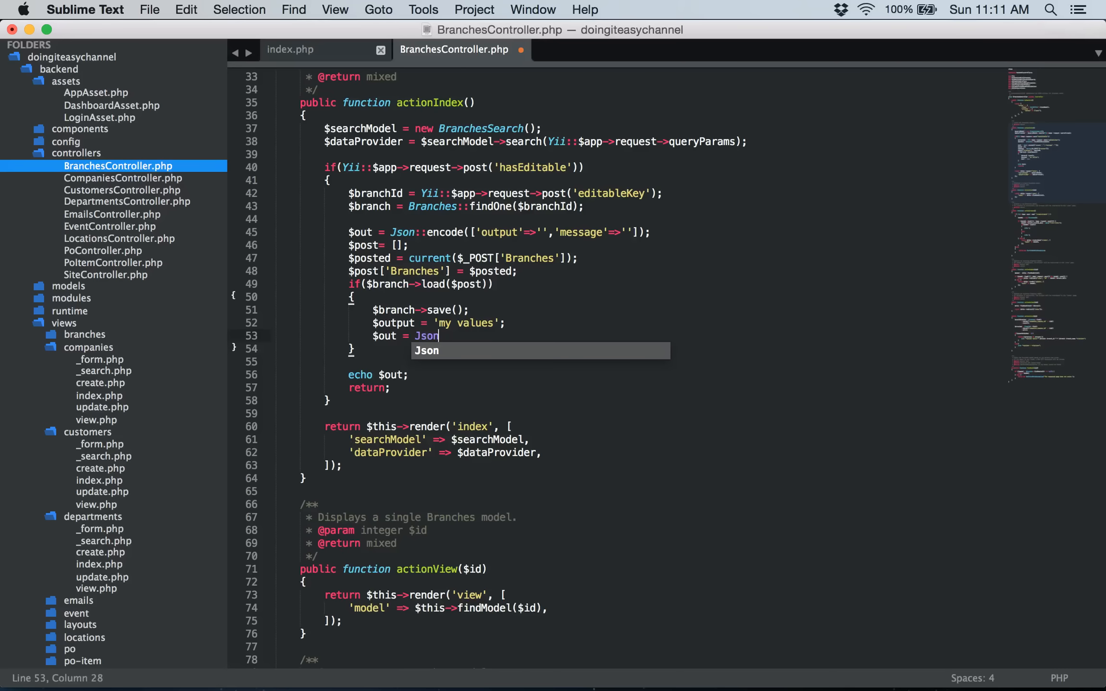
text(::ecod)
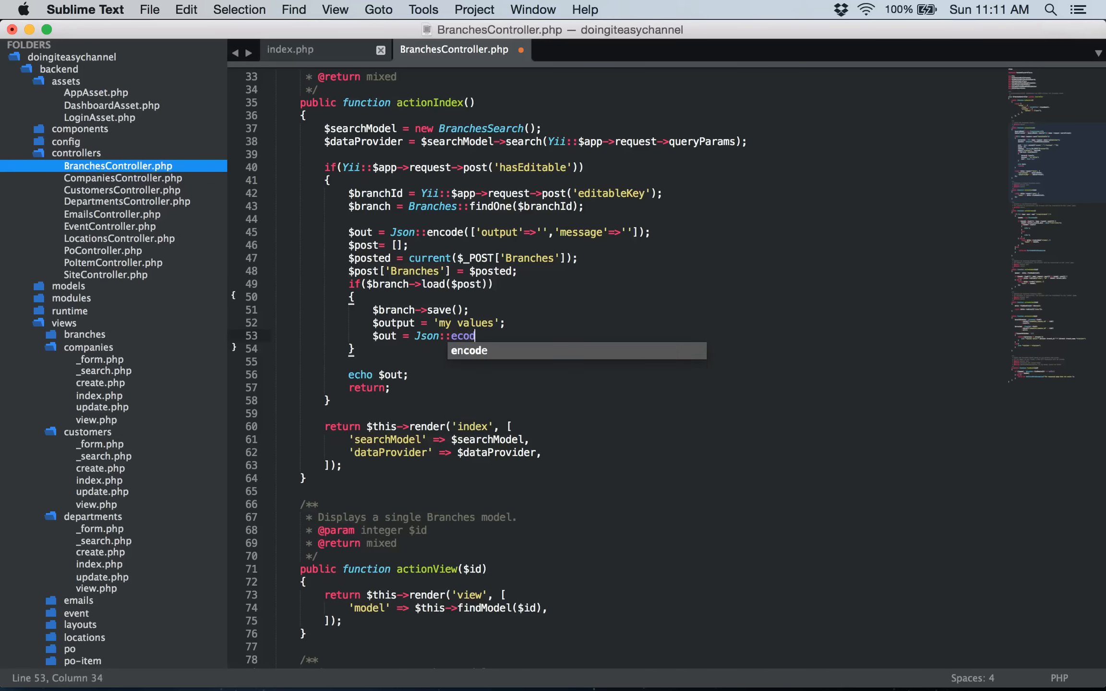
key(backspace)
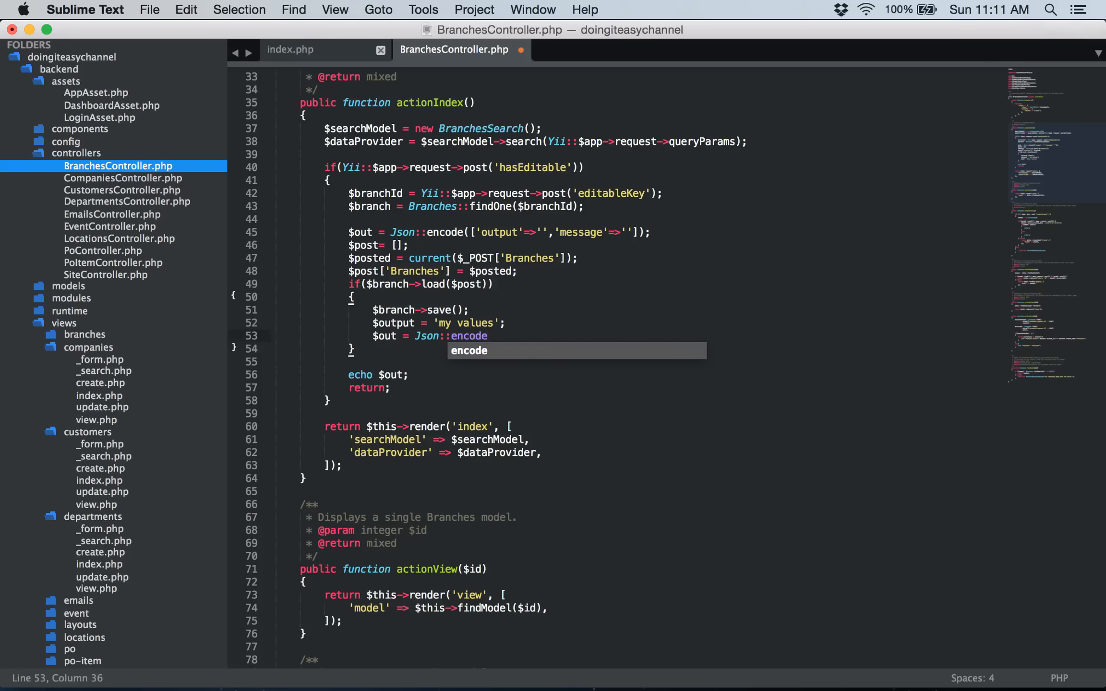
- Encode ['output'=>$output,'message'=>''] into $out and save the controller
text((['']);)
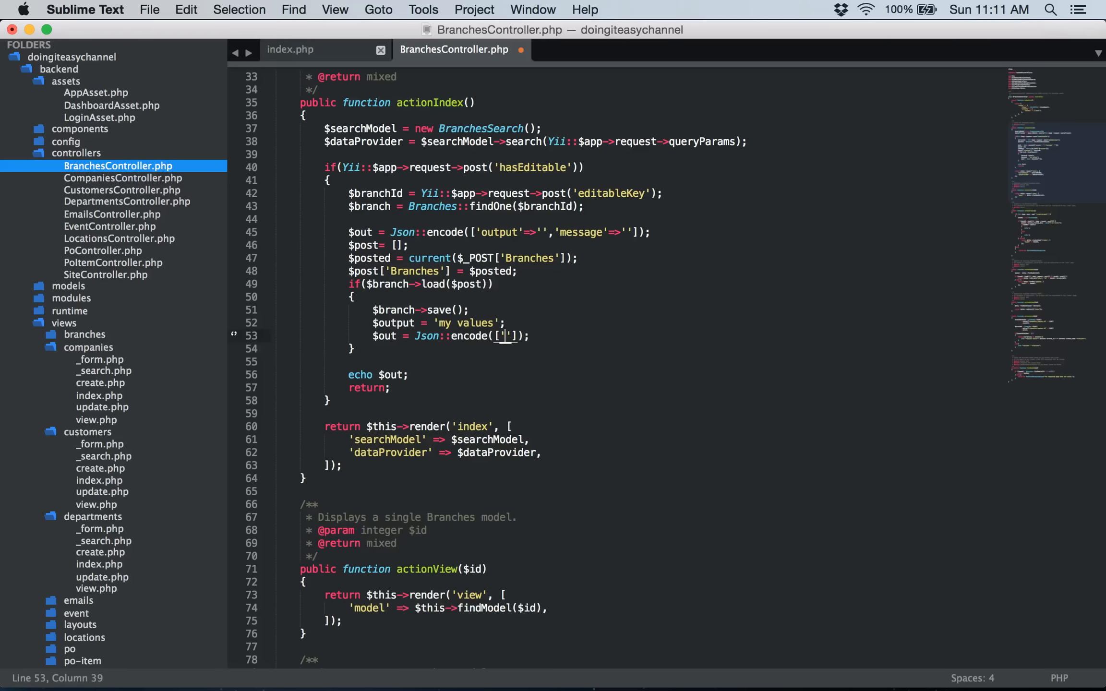
text(output)
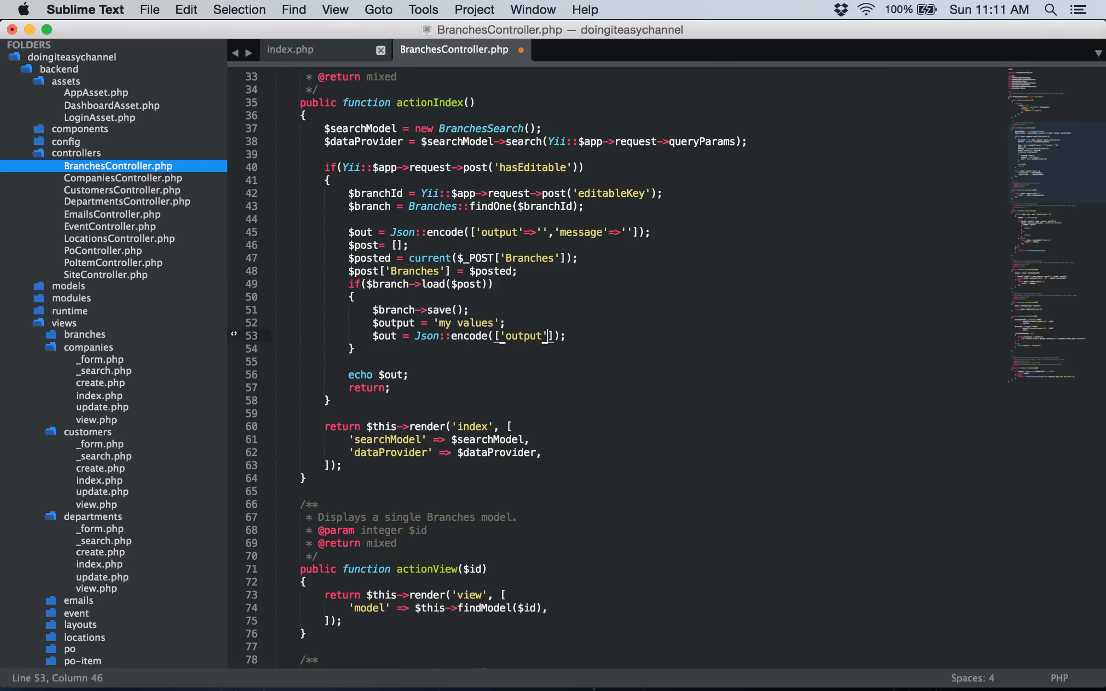
text(=>$out)
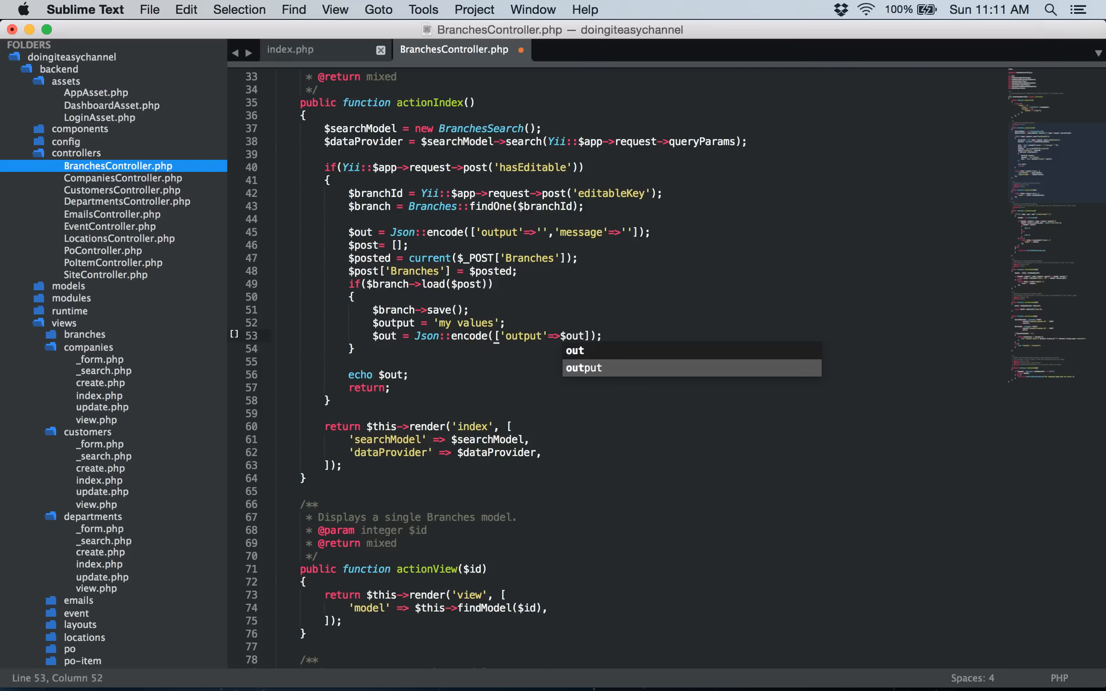
key(Tab)
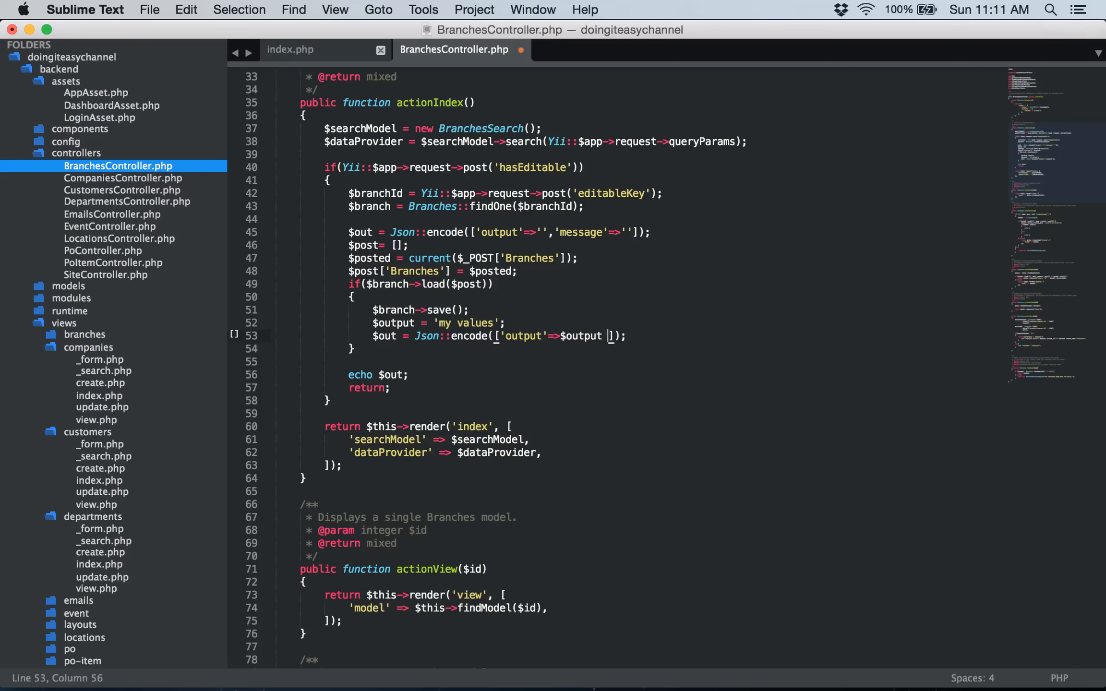
text(,'mess)
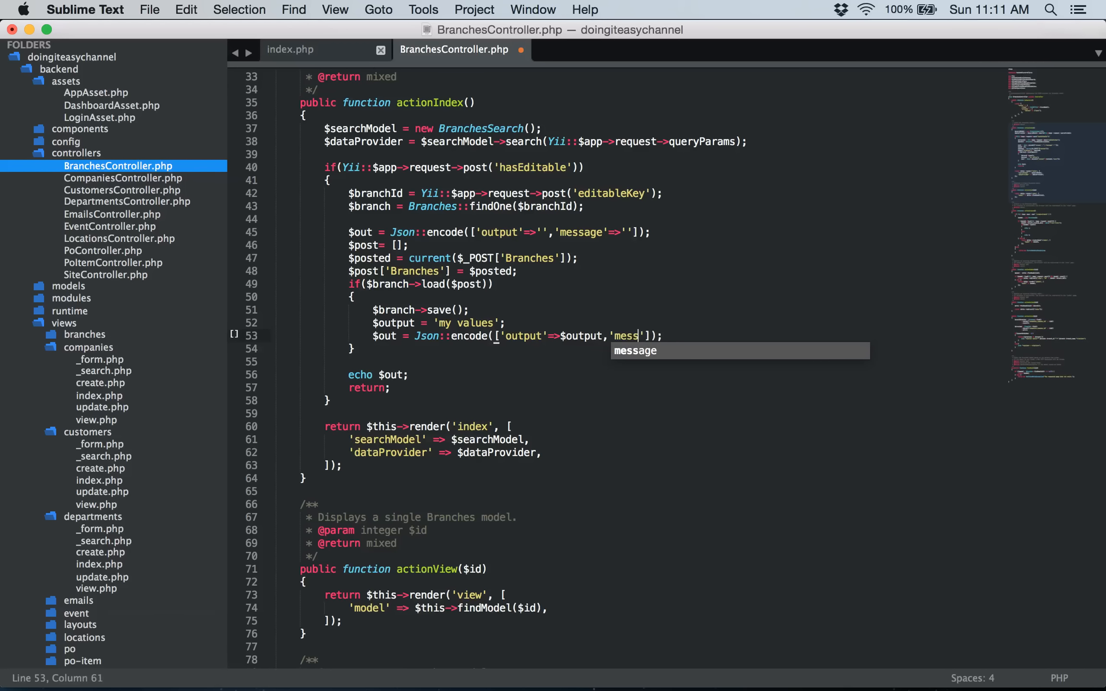
key(Tab)
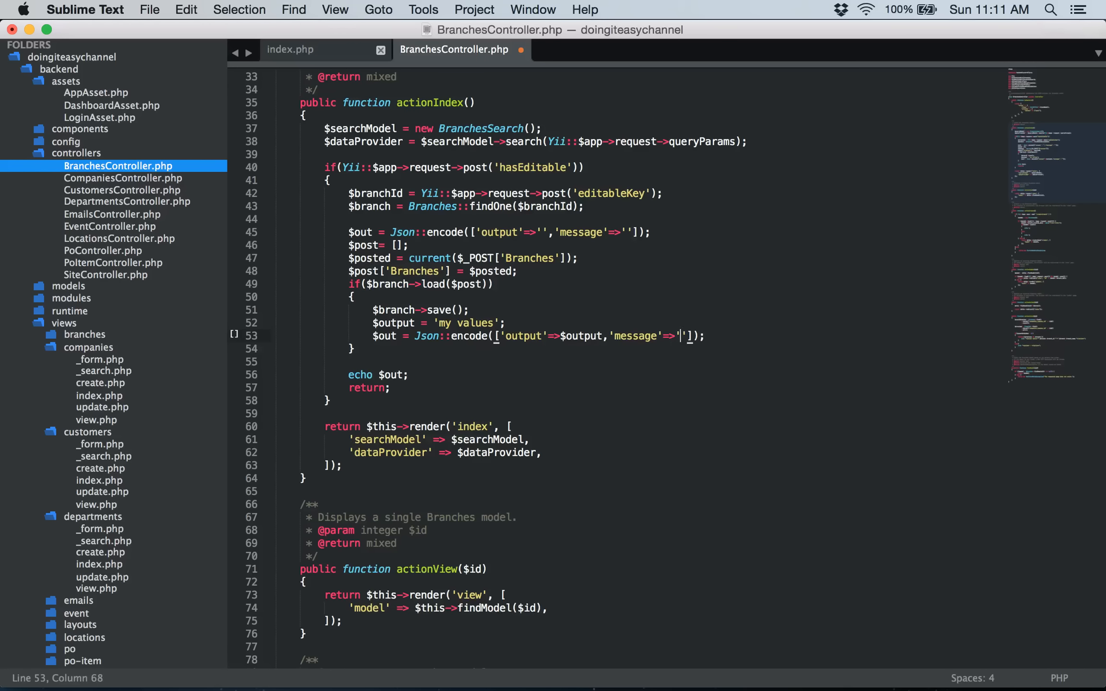
key(cmd+s)
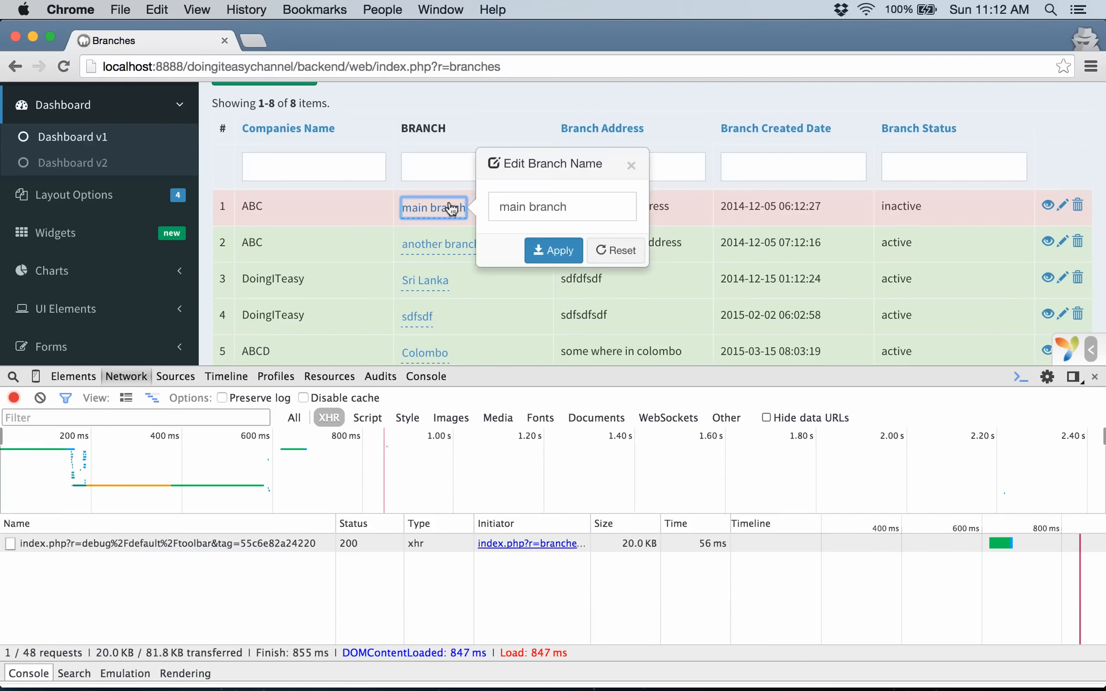
- Submit the main branch rename and see the grid show the returned 'my values'
text(main)
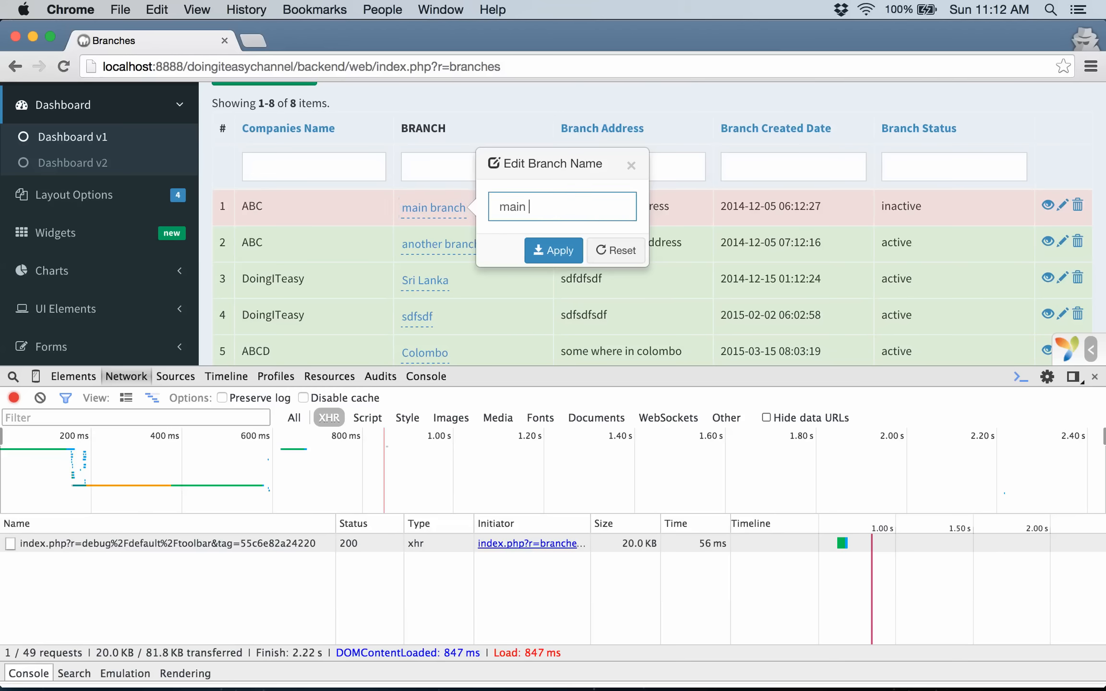
click(553, 250)
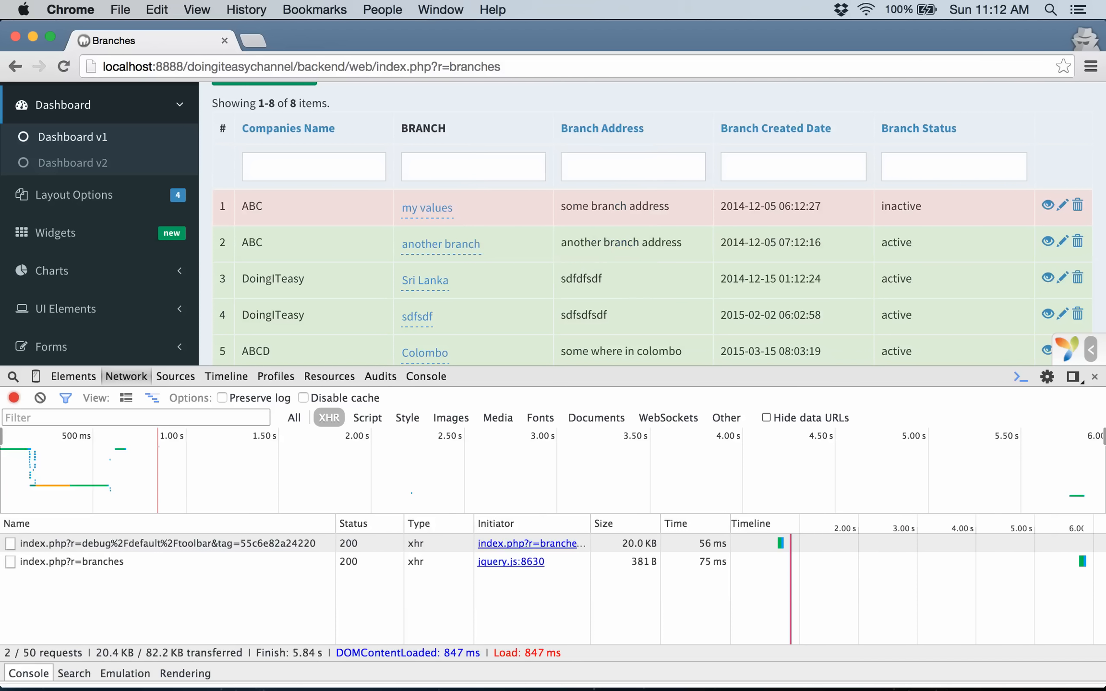
mouse_move(530, 67)
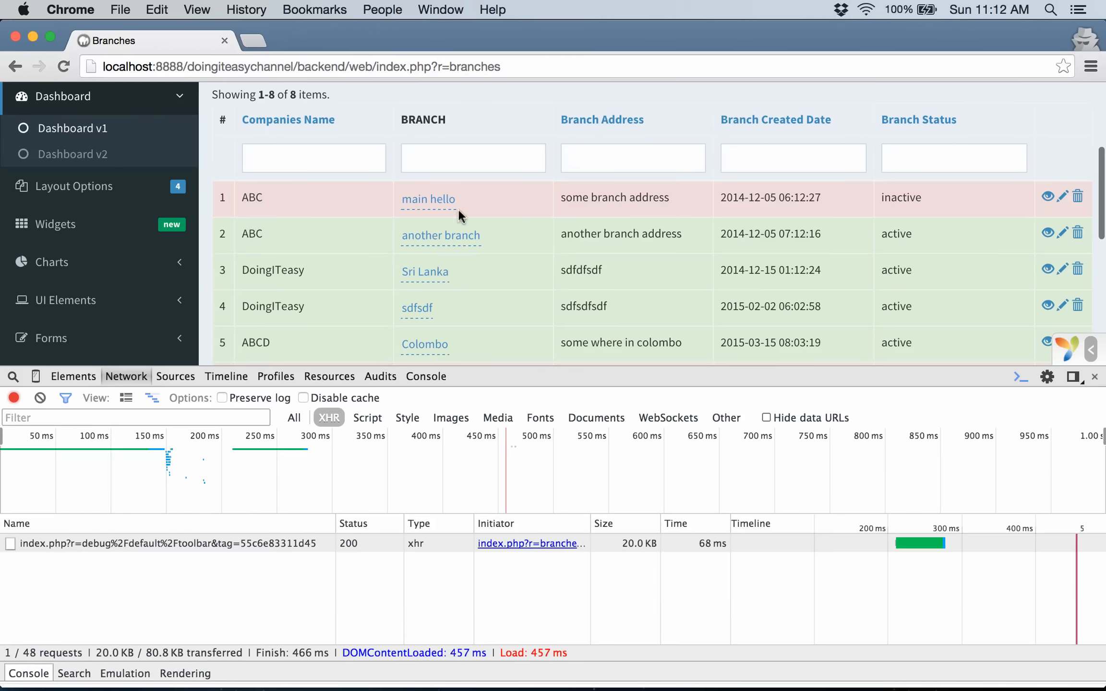
mouse_move(448, 216)
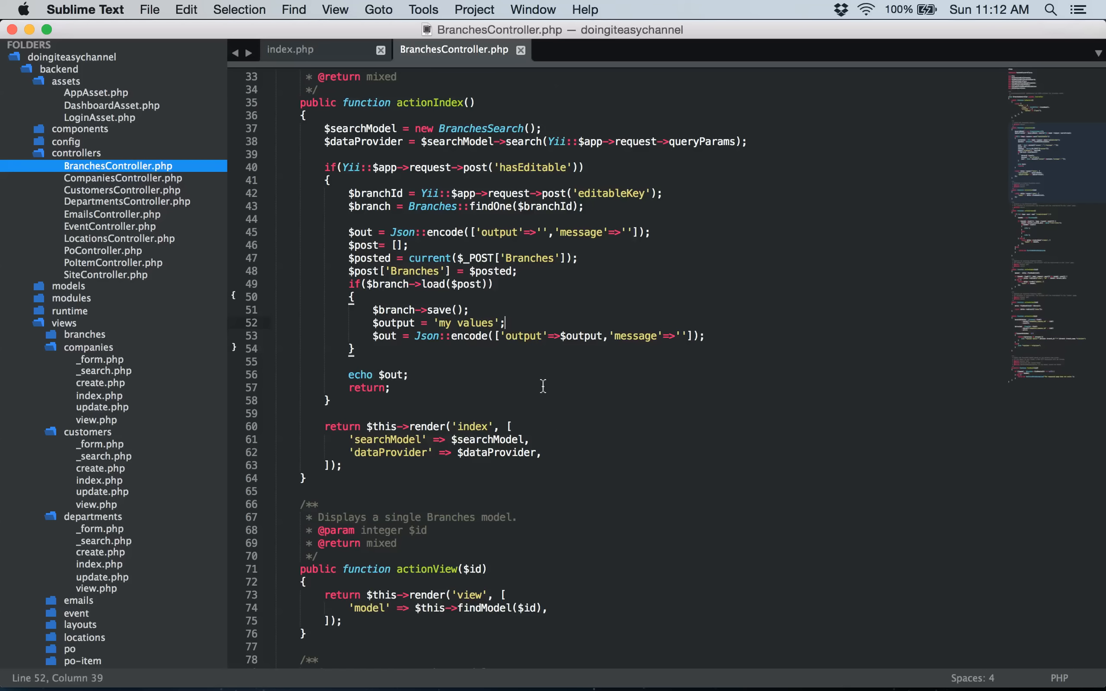
mouse_move(542, 336)
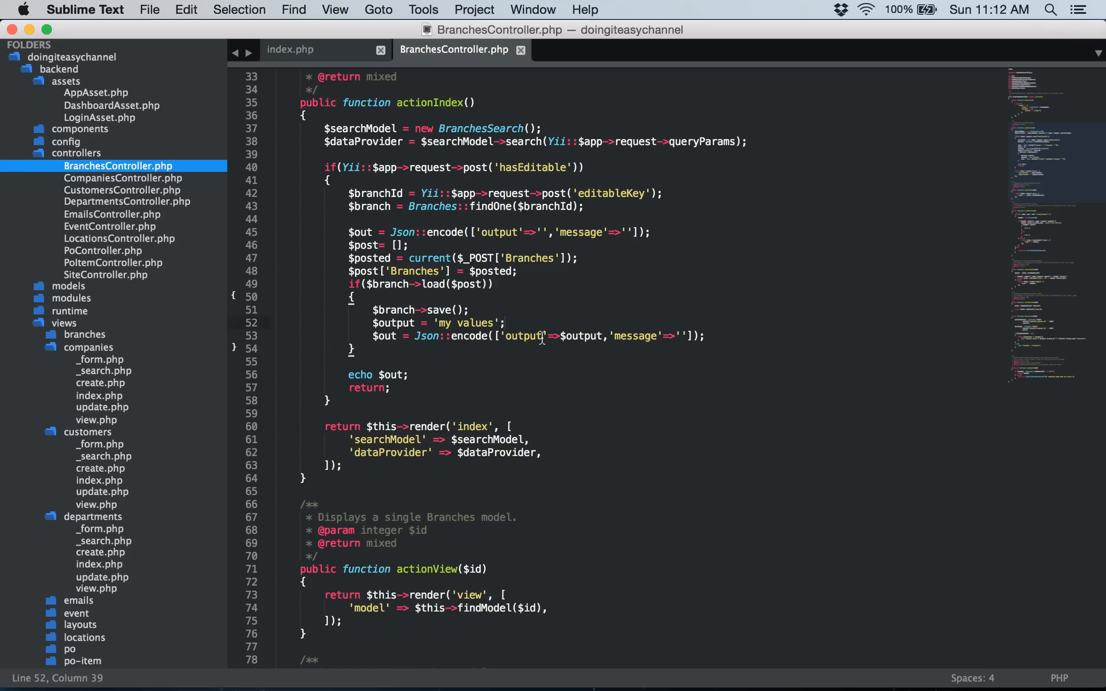